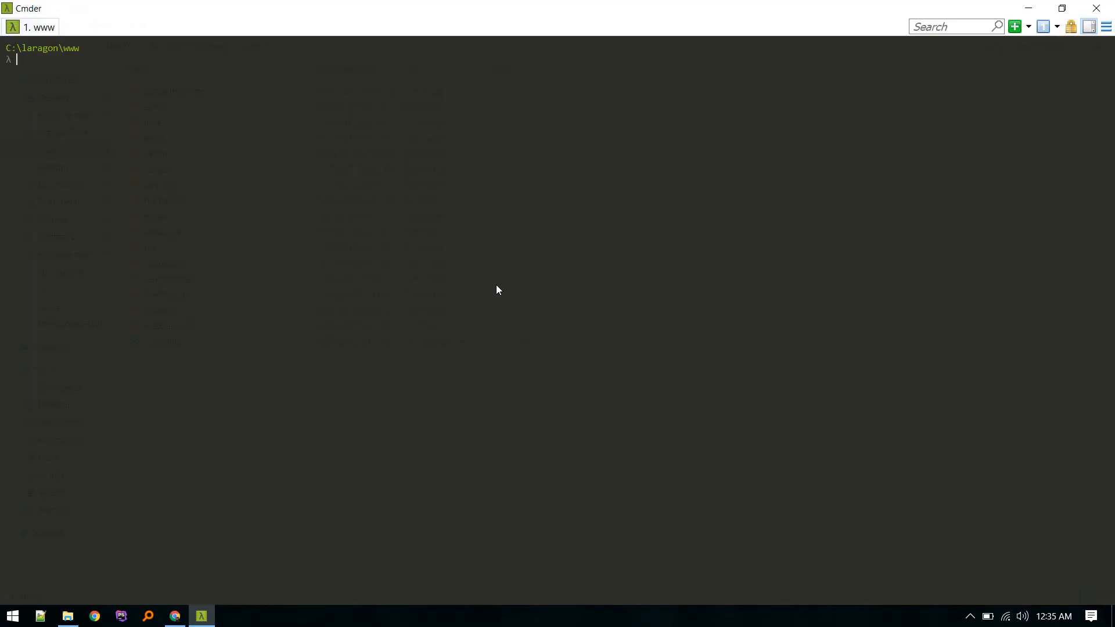
- Run 'laravel new storelocator' in Cmder, which reports the application already exists
text(laravel)
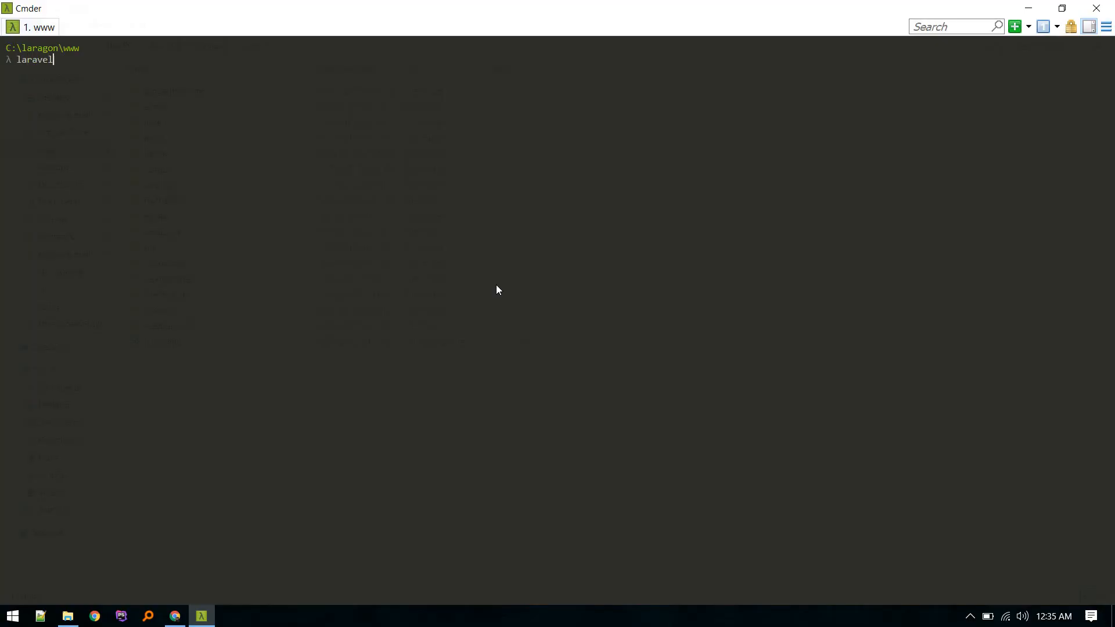
text(new storelocator)
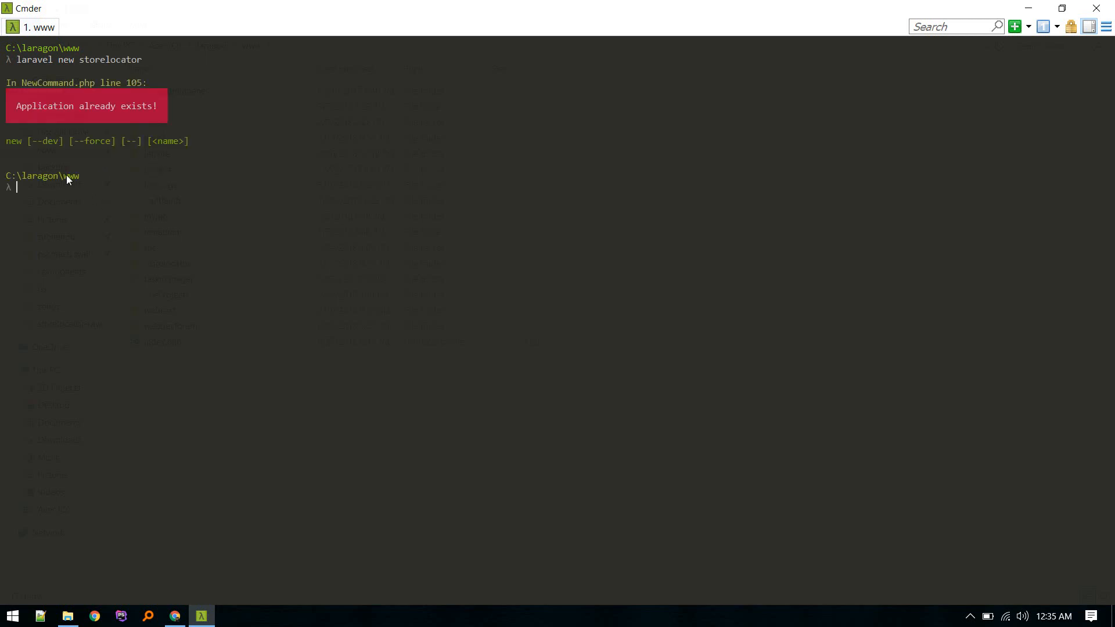
mouse_move(97, 177)
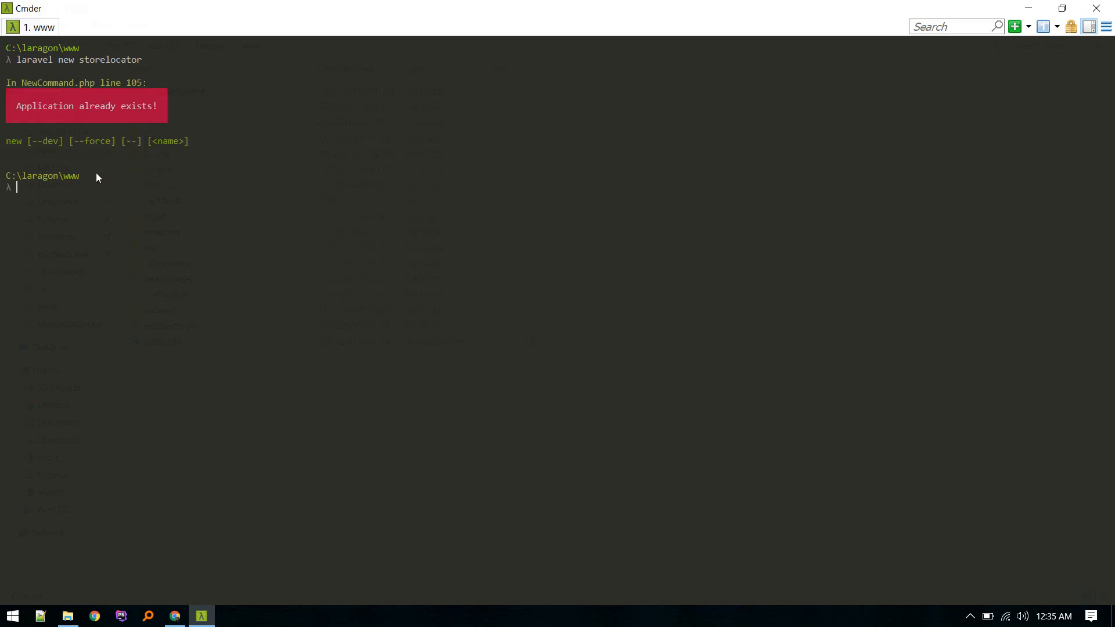
mouse_move(97, 211)
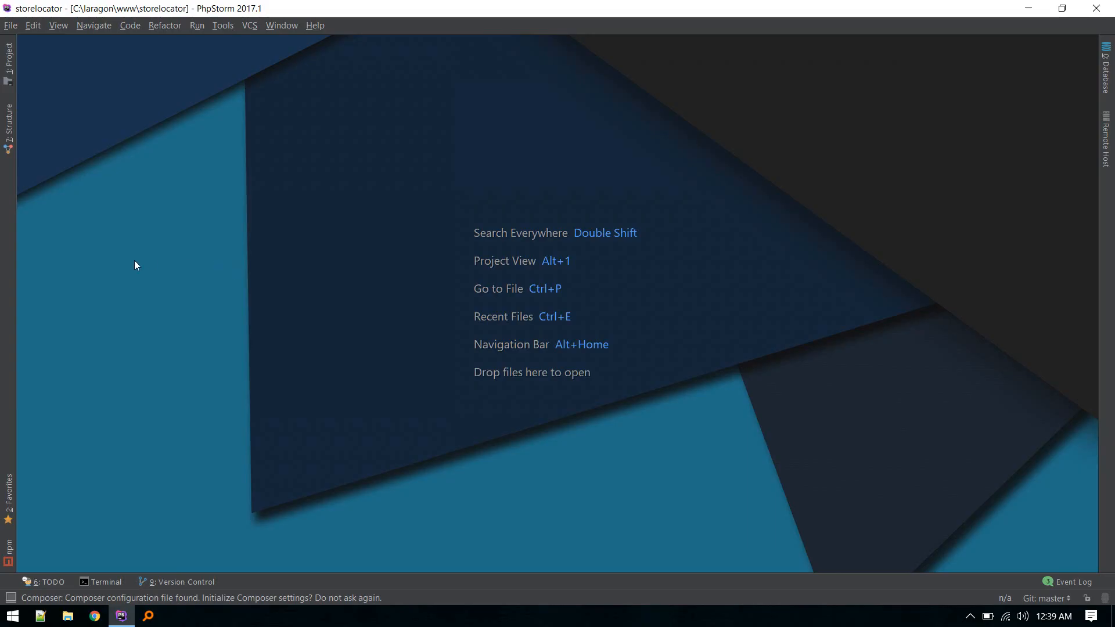
- Show the storelocator project tree and open the .env and .env.example files
click(105, 582)
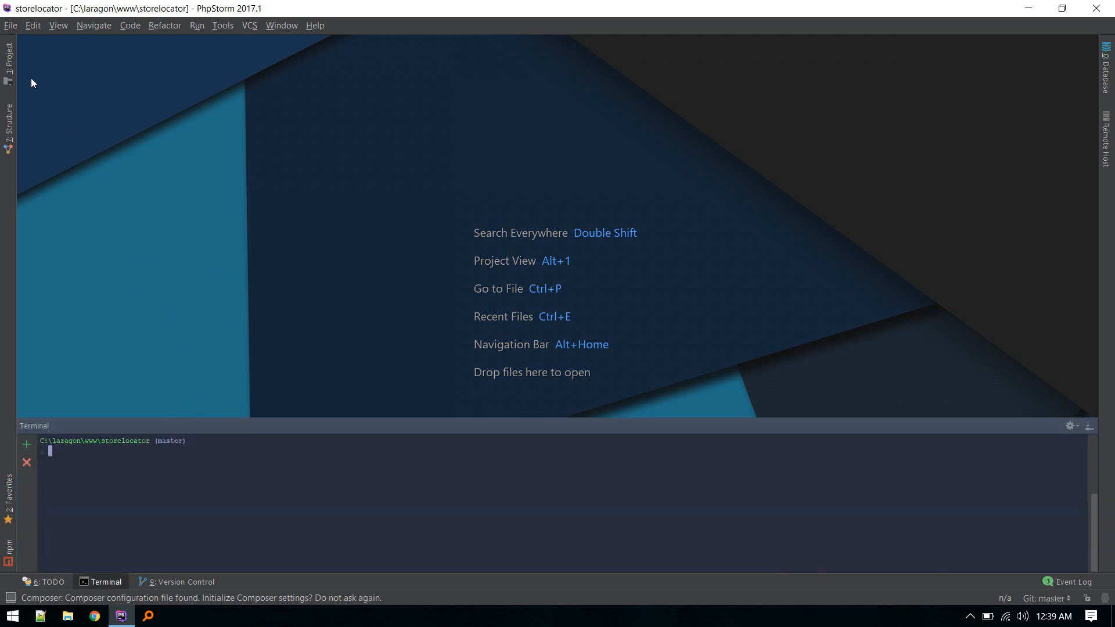
click(8, 53)
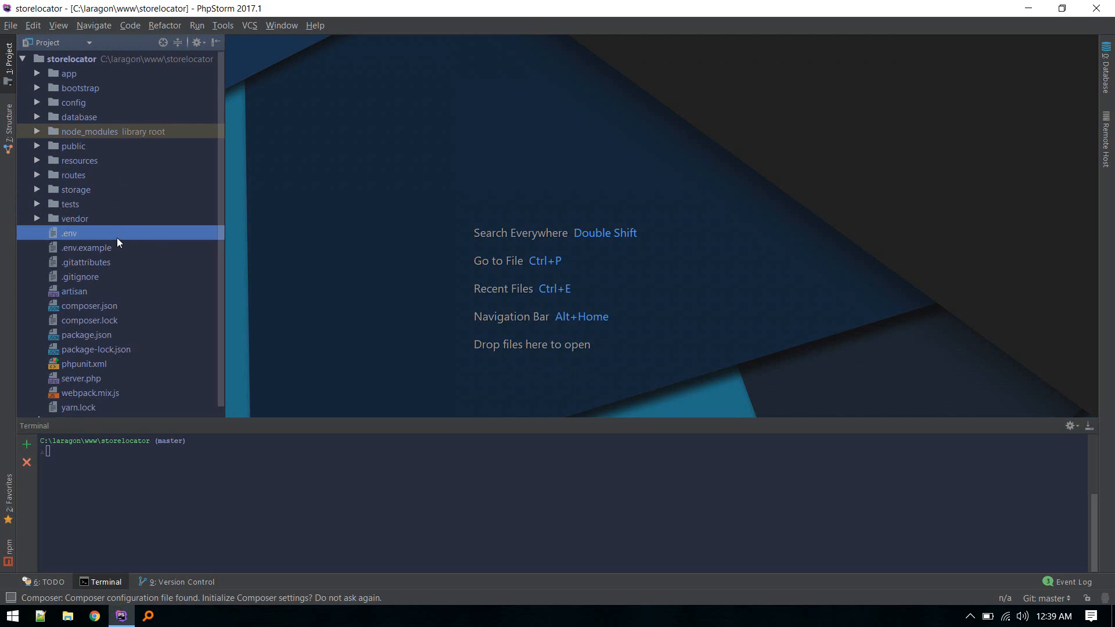
mouse_move(724, 347)
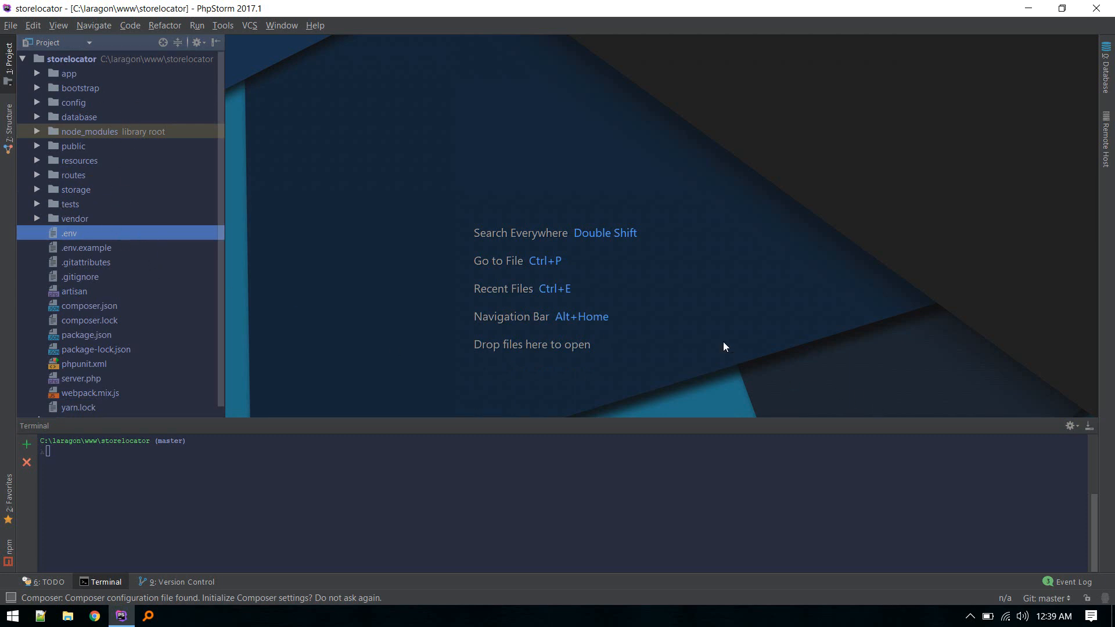
mouse_move(1087, 430)
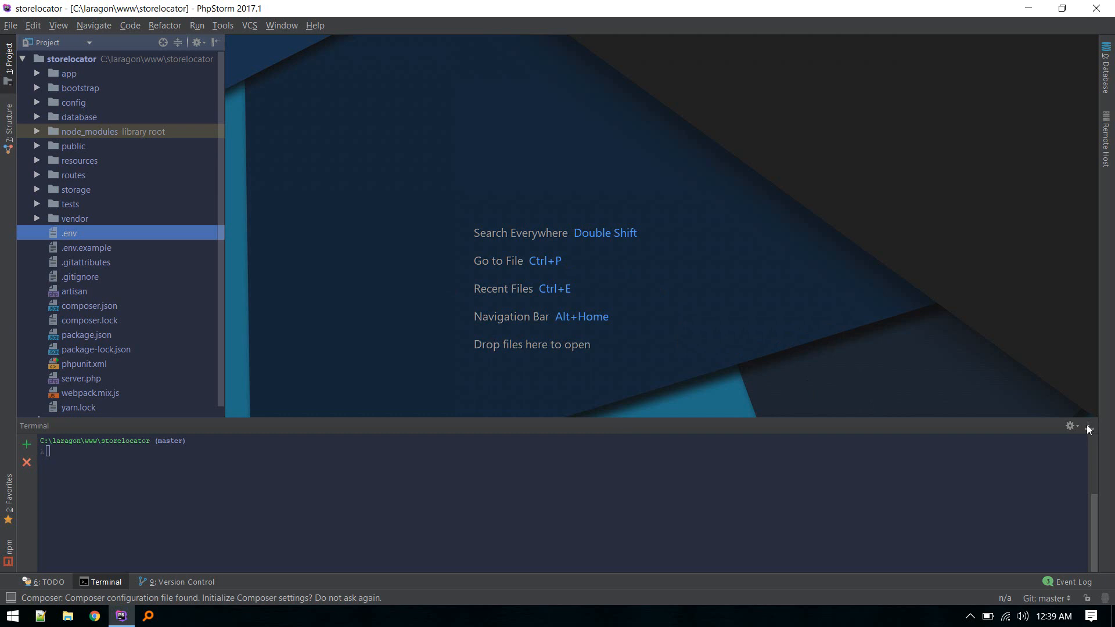
click(1086, 426)
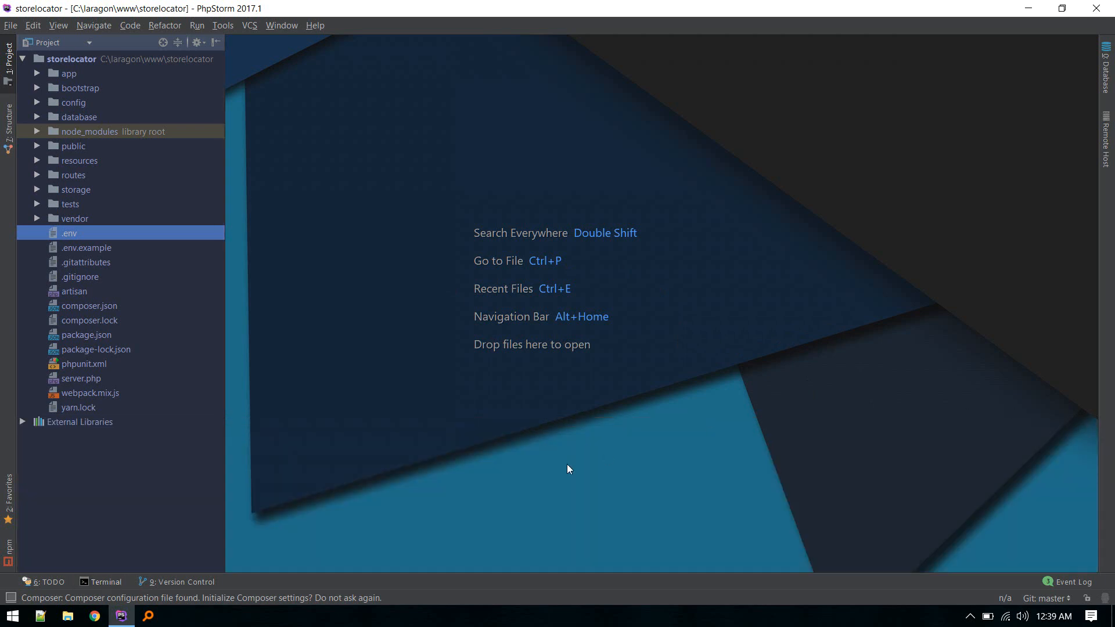
click(105, 582)
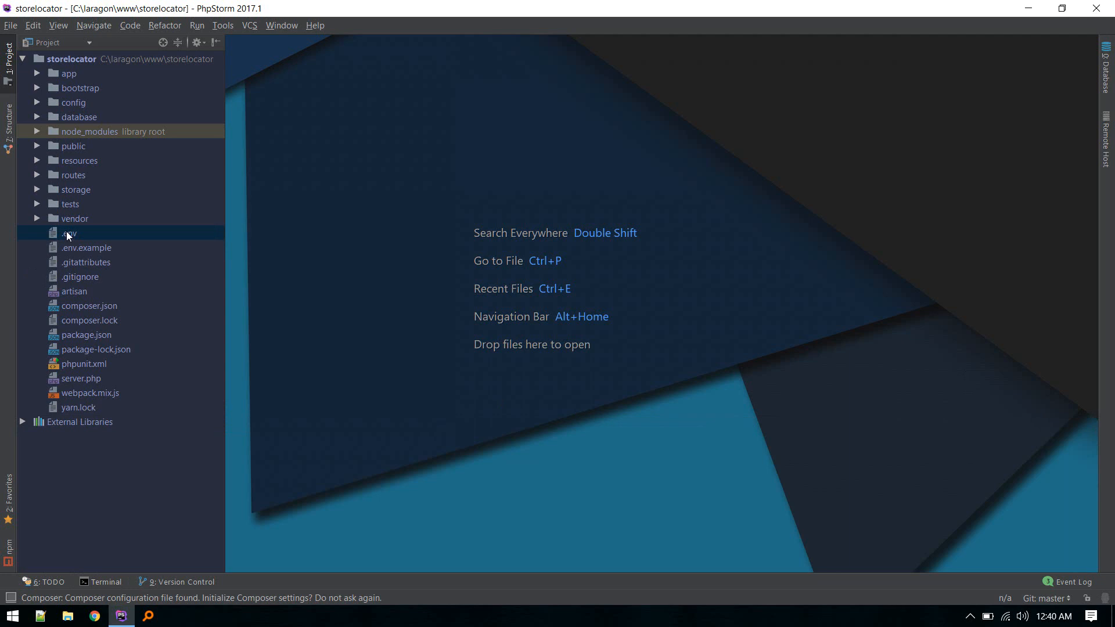
click(70, 232)
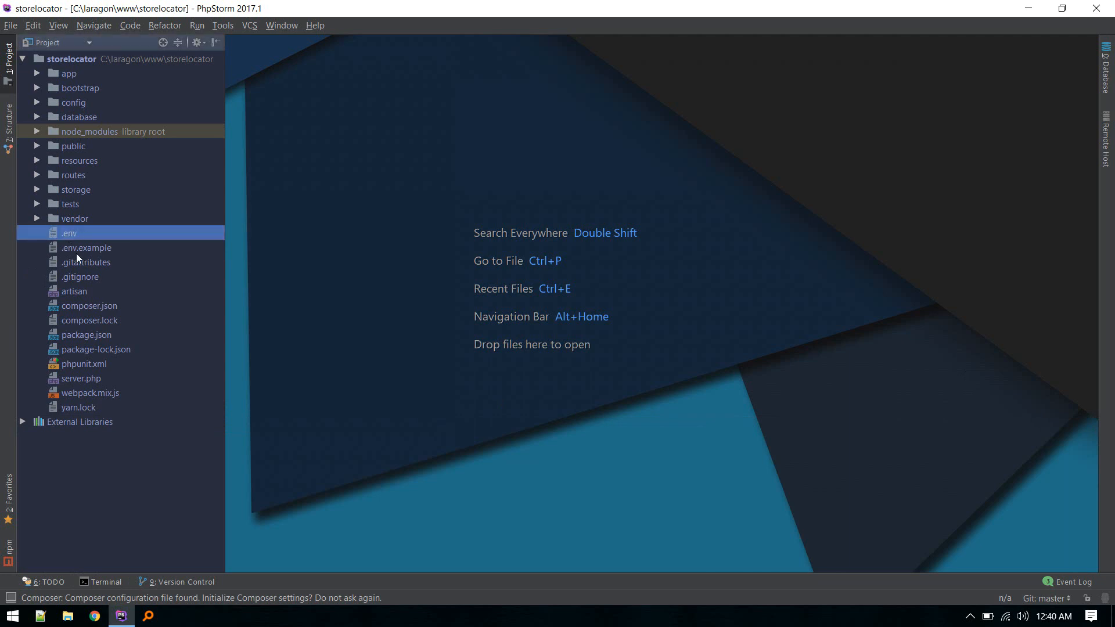
double_click(86, 248)
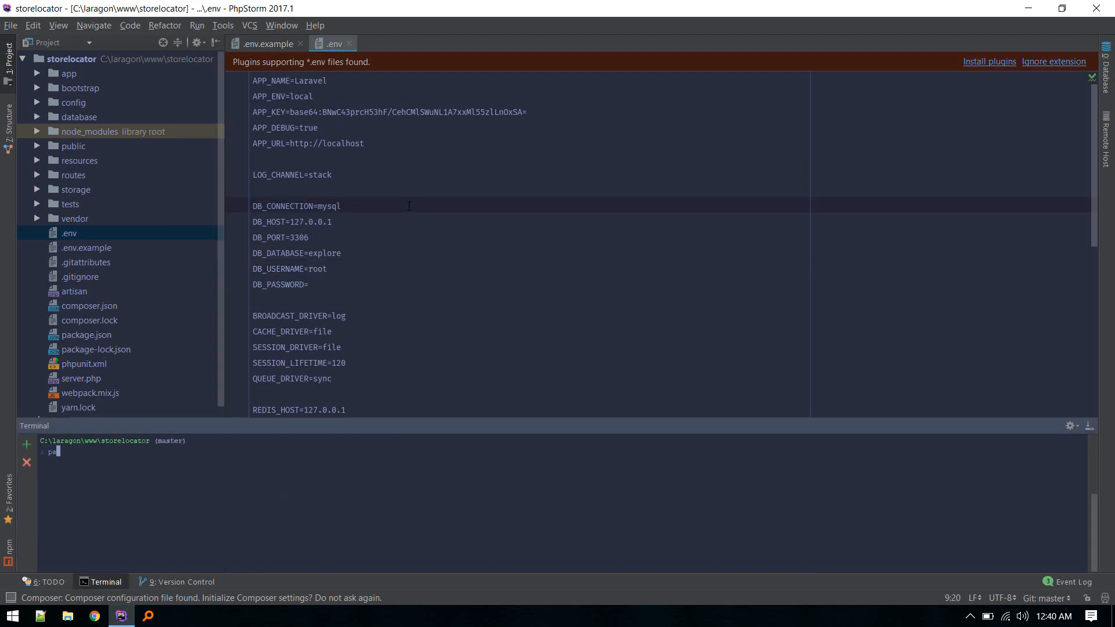
- Run 'pa key:generate' and 'pa make:auth' in PhpStorm's terminal
text(key:ge)
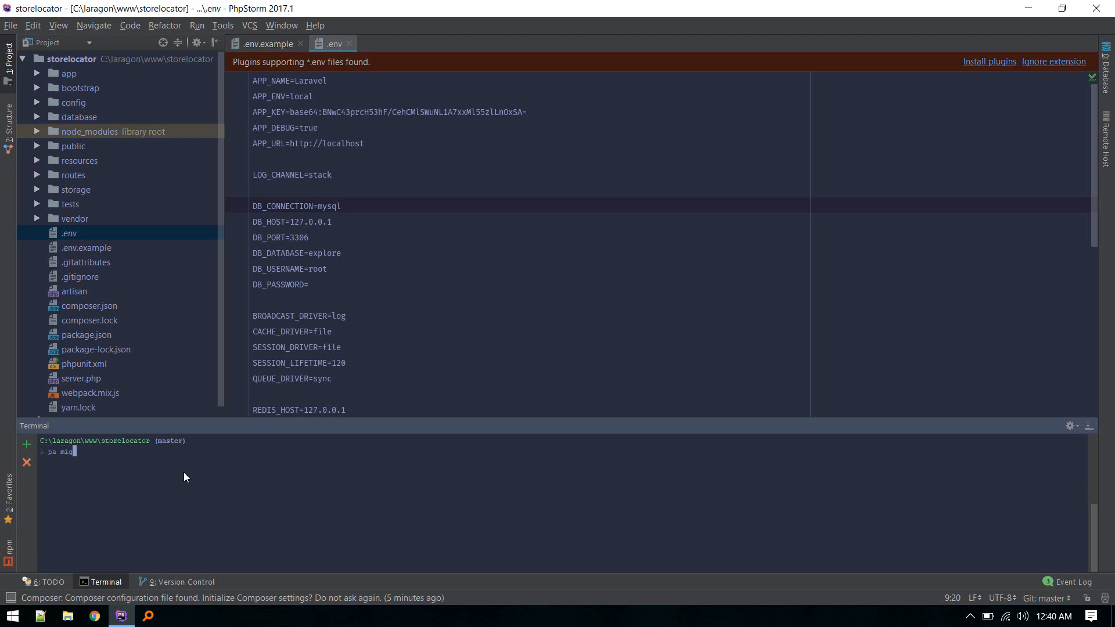
text(rate)
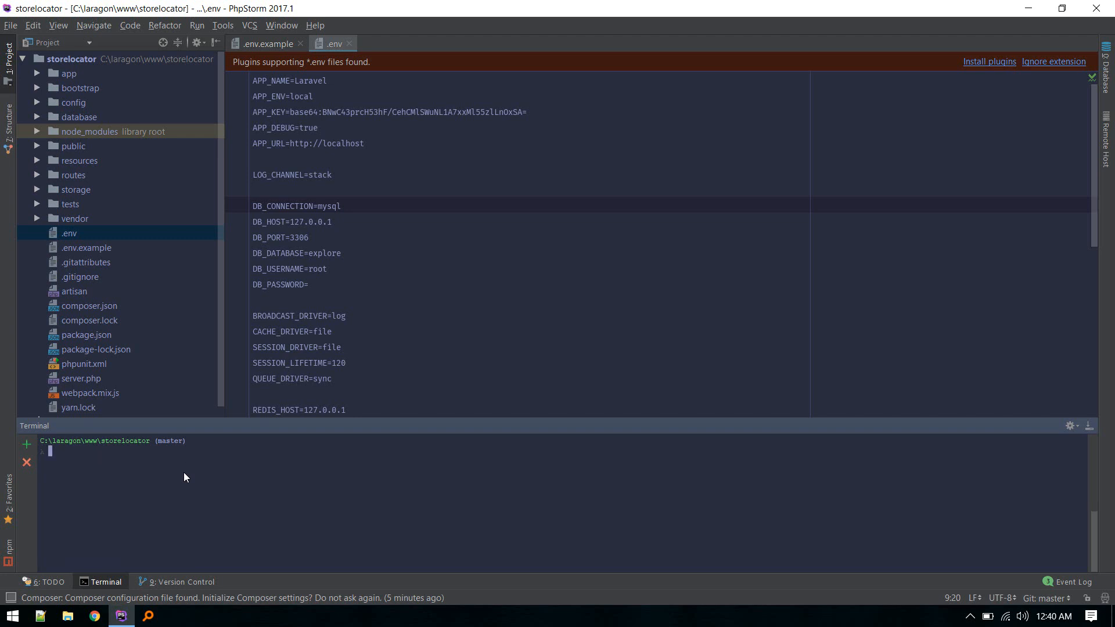
text(pa)
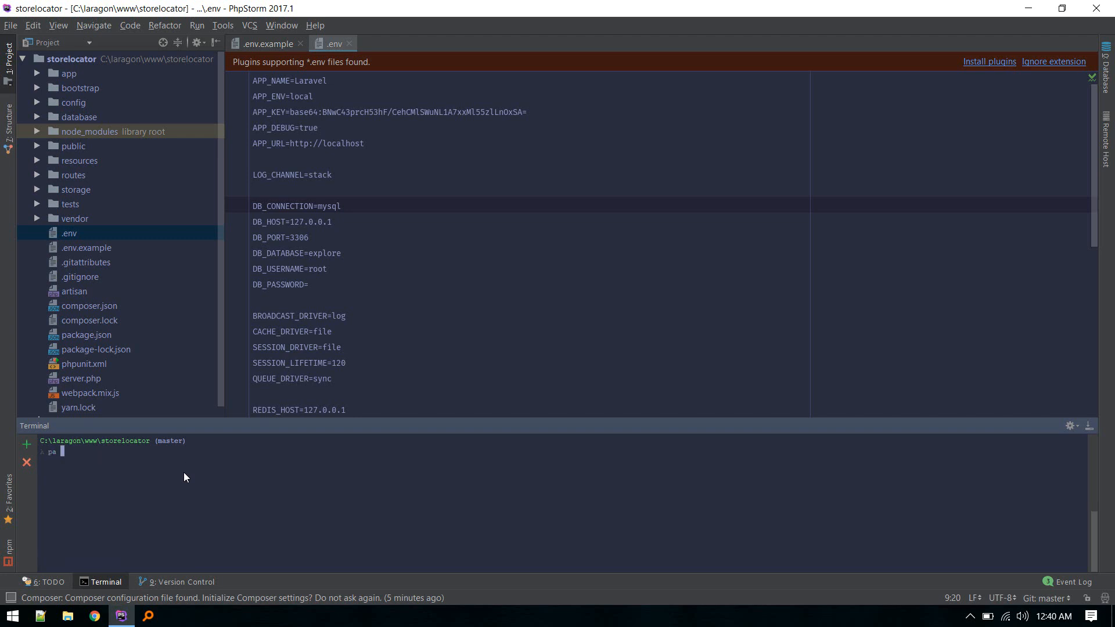
text(make:auth)
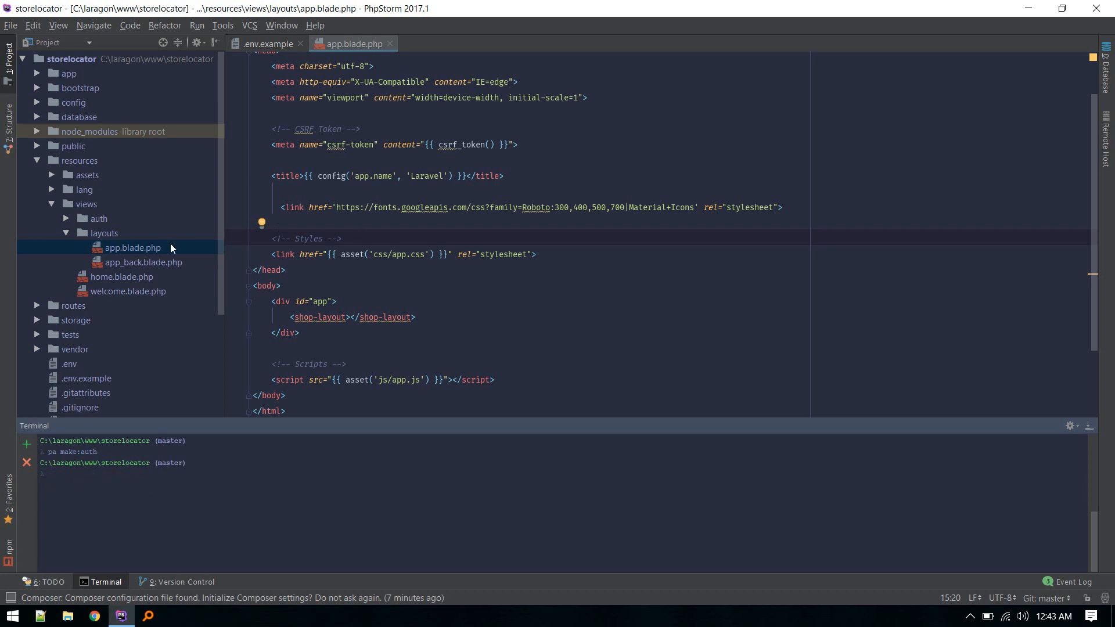
mouse_move(118, 249)
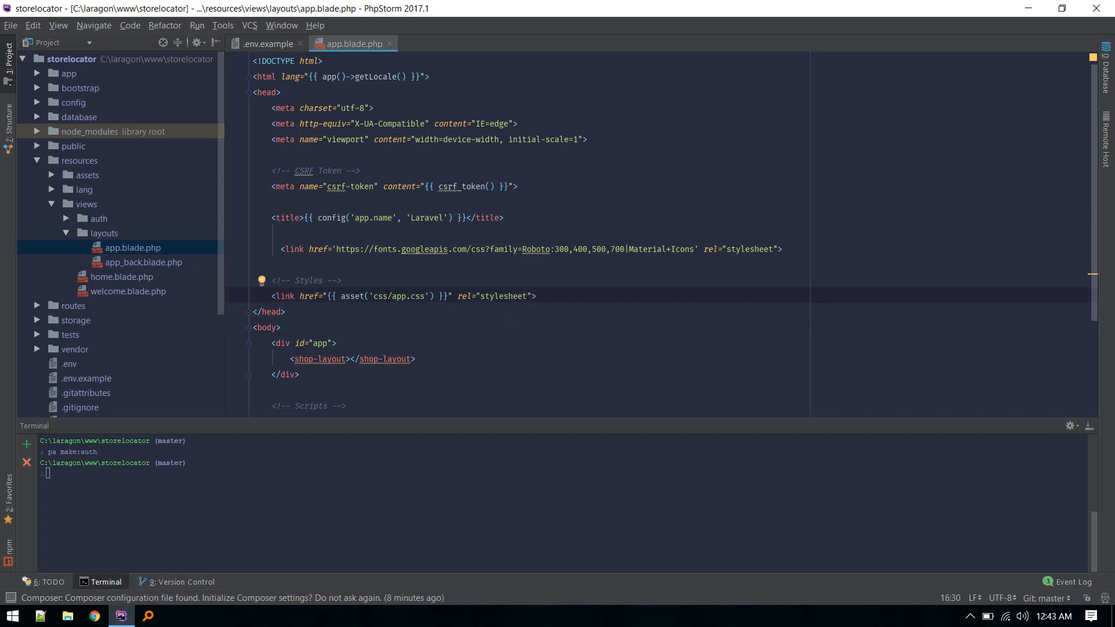
- Close app.blade.php after reviewing its Roboto/Material Icons link and shop-layout tag
click(265, 44)
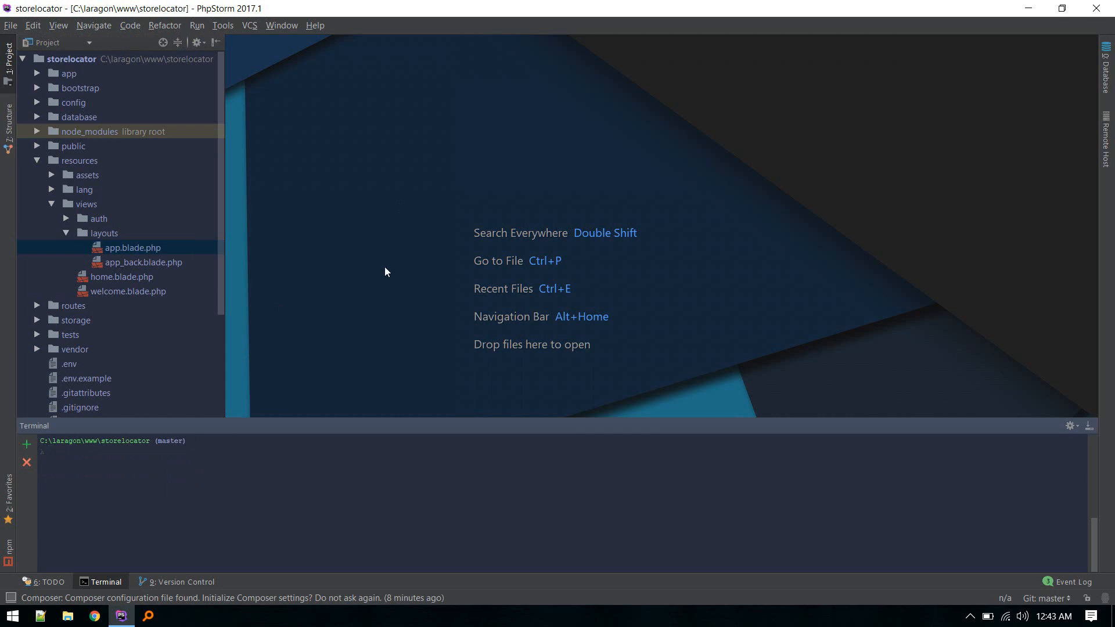
- Open package.json via Go to File and run 'npm install' in the terminal
text(packag)
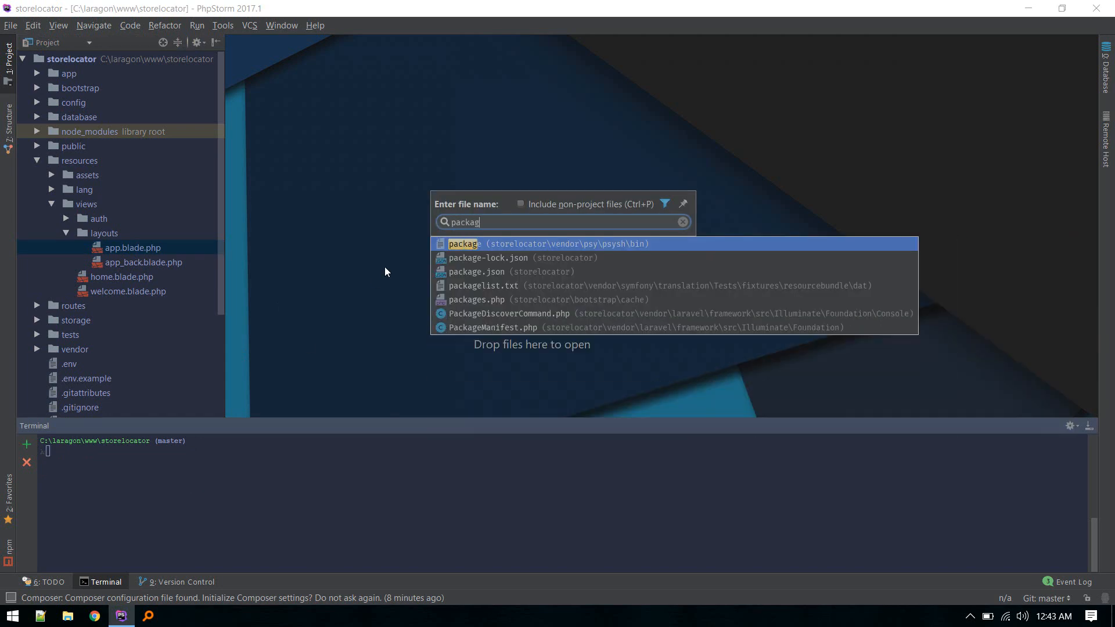
double_click(476, 272)
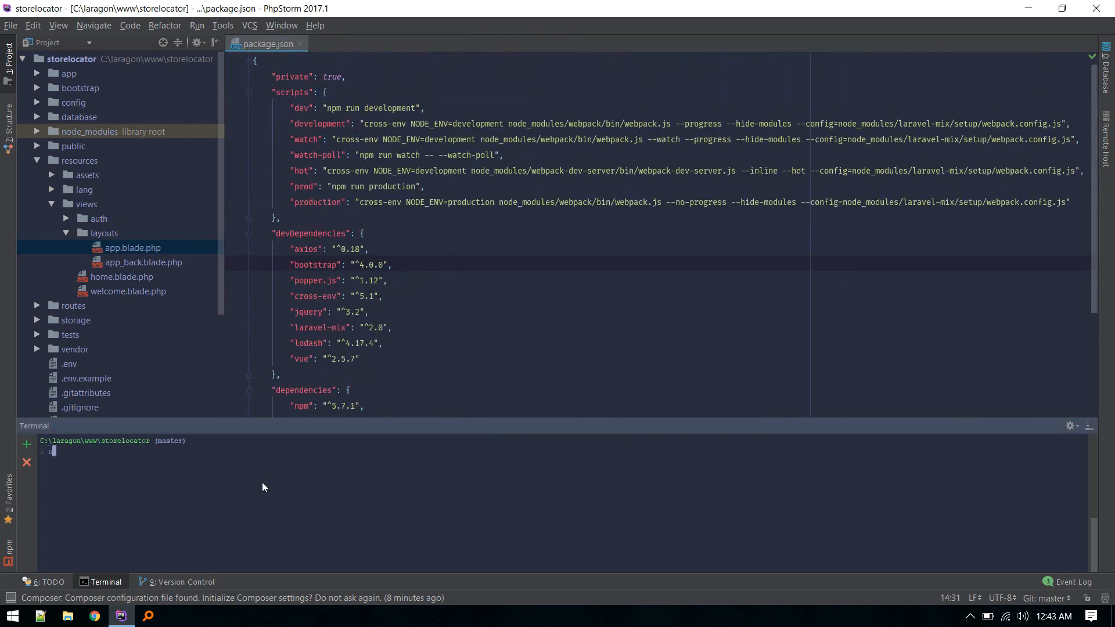
text(npm ins)
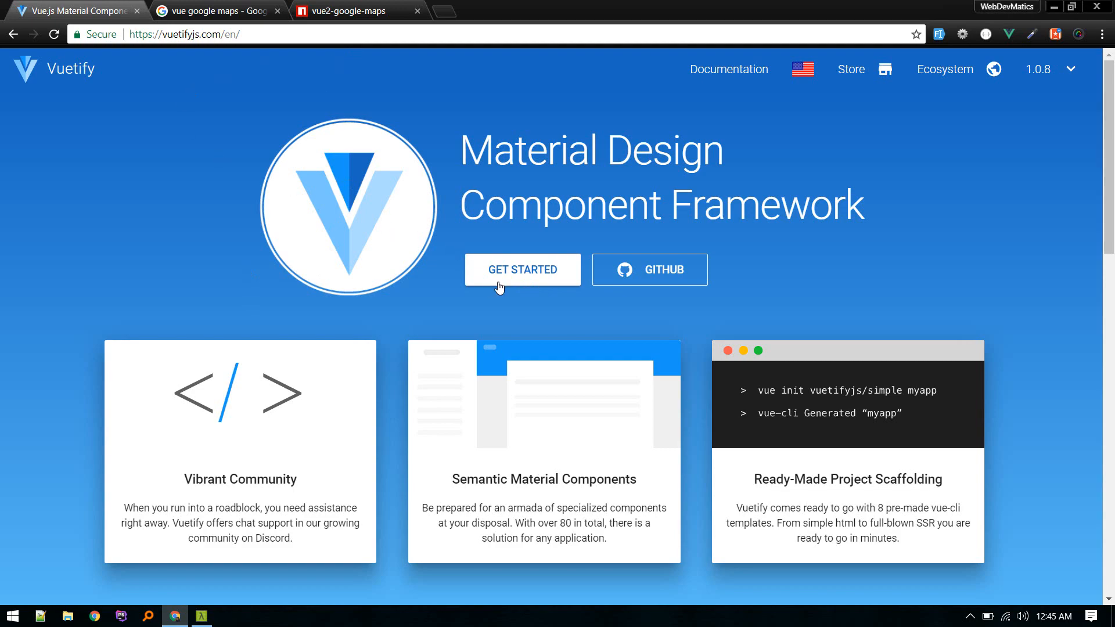
- Scroll Vuetify Quick Start to Existing applications and select 'npm install vuetify --save'
click(523, 269)
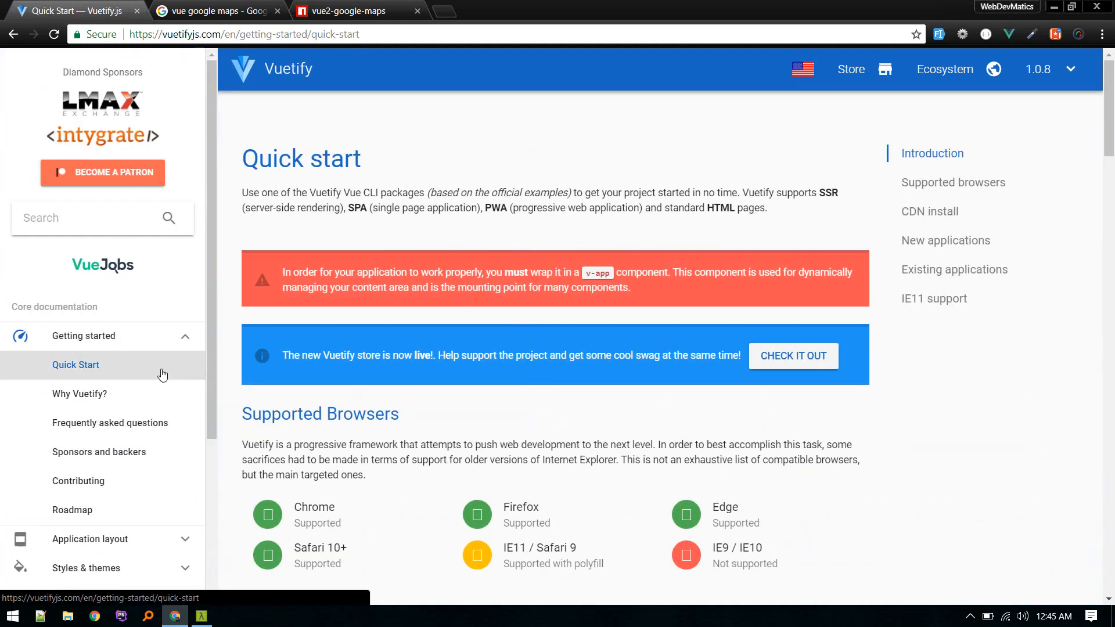
scroll(down, 3)
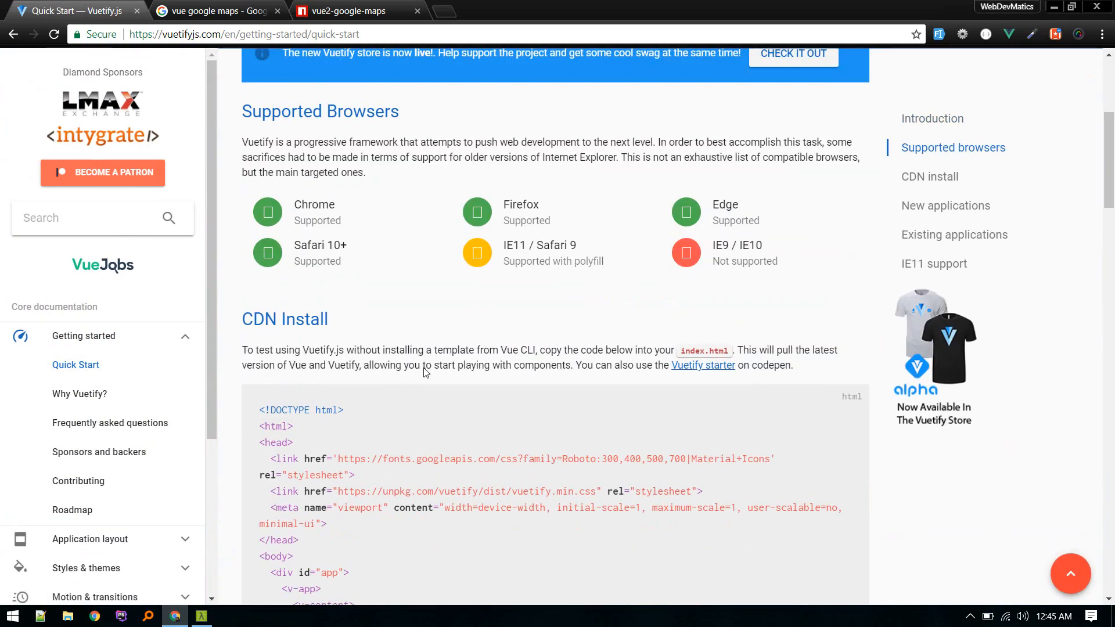
scroll(down, 3)
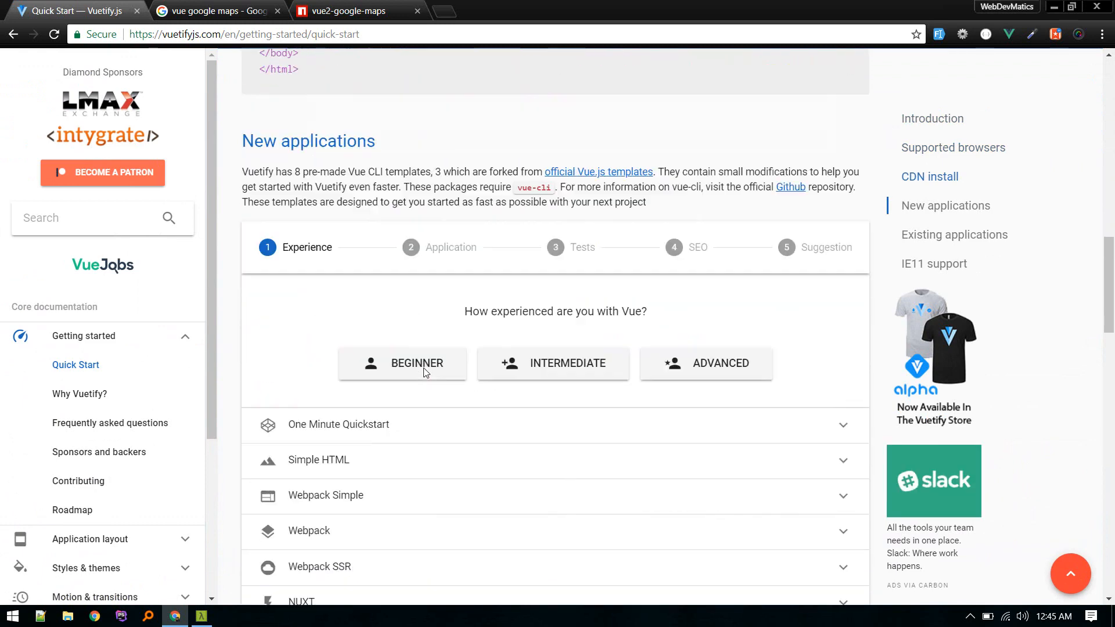
scroll(down, 3)
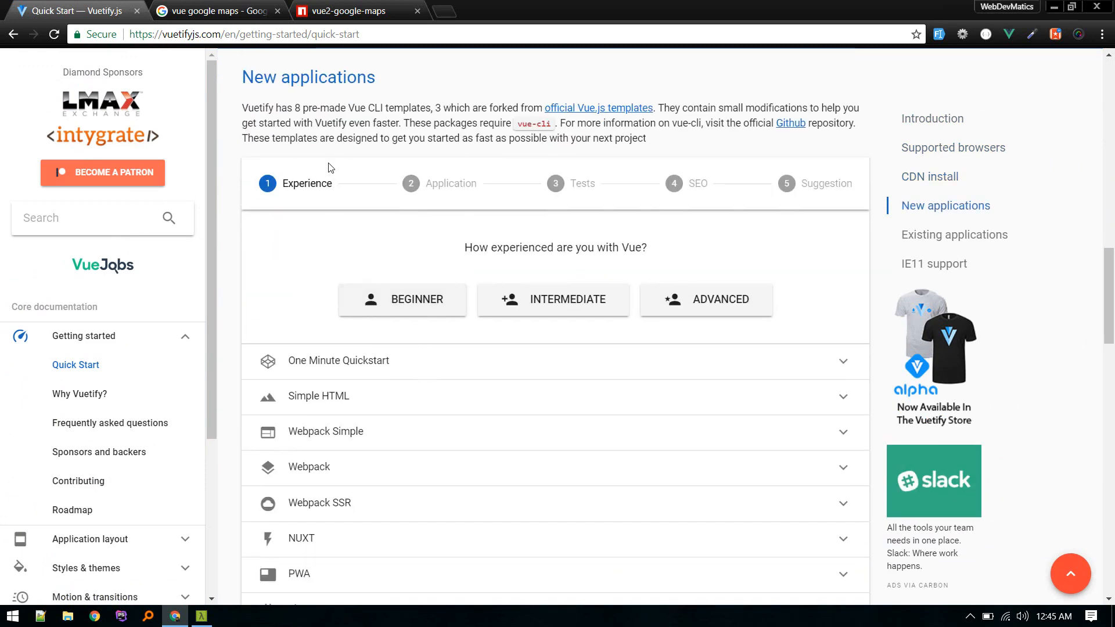
mouse_move(425, 439)
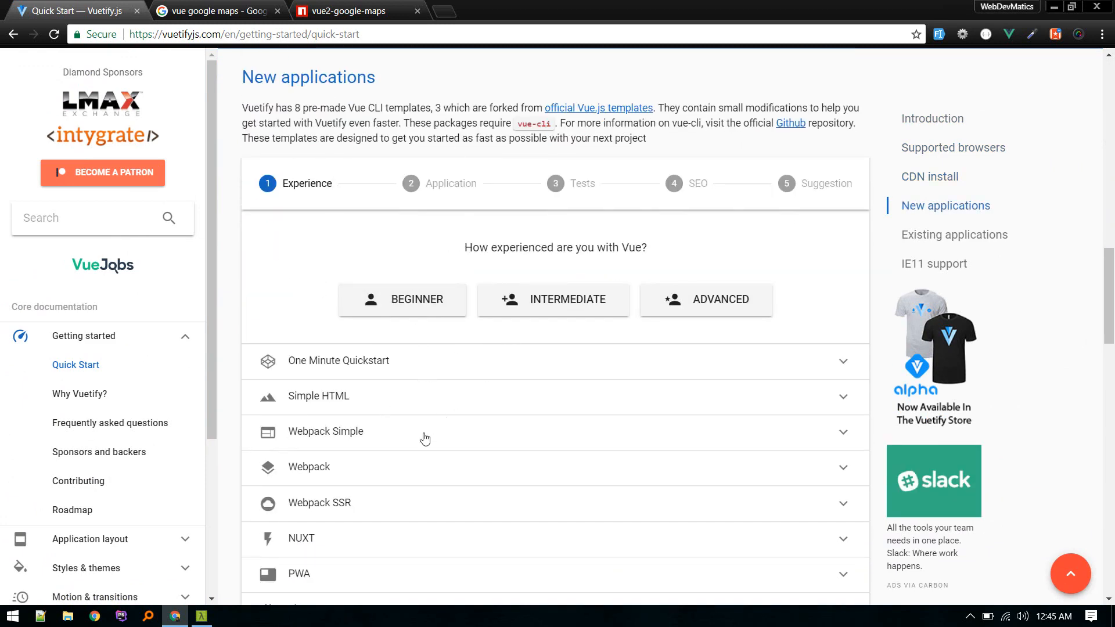
scroll(down, 3)
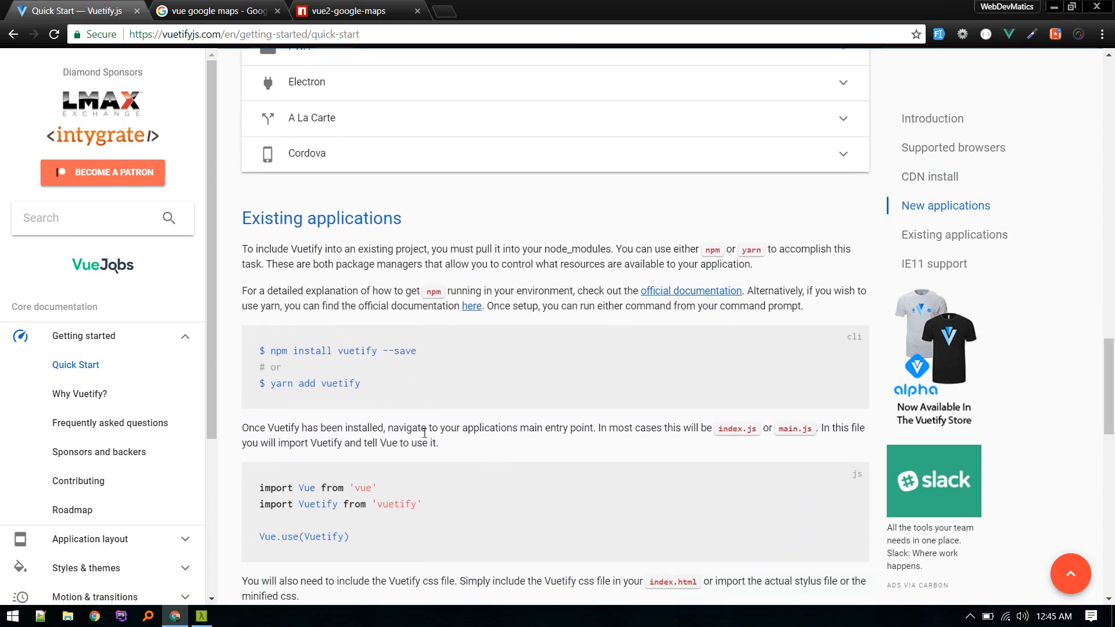
scroll(down, 3)
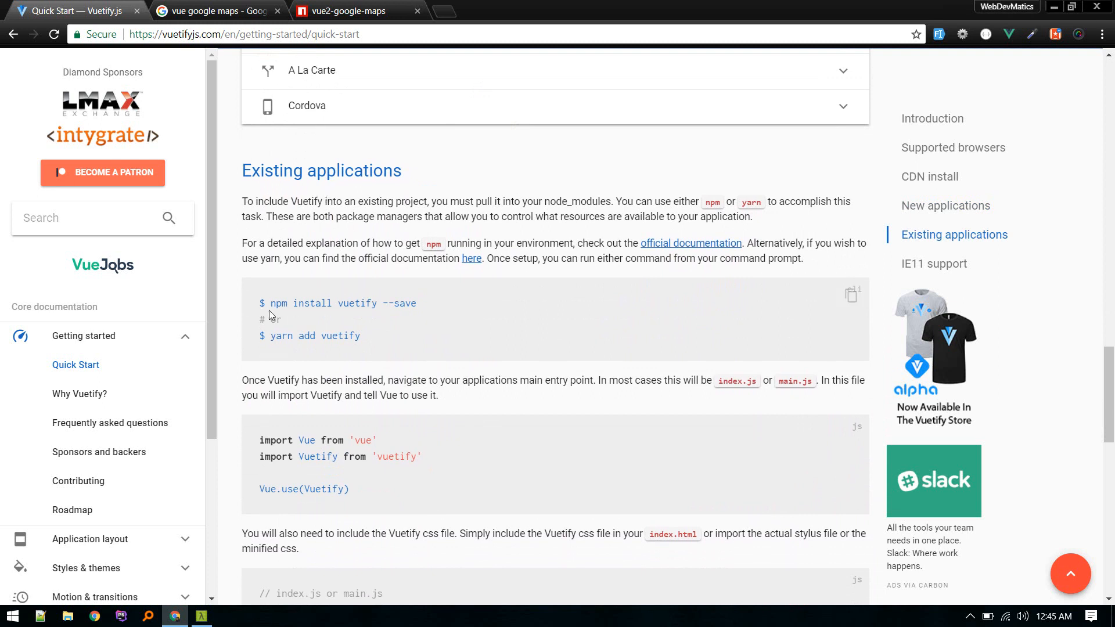
triple_click(343, 303)
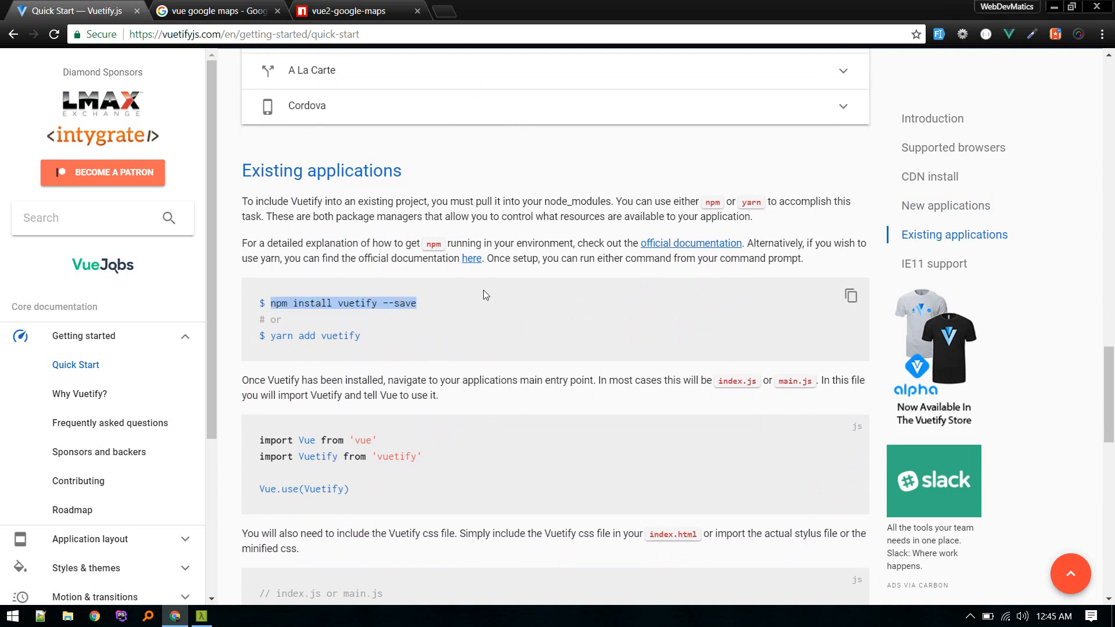
mouse_move(402, 354)
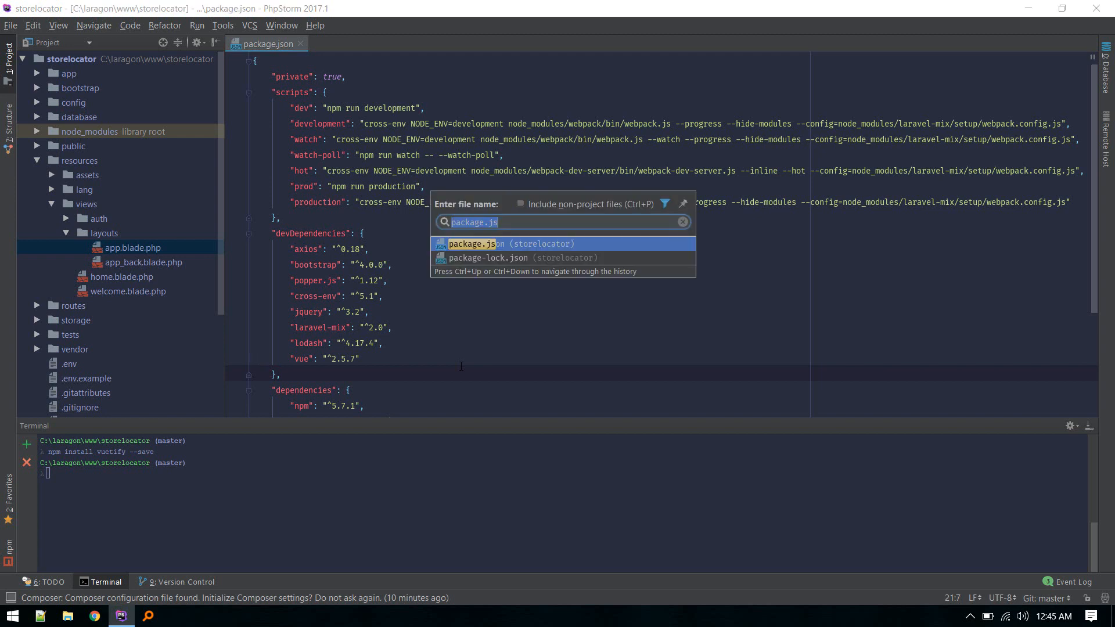
- Install Vuetify with npm and add the Vuetify import and Vue.use(Vuetify) to app.js
text(app.js)
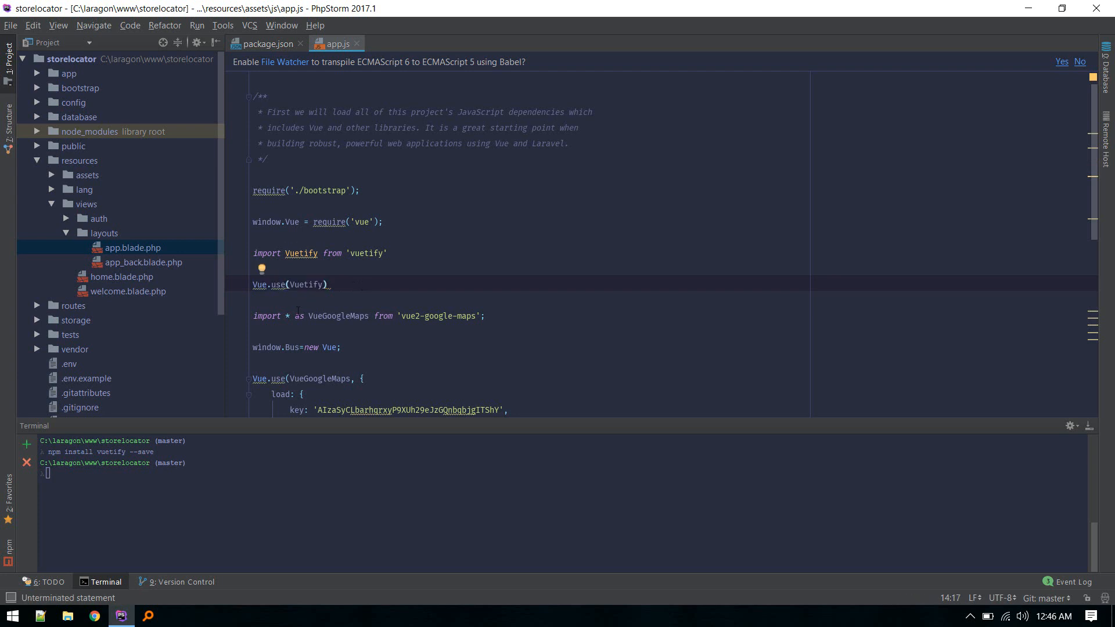
click(254, 378)
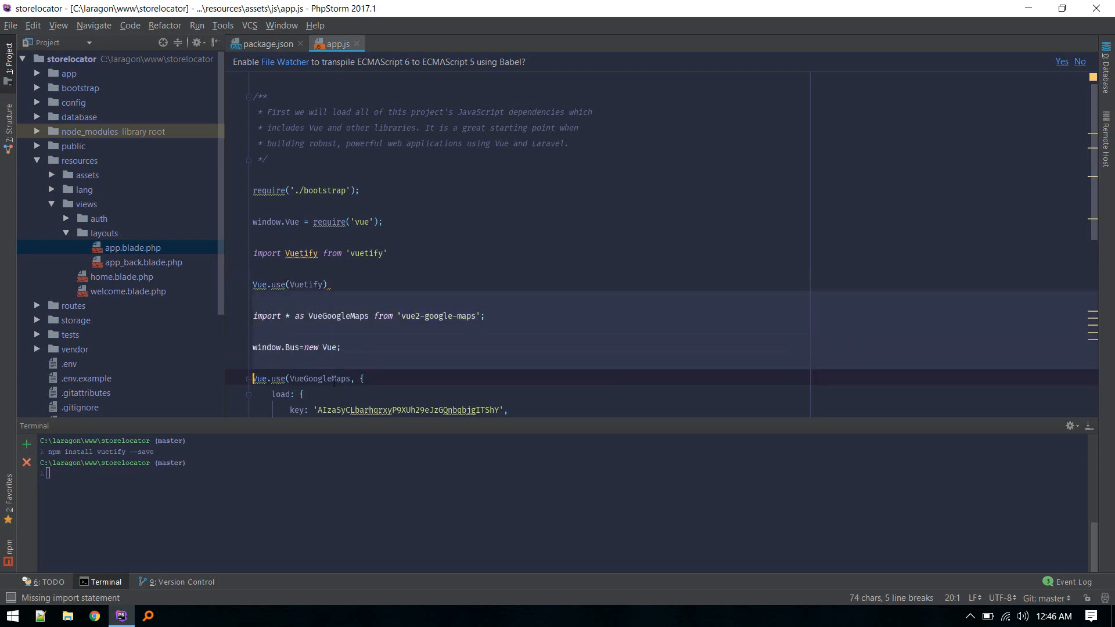
click(7, 53)
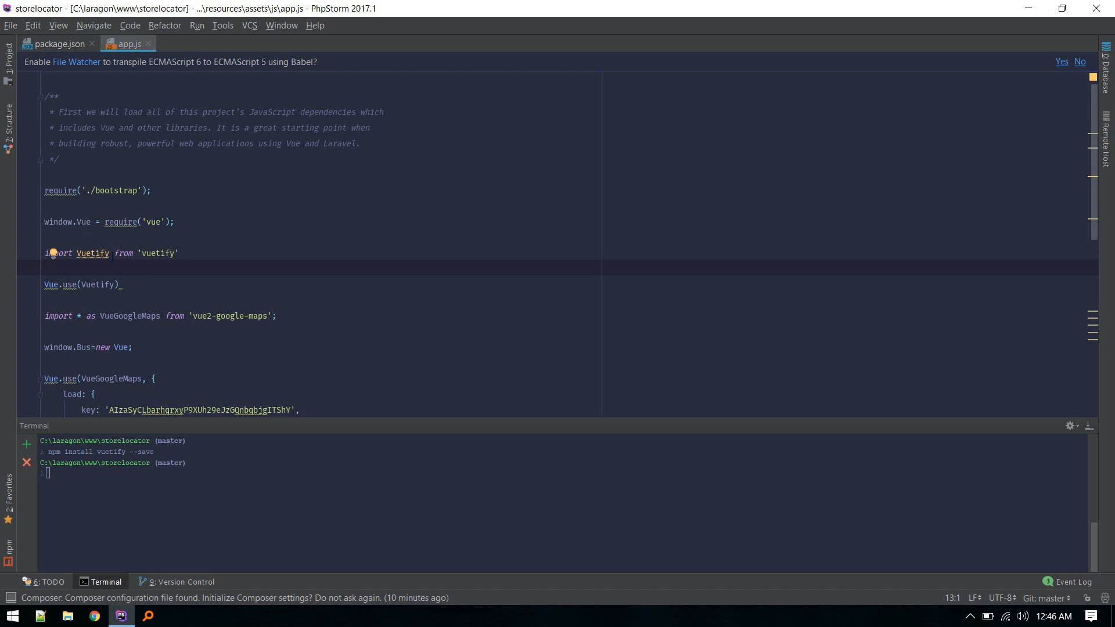
click(121, 284)
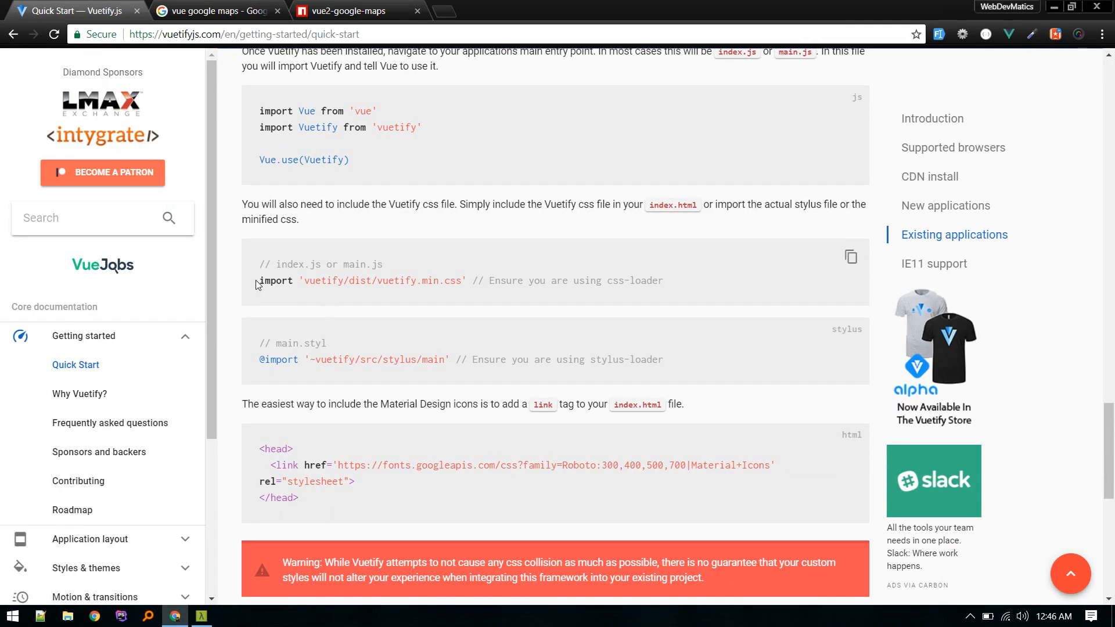
- Select and copy the import 'vuetify/dist/vuetify.min.css' snippet from the Vuetify docs
drag(258, 264, 478, 280)
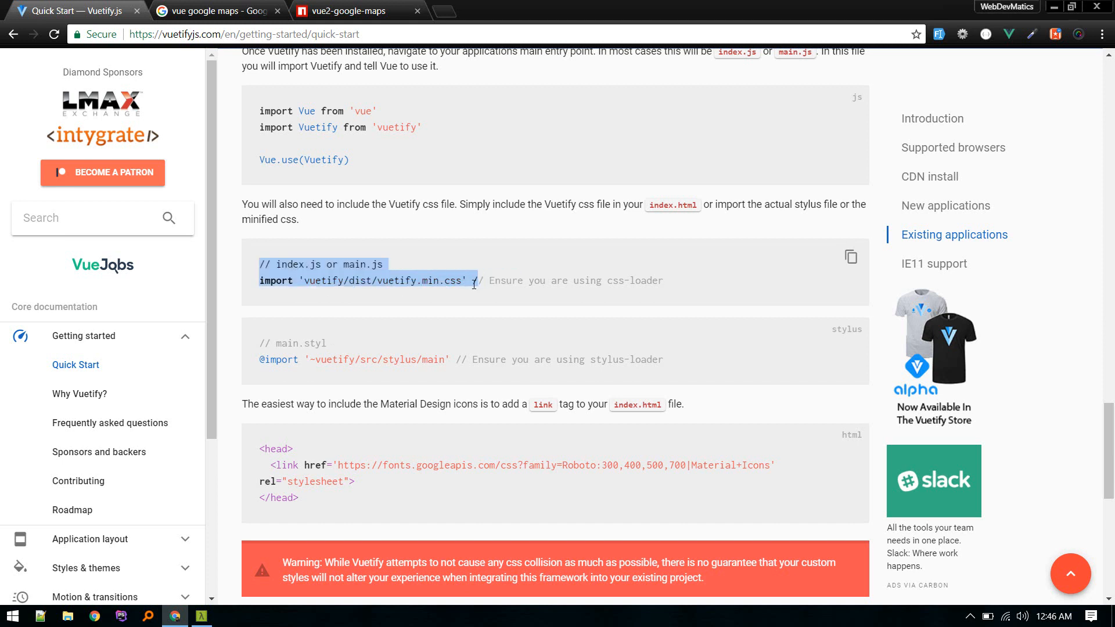
click(472, 280)
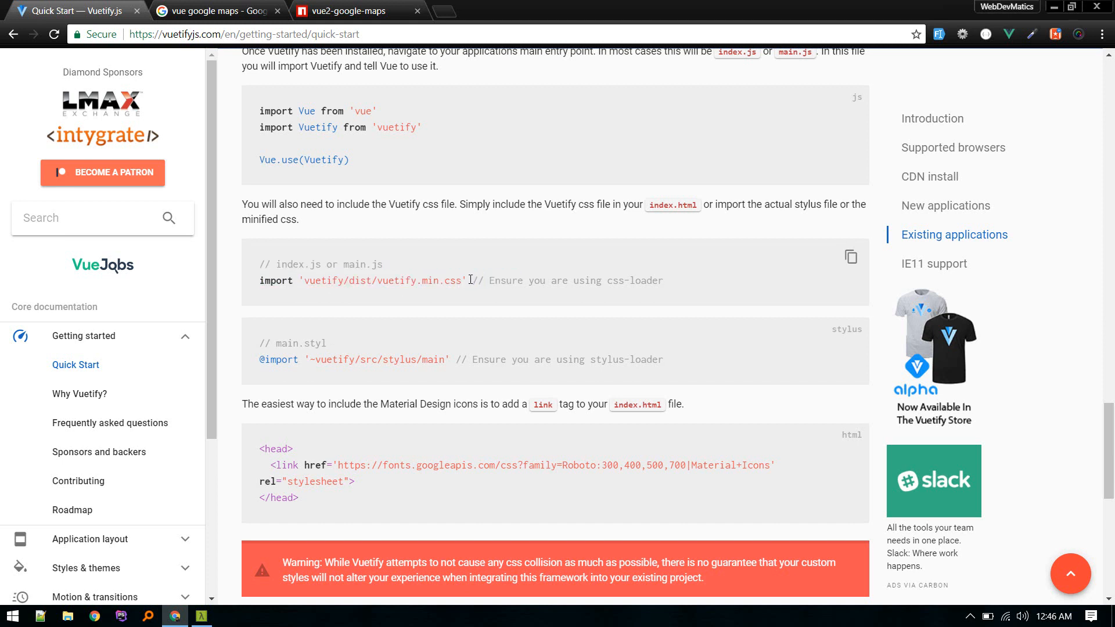
drag(259, 280, 461, 280)
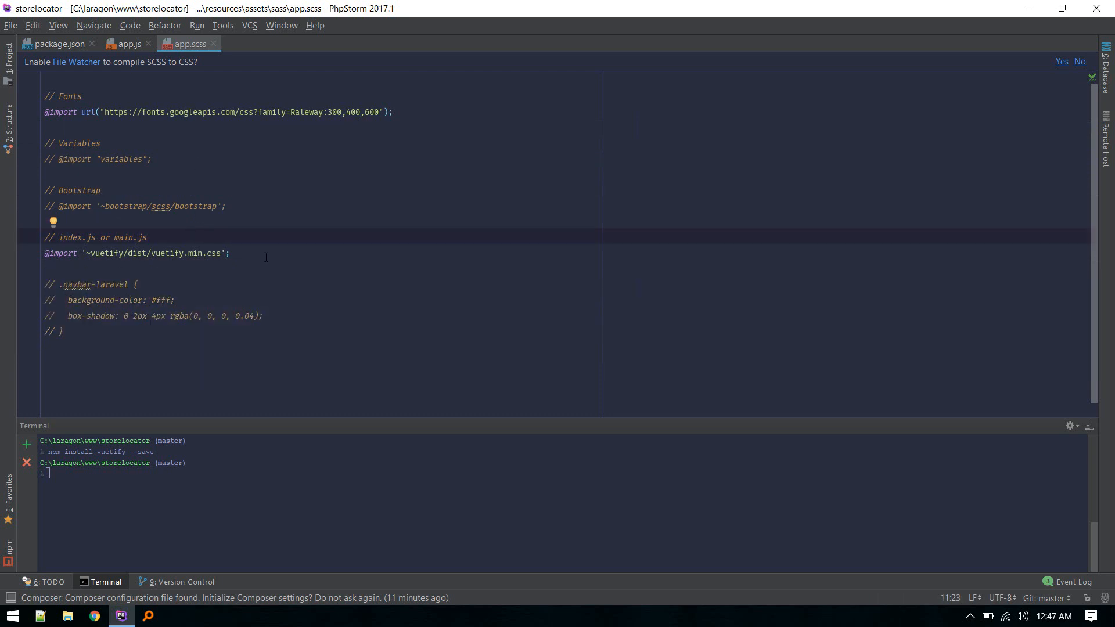
- Add '~vuetify/dist/vuetify.min.css' import to app.scss and expand the public css and js folders
click(98, 254)
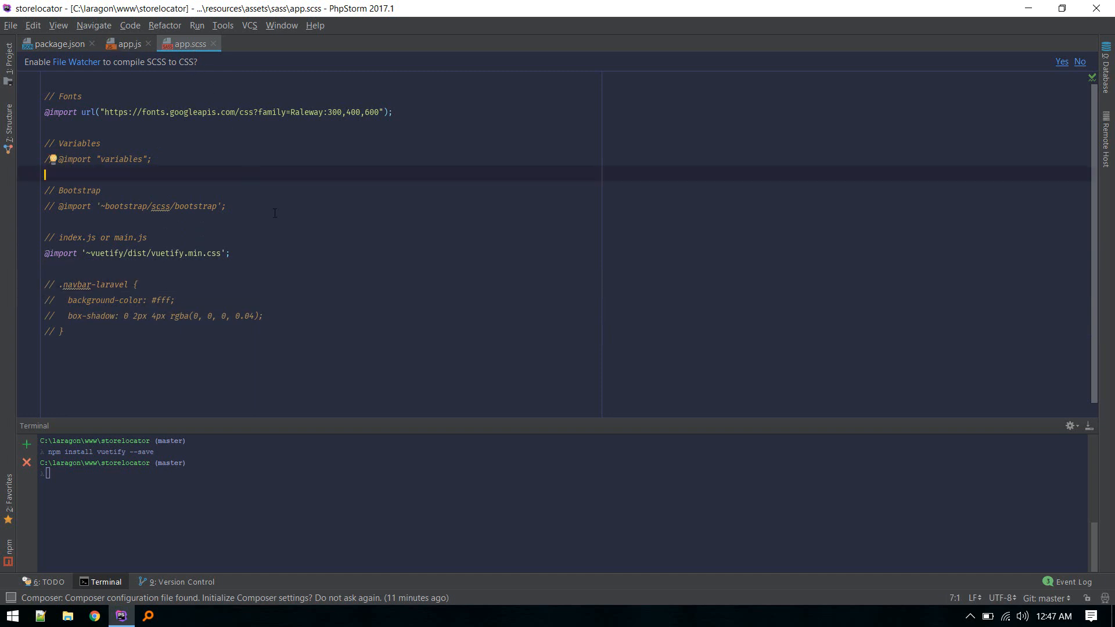
key(ctrl+shift+n)
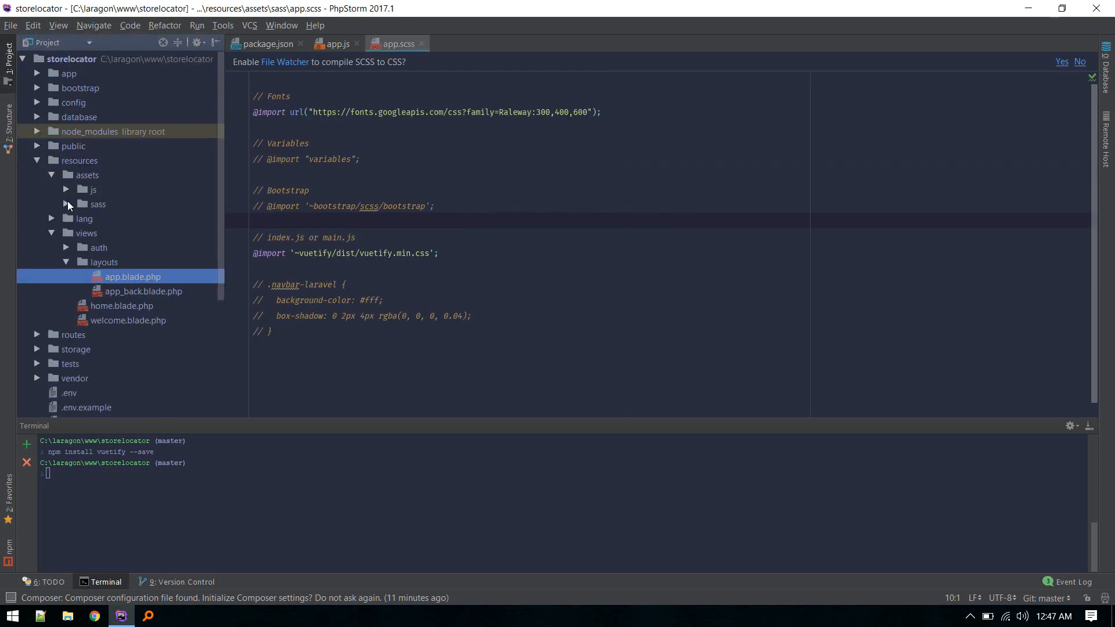
click(68, 204)
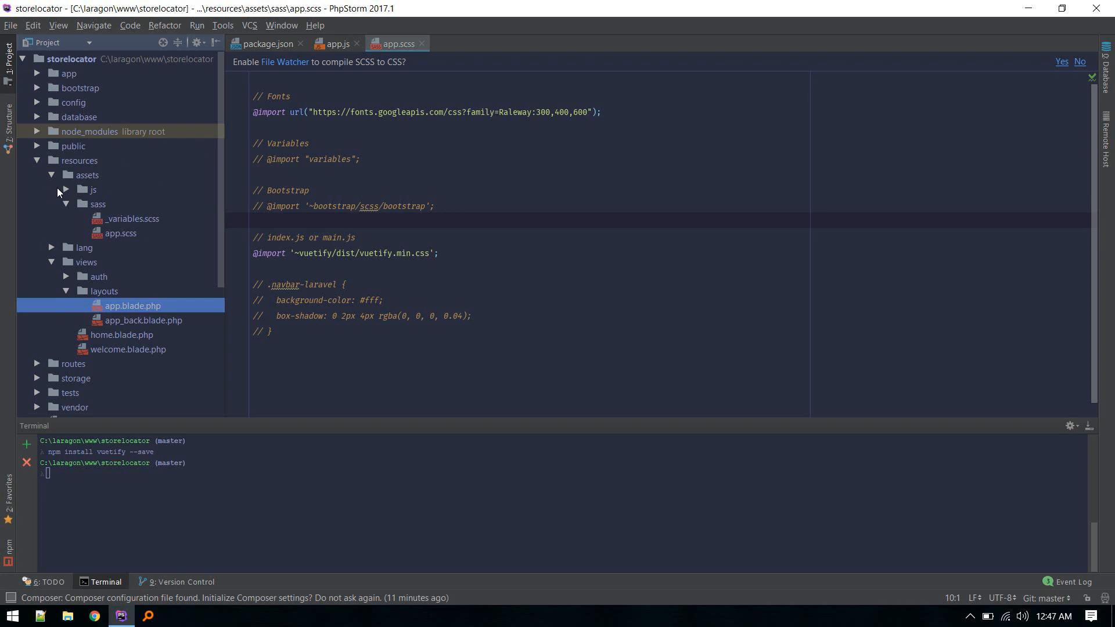
click(64, 190)
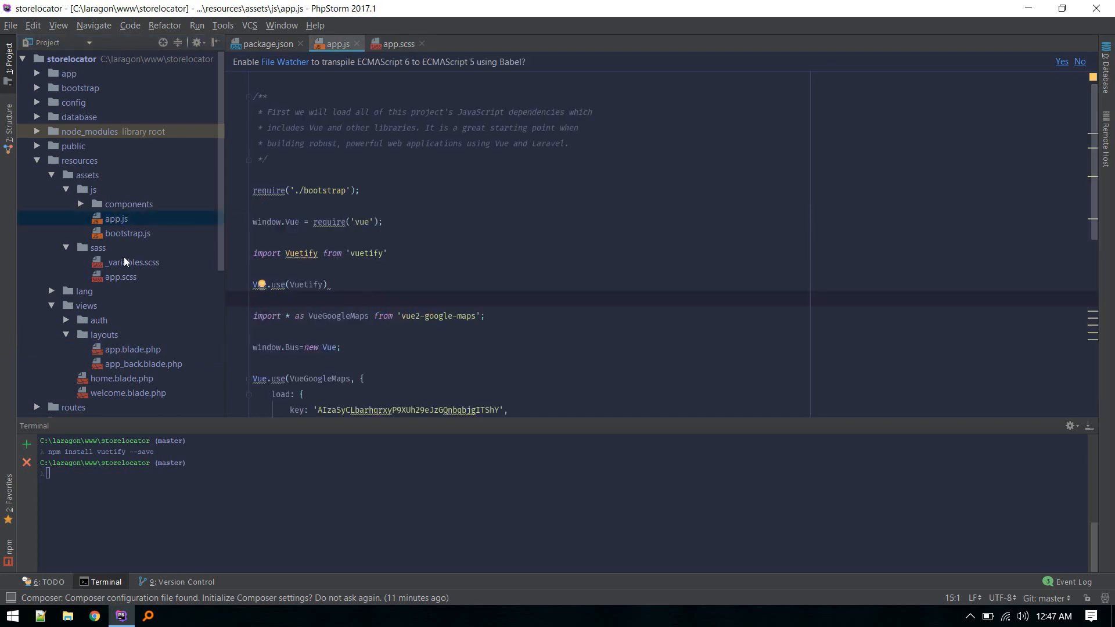
click(396, 44)
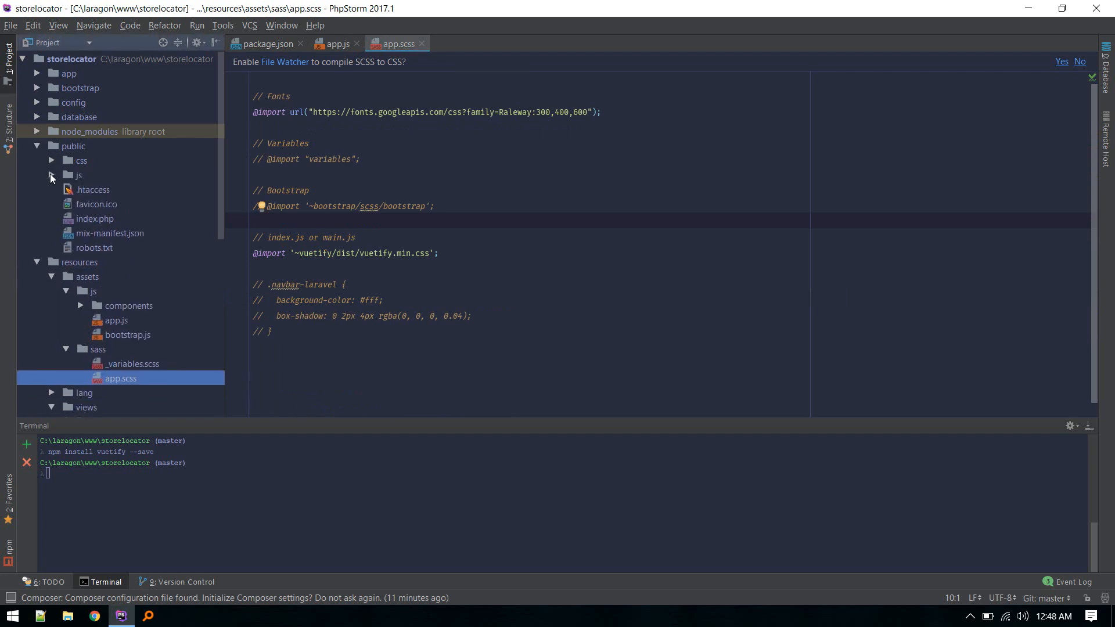
click(77, 175)
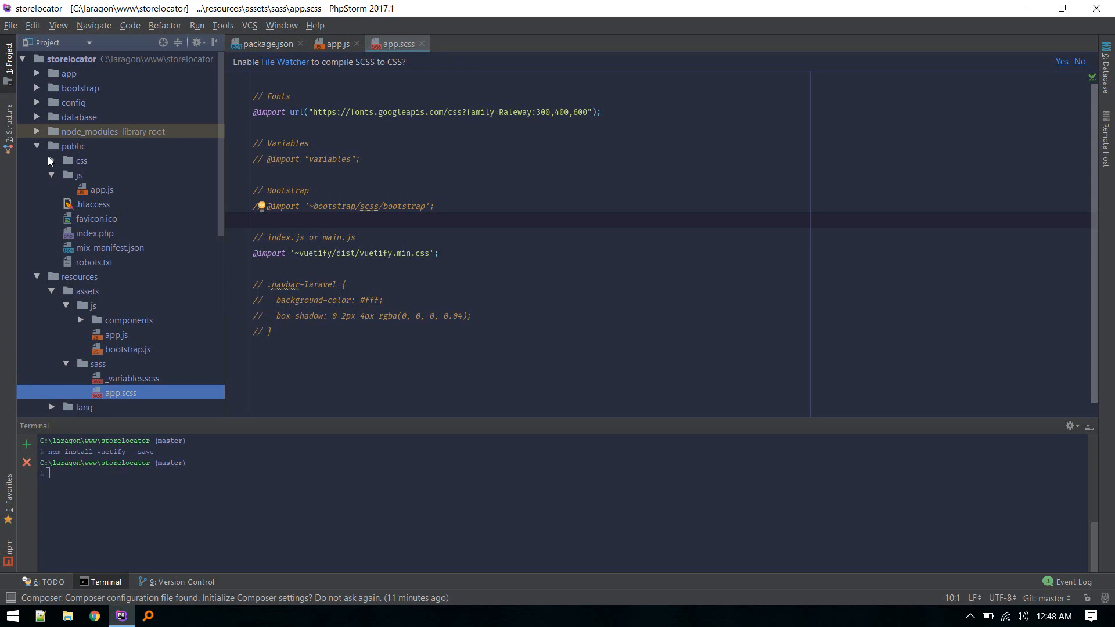
click(81, 160)
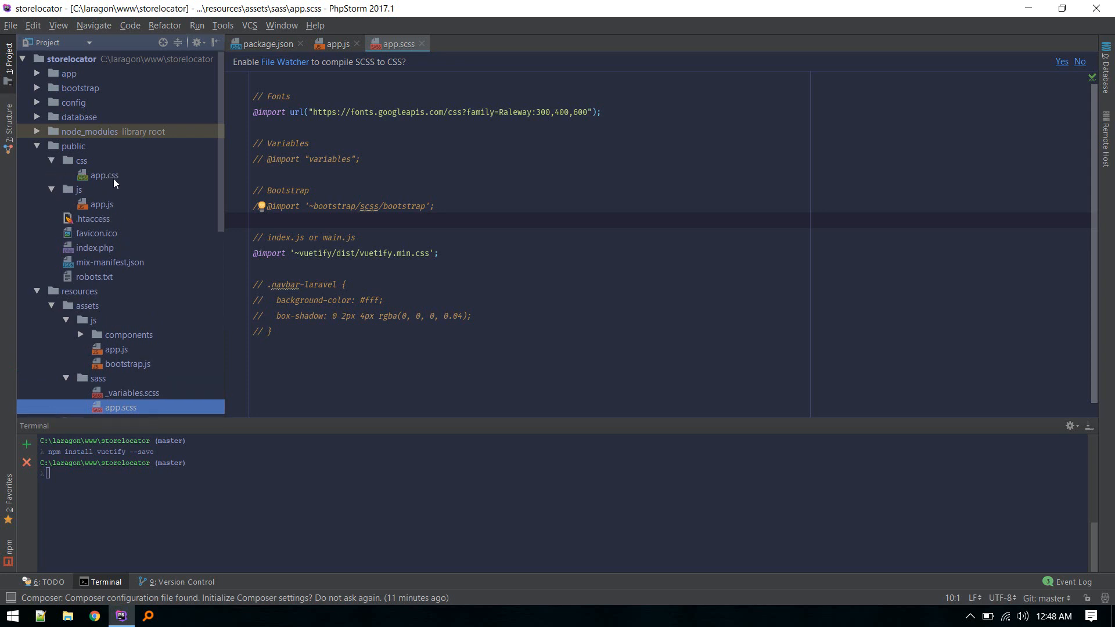
mouse_move(96, 165)
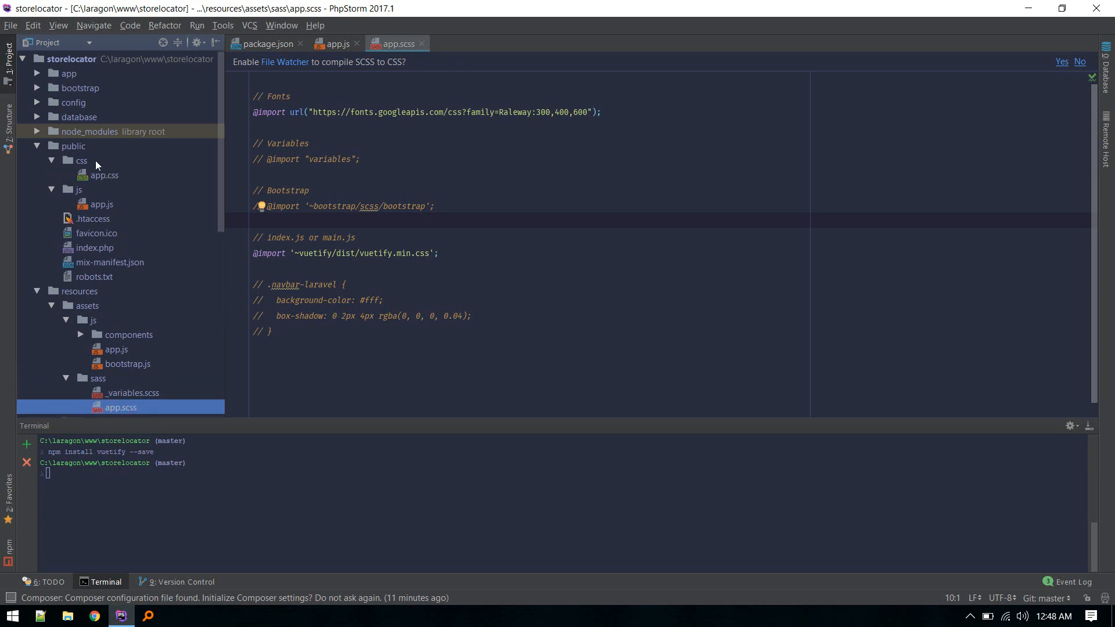
mouse_move(492, 221)
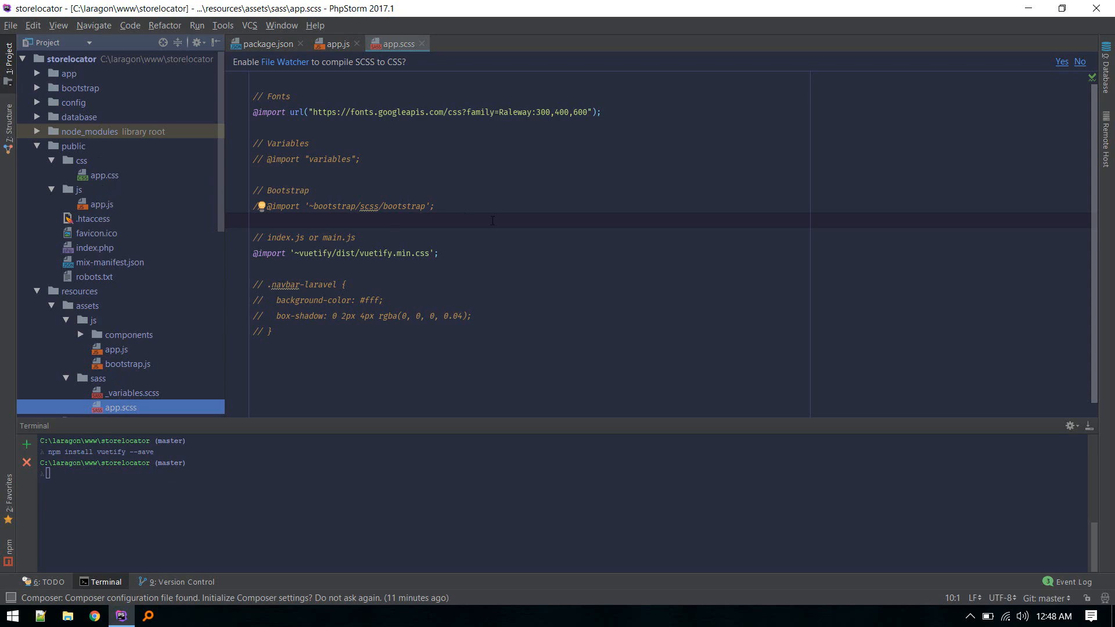
- Open app.blade.php via Go to File and scroll through its font link and shop-layout markup
text(layout)
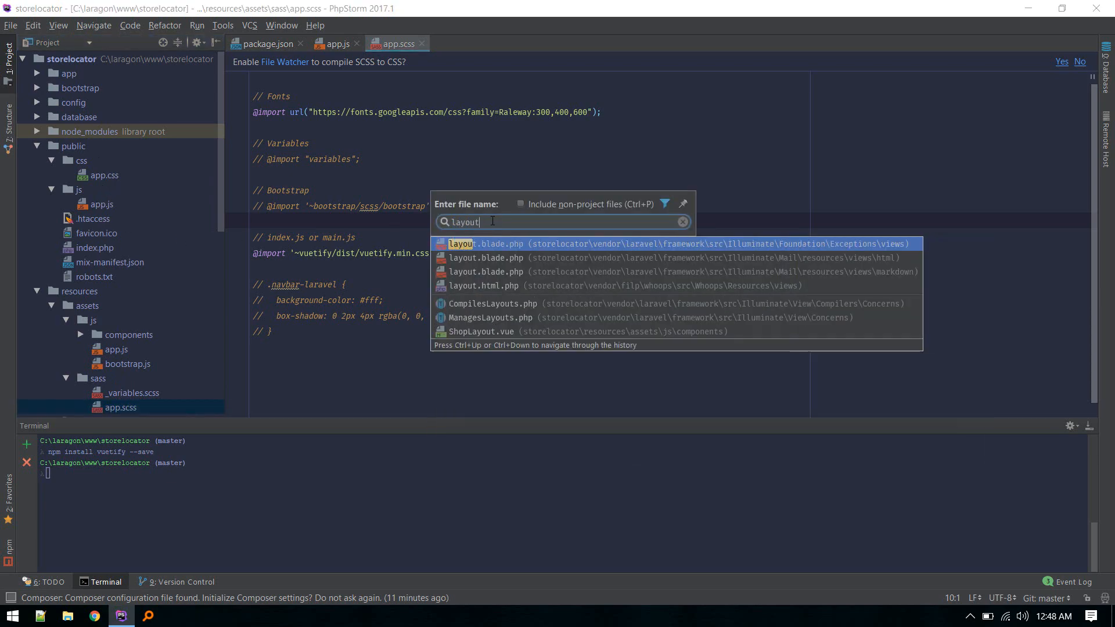
click(486, 243)
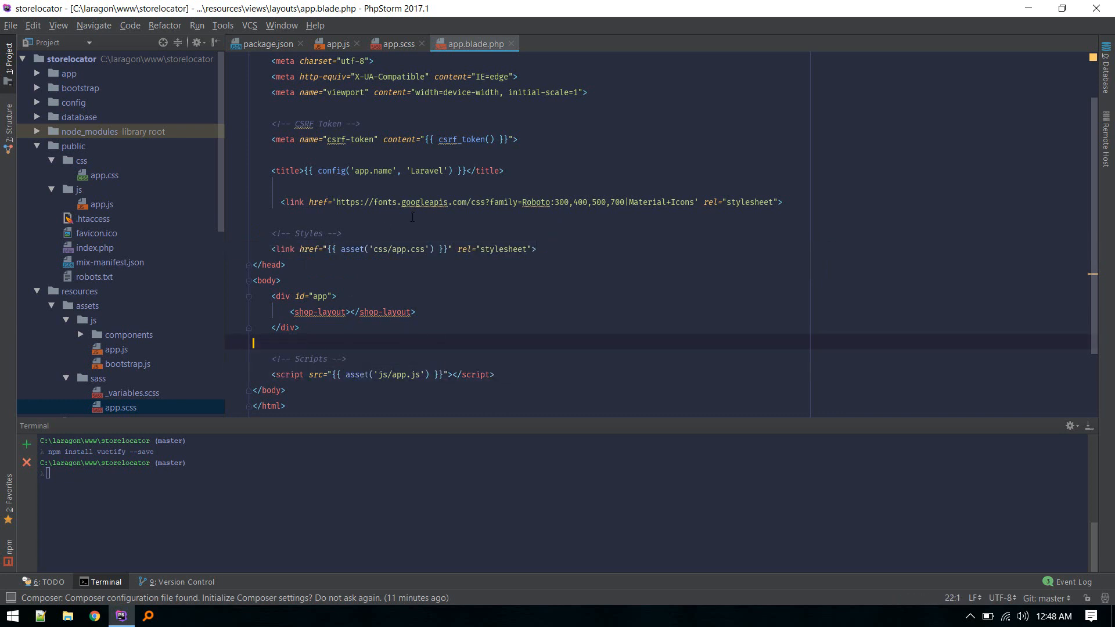
scroll(down, 3)
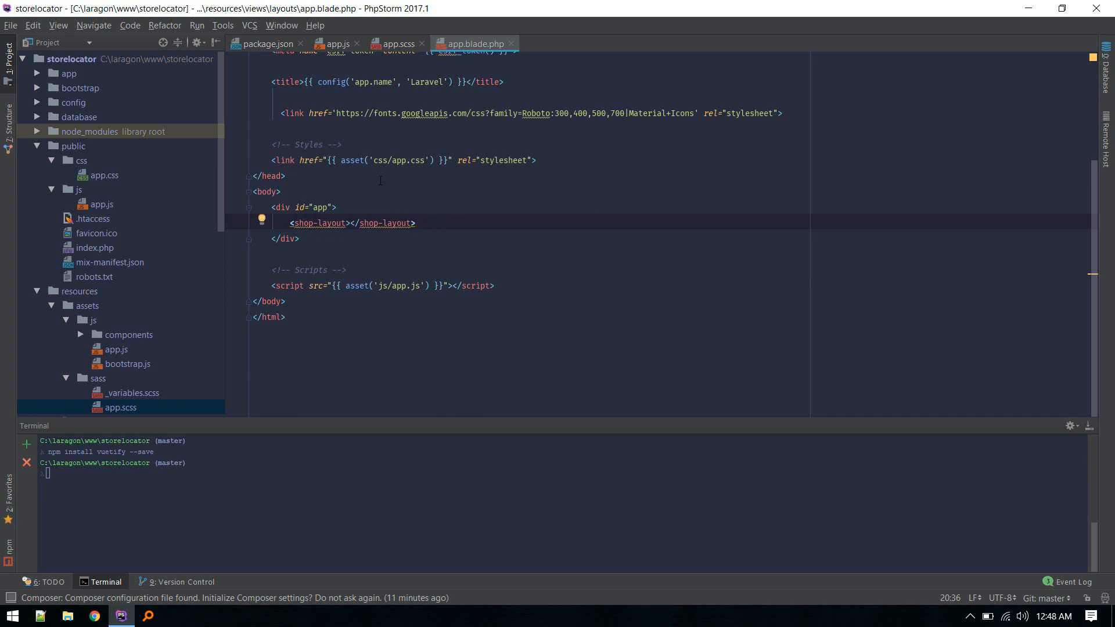
click(104, 616)
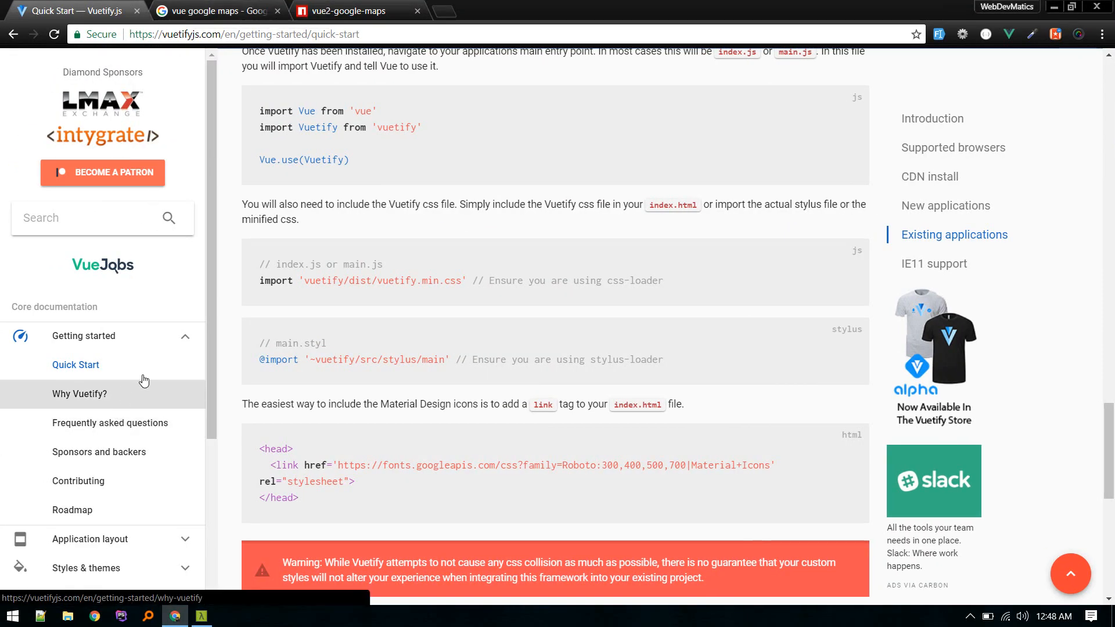
- Open Vuetify's Google Keep pre-defined layout and view its raw googleKeep.vue on GitHub
scroll(down, 3)
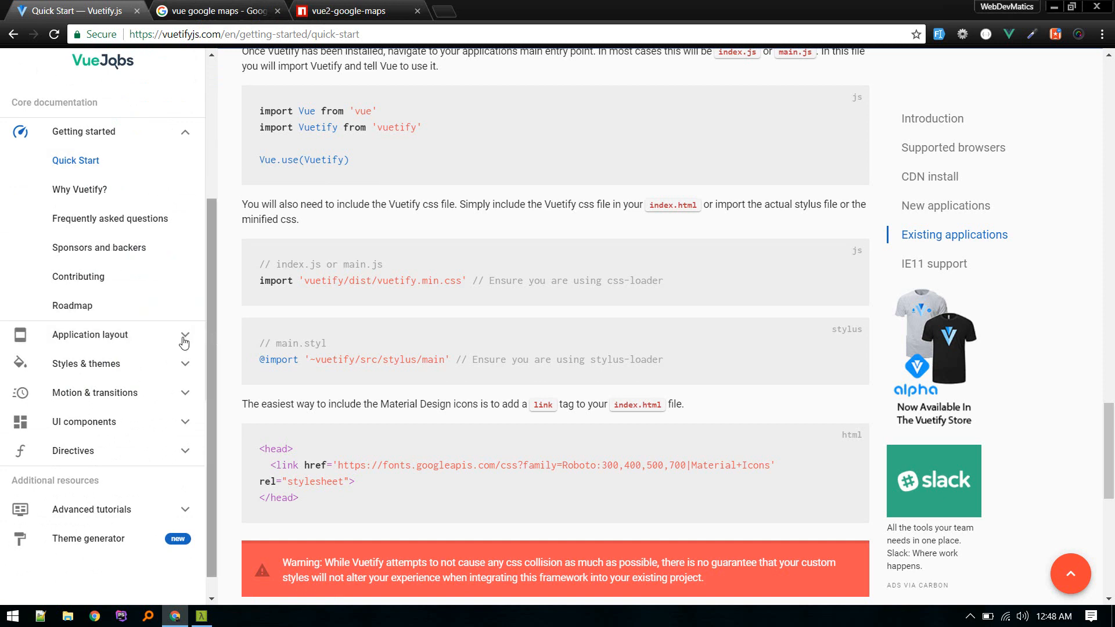
click(91, 334)
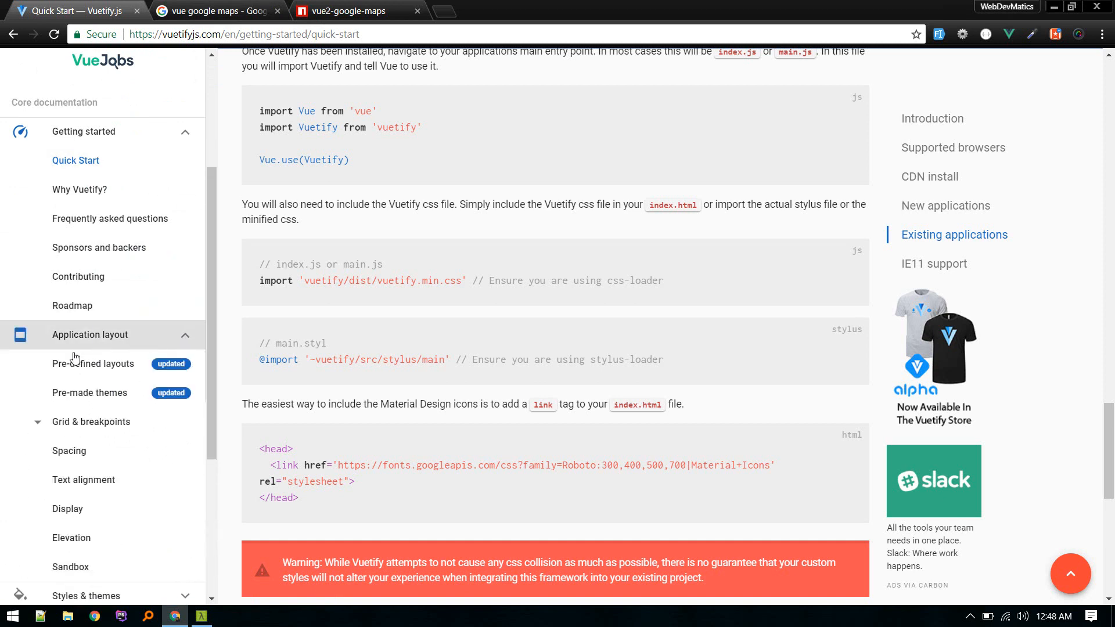
mouse_move(93, 364)
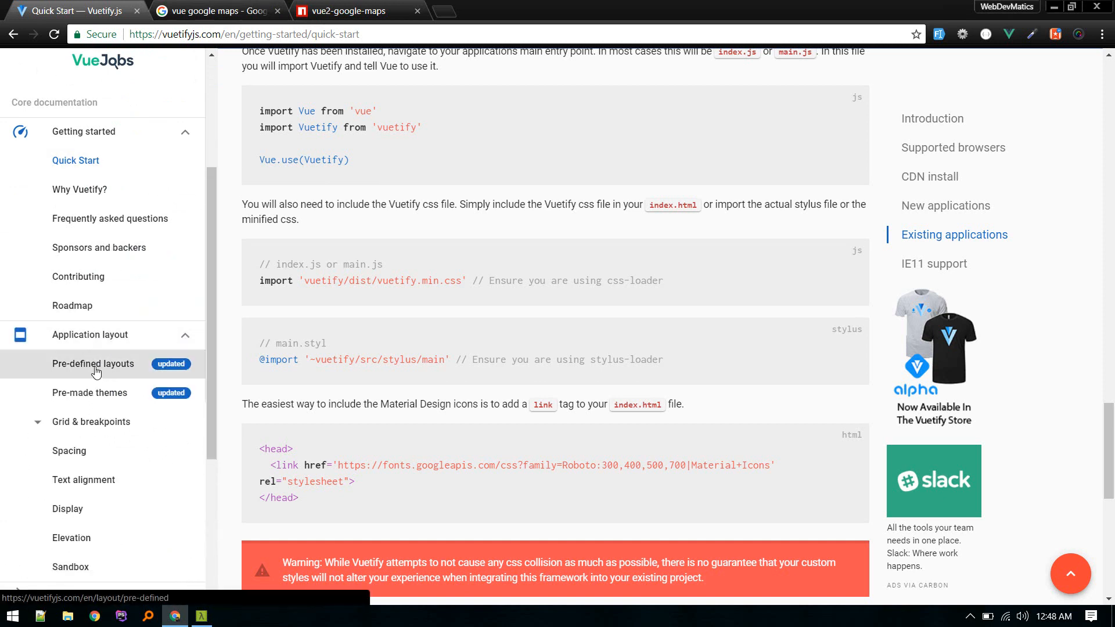
click(93, 363)
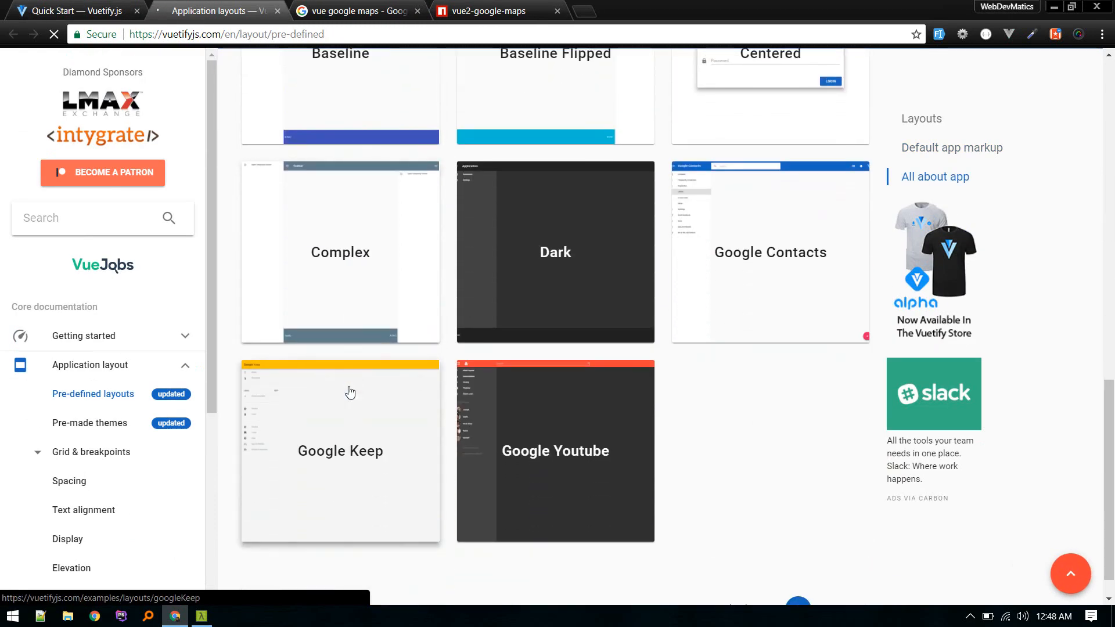
scroll(down, 3)
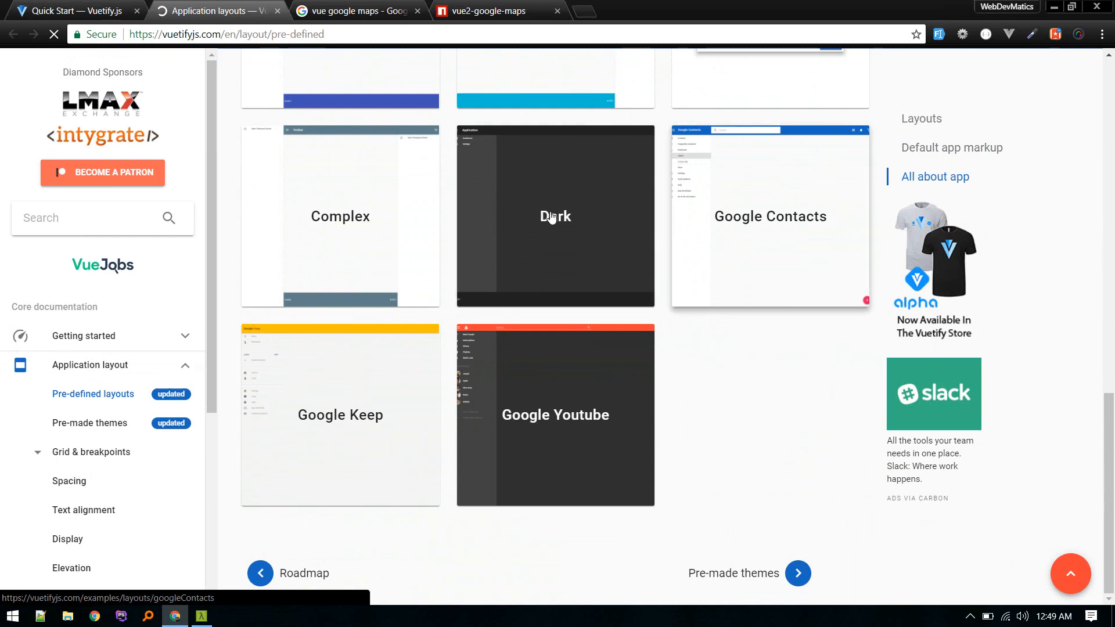
mouse_move(300, 430)
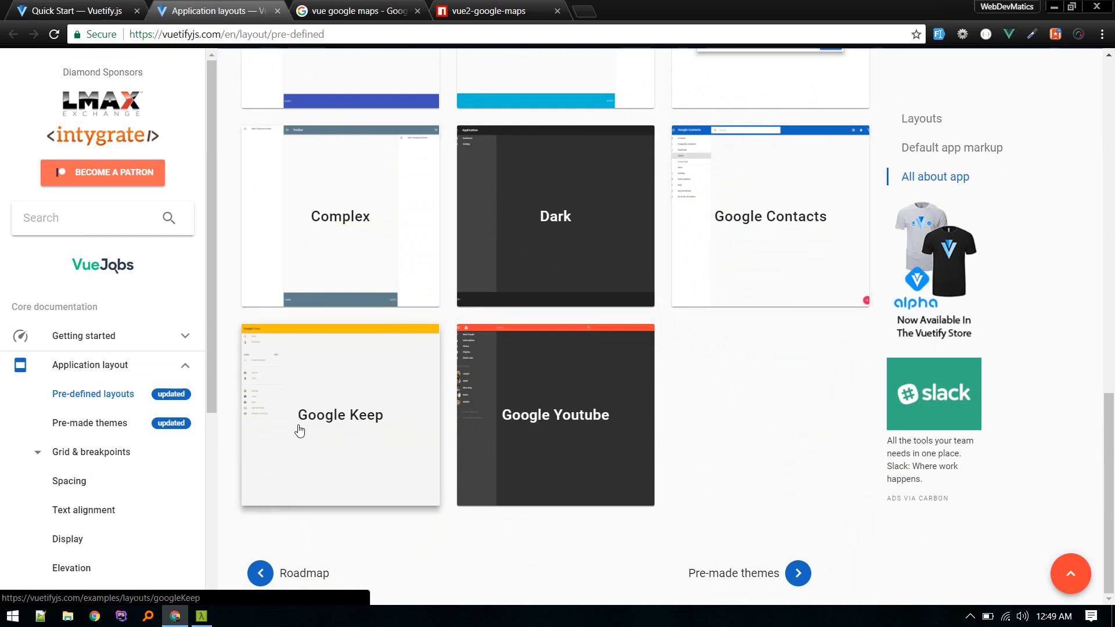
click(339, 415)
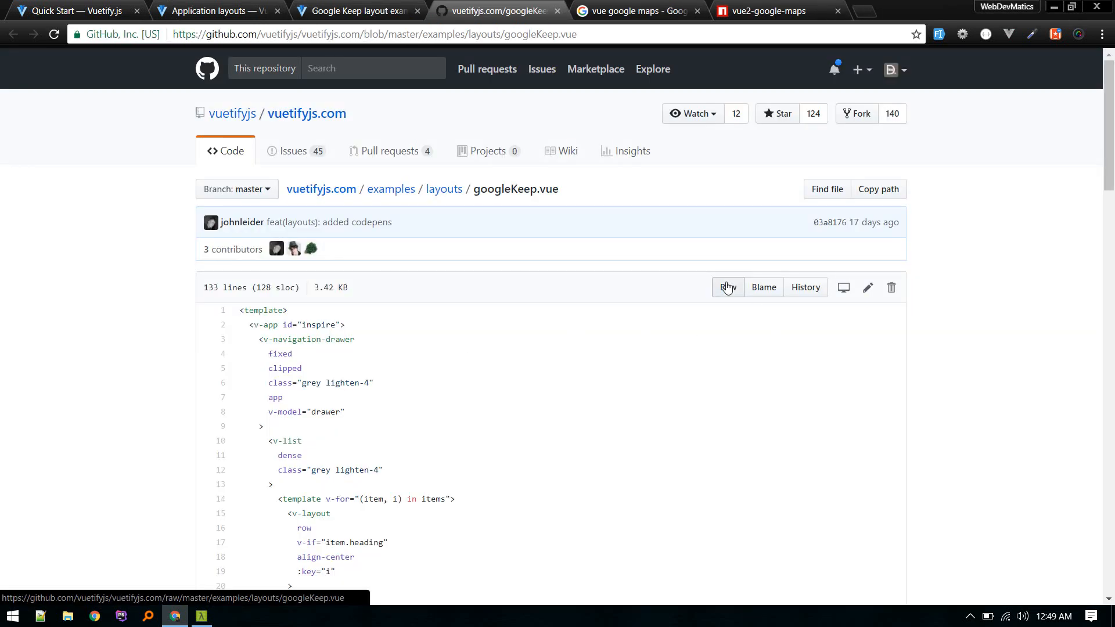
click(728, 287)
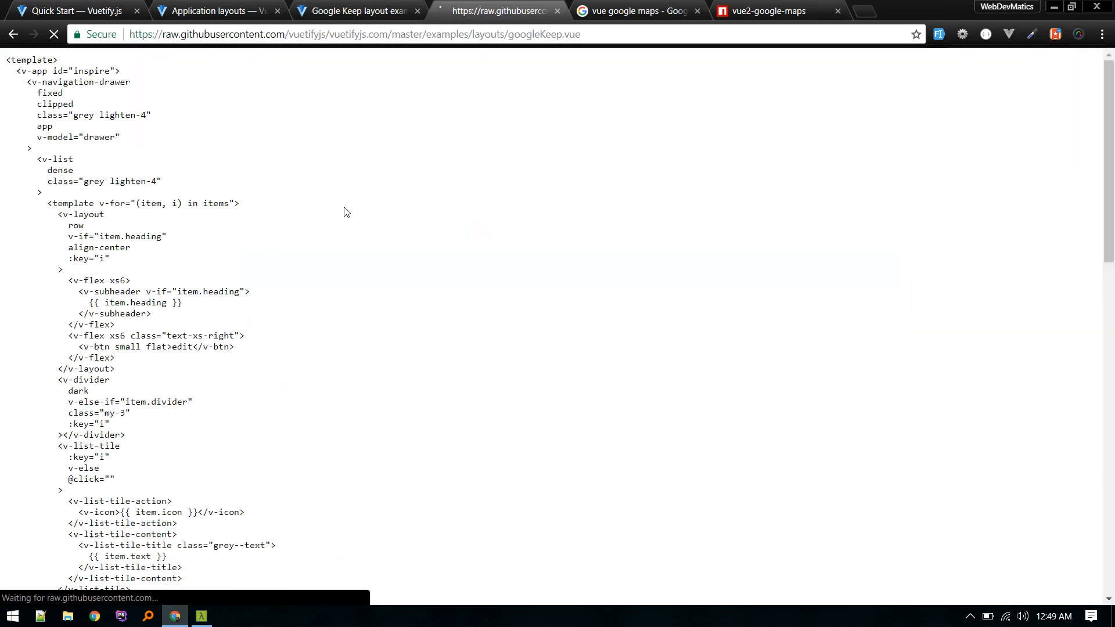
- Open app.js in PhpStorm and find the shop-layout and shop-map component registrations
key(ctrl+a)
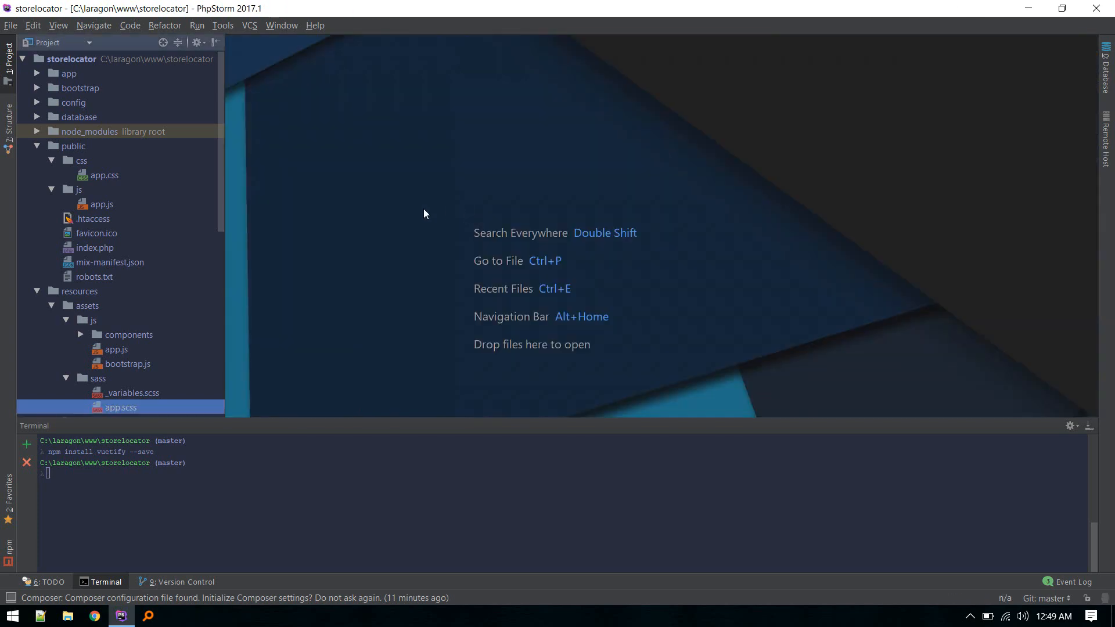
key(ctrl+p)
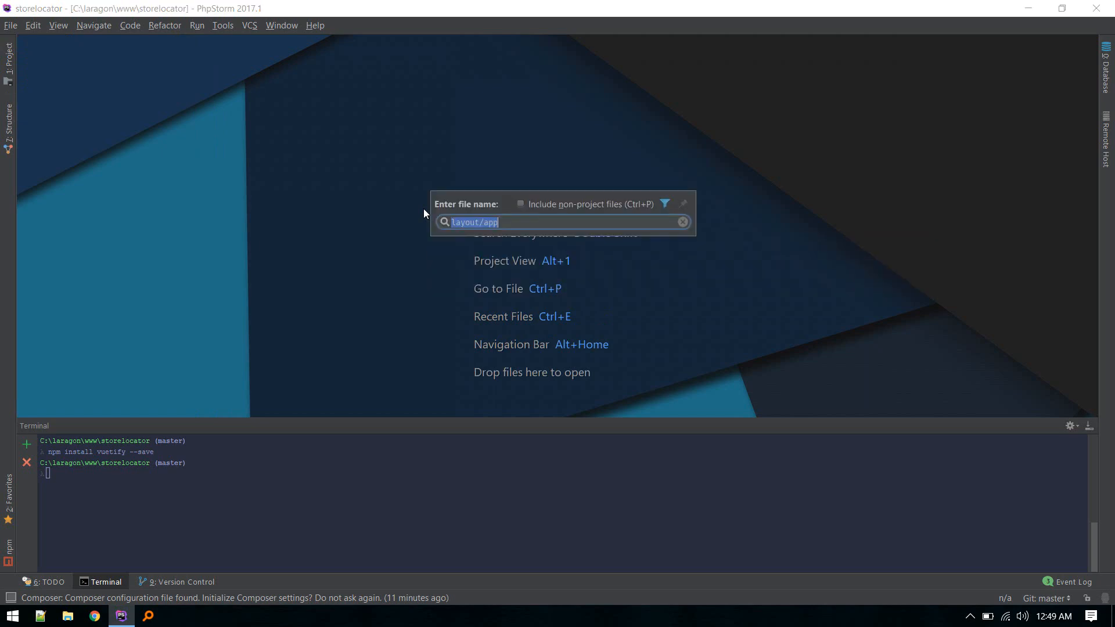
text(app.js)
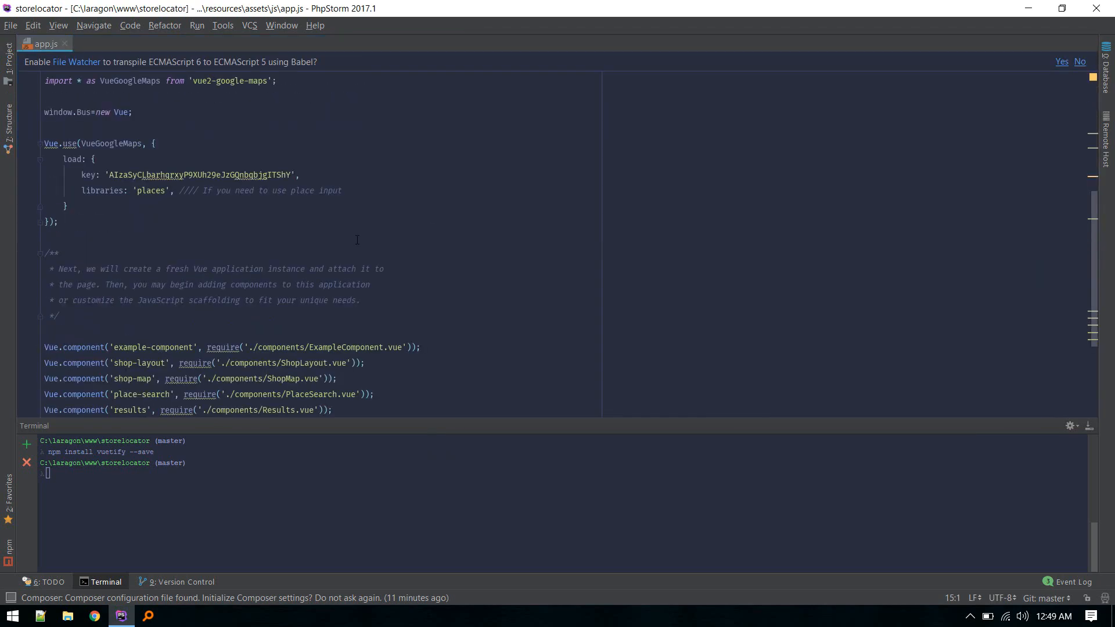
scroll(down, 3)
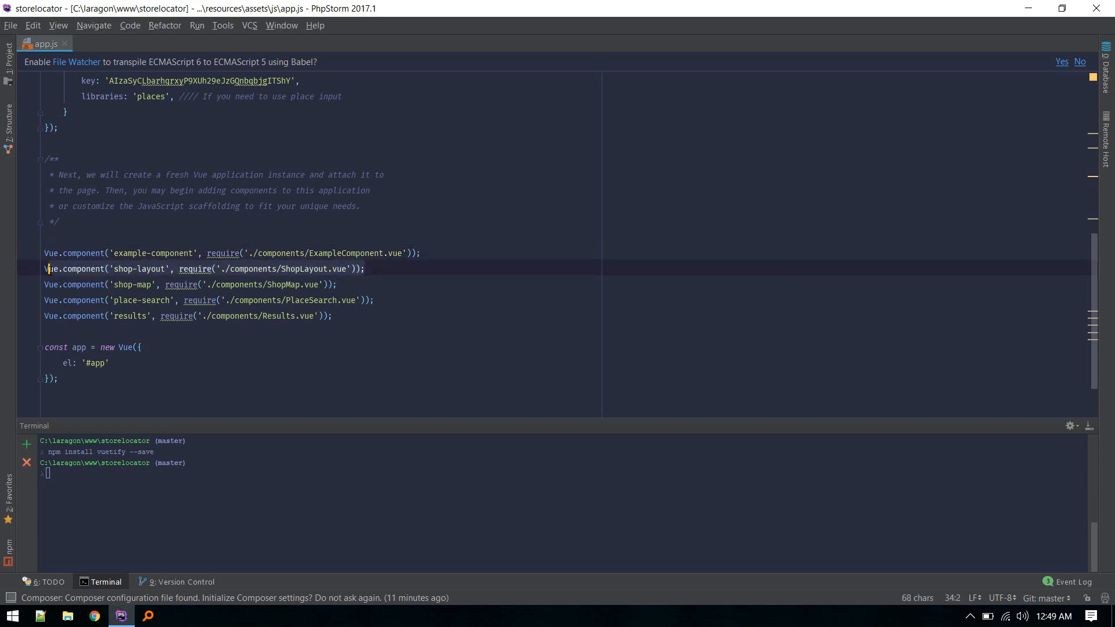
click(92, 362)
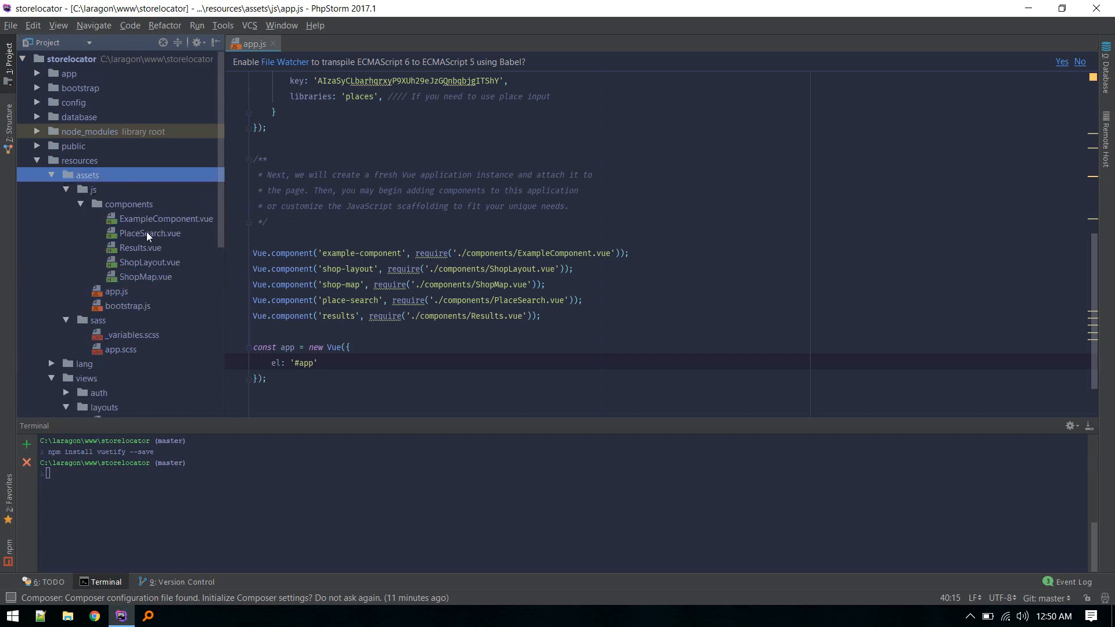
- Open and review ShopLayout.vue, then return to app.js
double_click(149, 262)
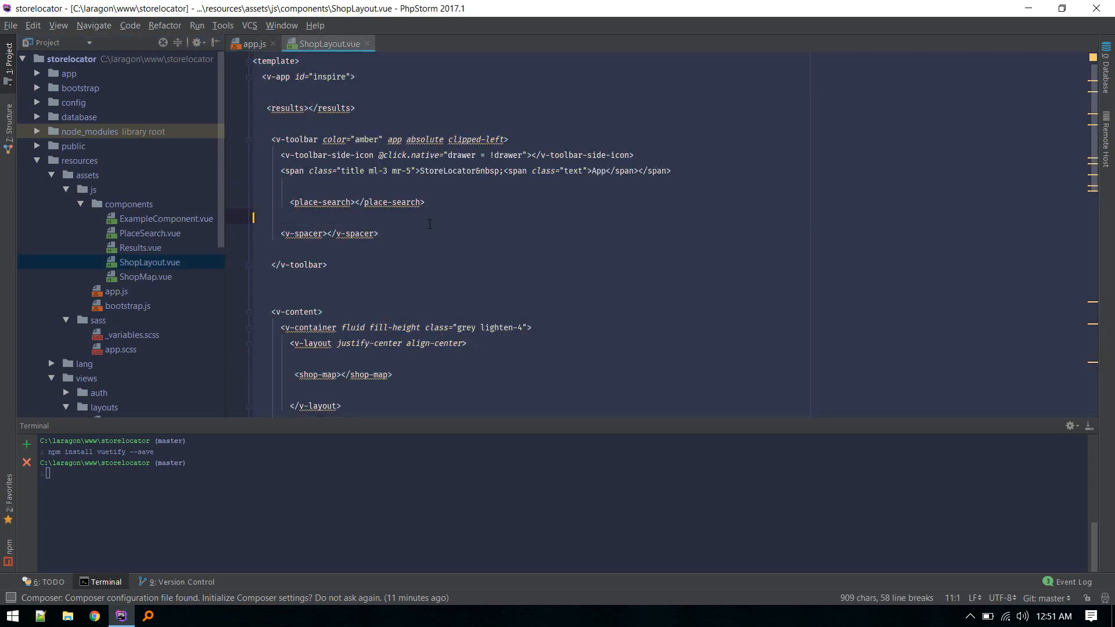
scroll(down, 3)
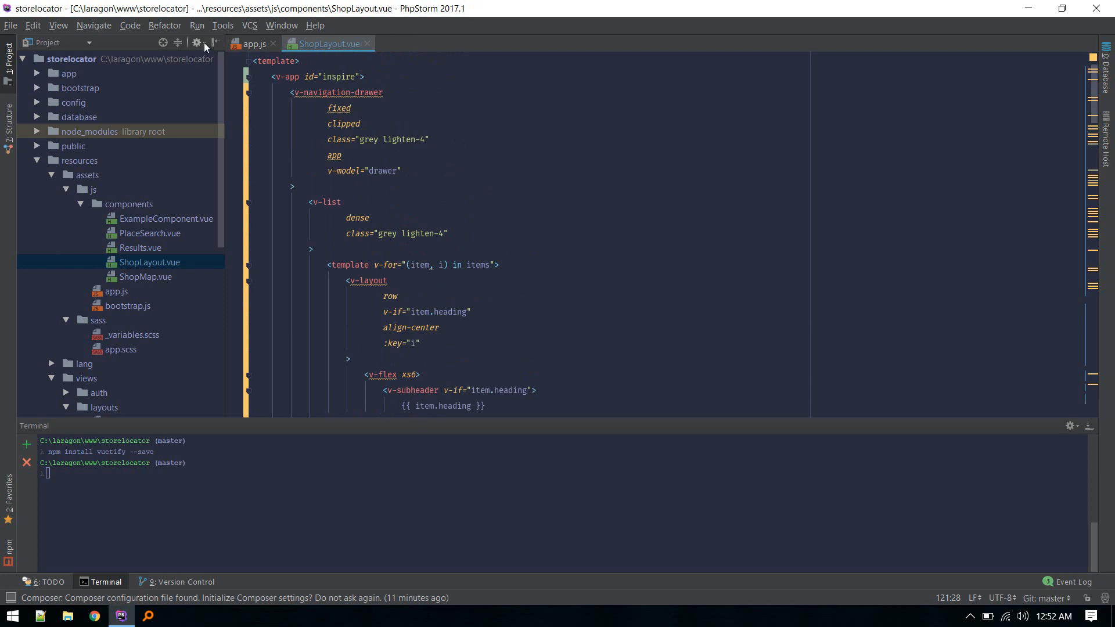
click(253, 44)
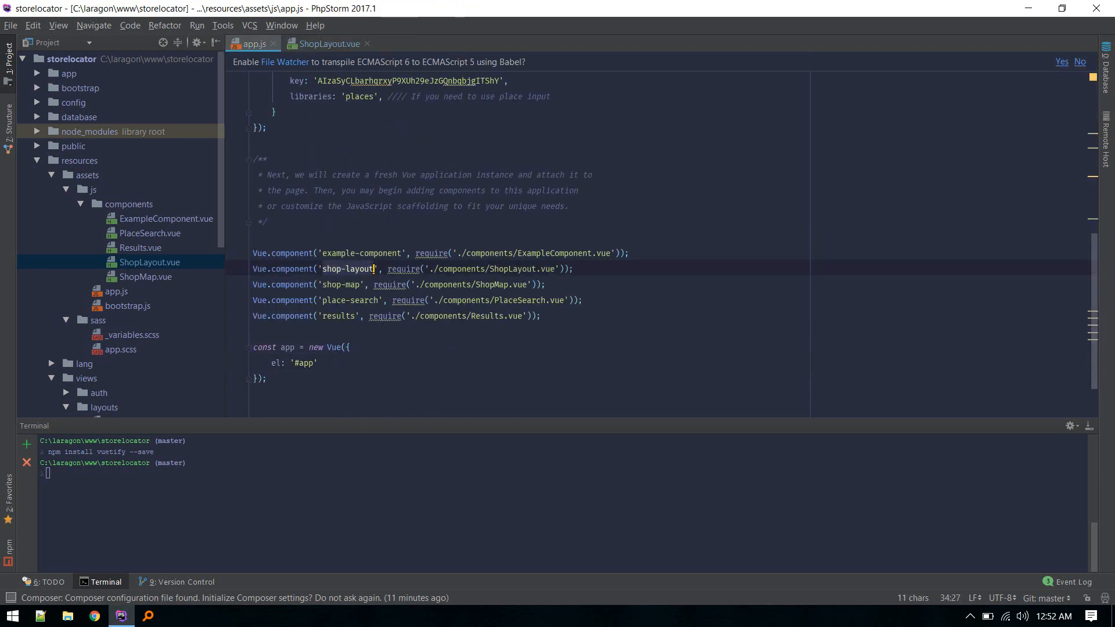
- Find and open app.blade.php and inspect the app div hosting shop-layout
text(la)
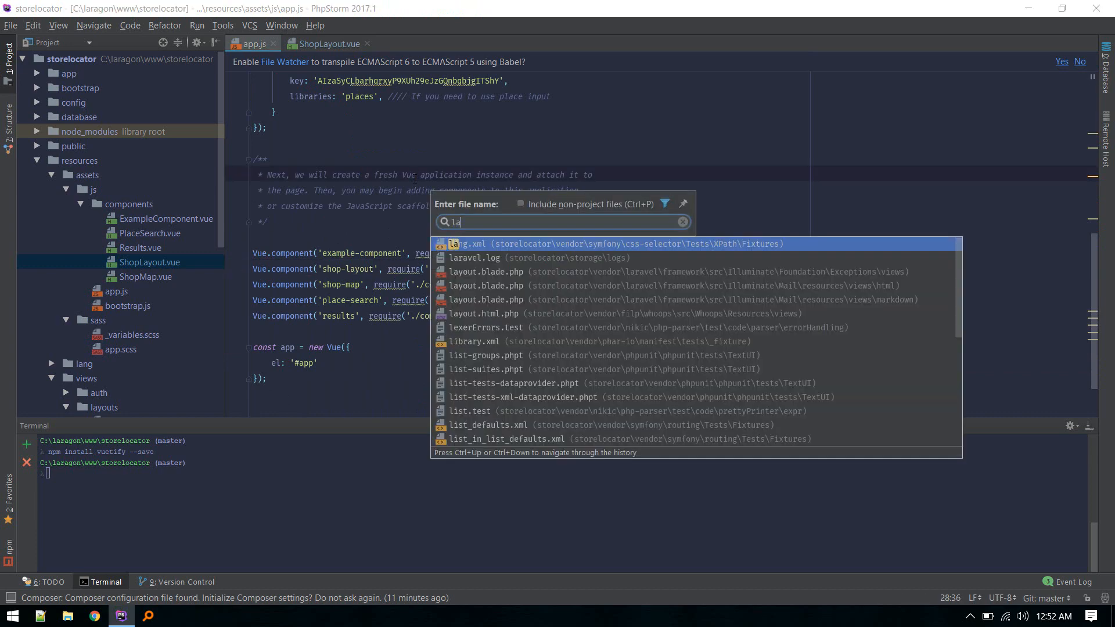
click(486, 272)
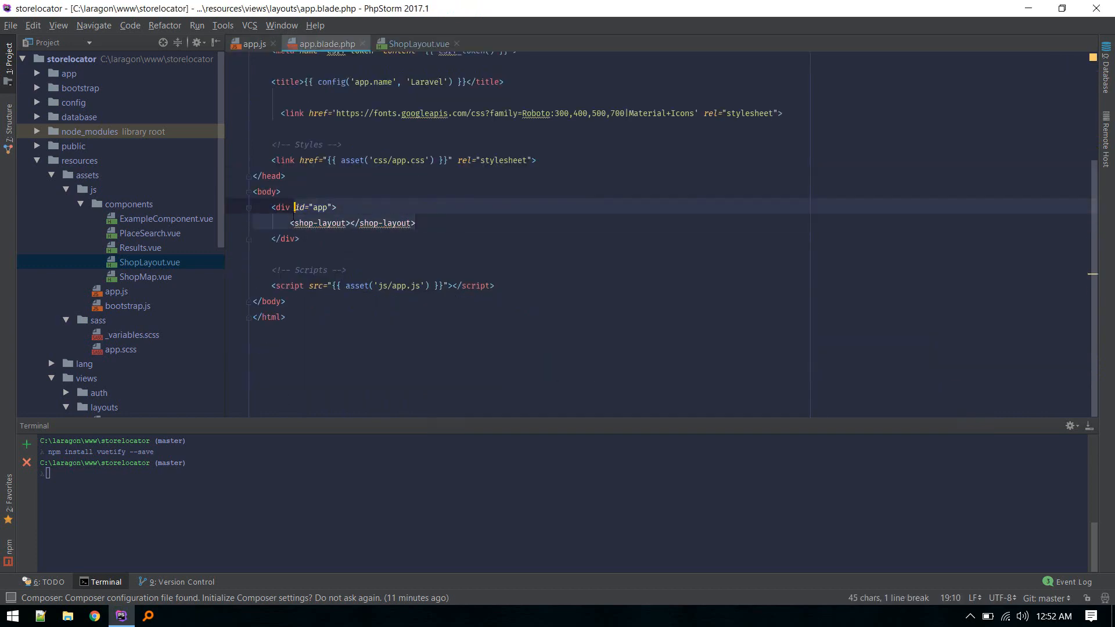
click(402, 44)
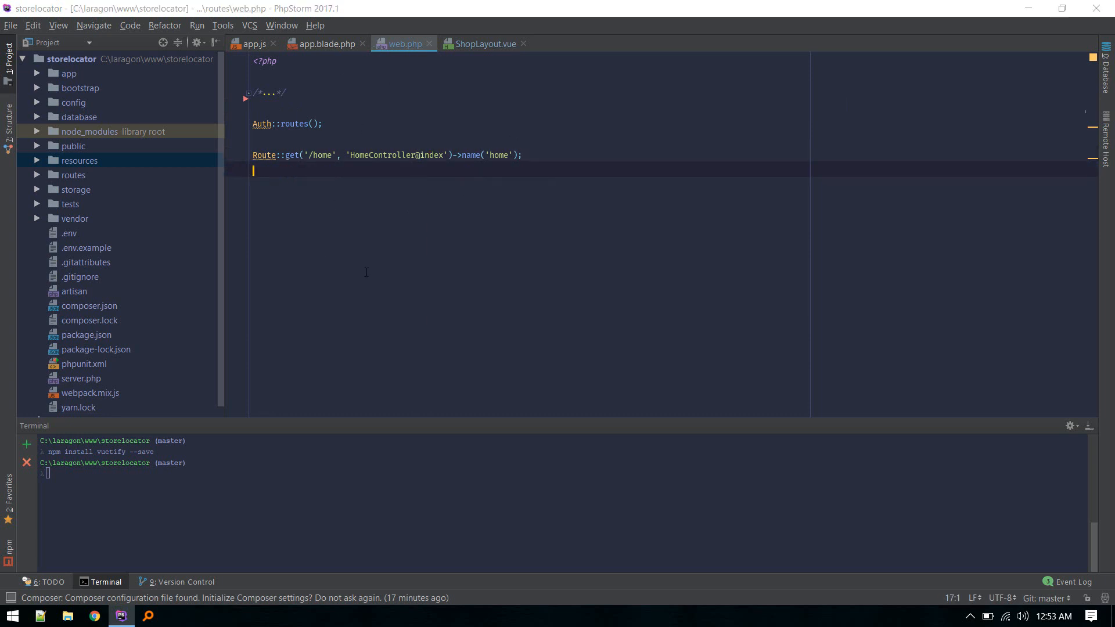
- Search 'homecon' and open HomeController.php
text(homecon)
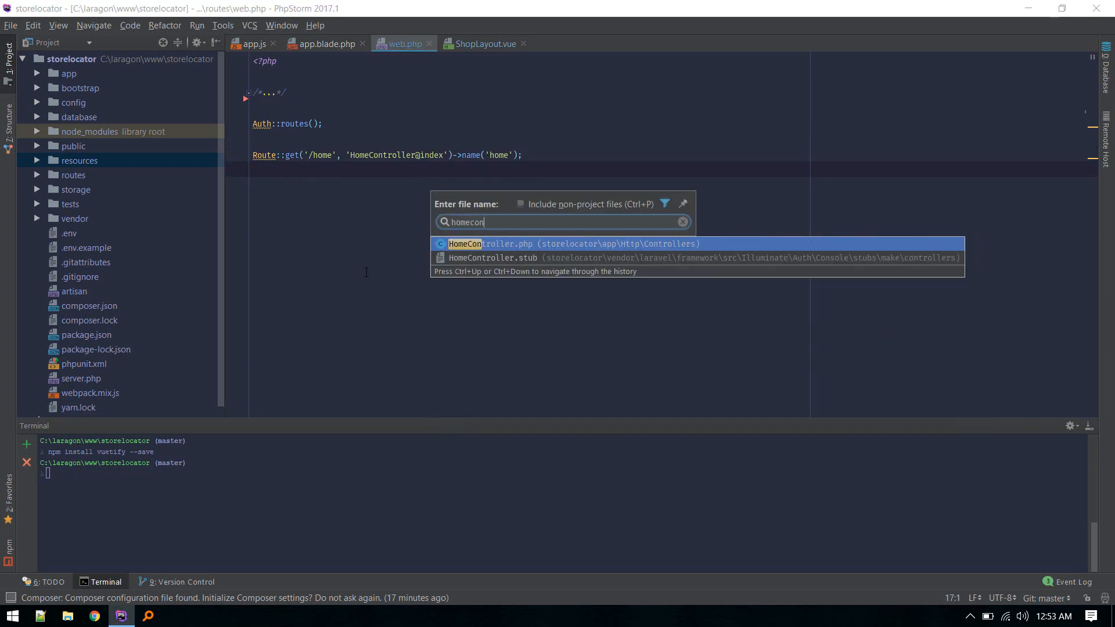
click(464, 243)
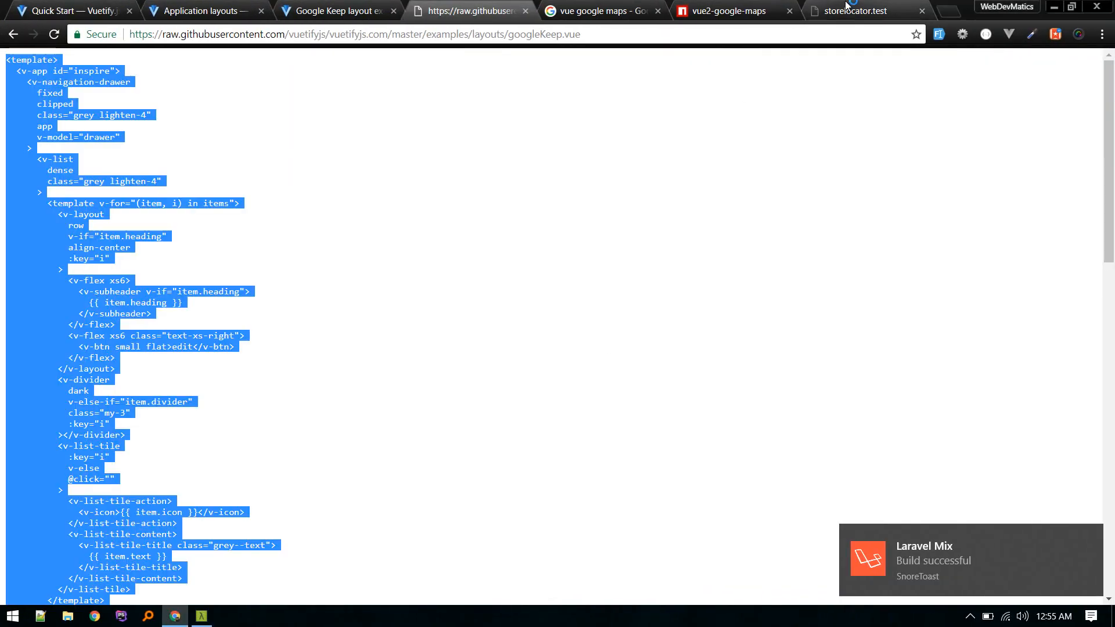
- Add <shop-layout></shop-layout> inside home.blade.php's content section
click(848, 10)
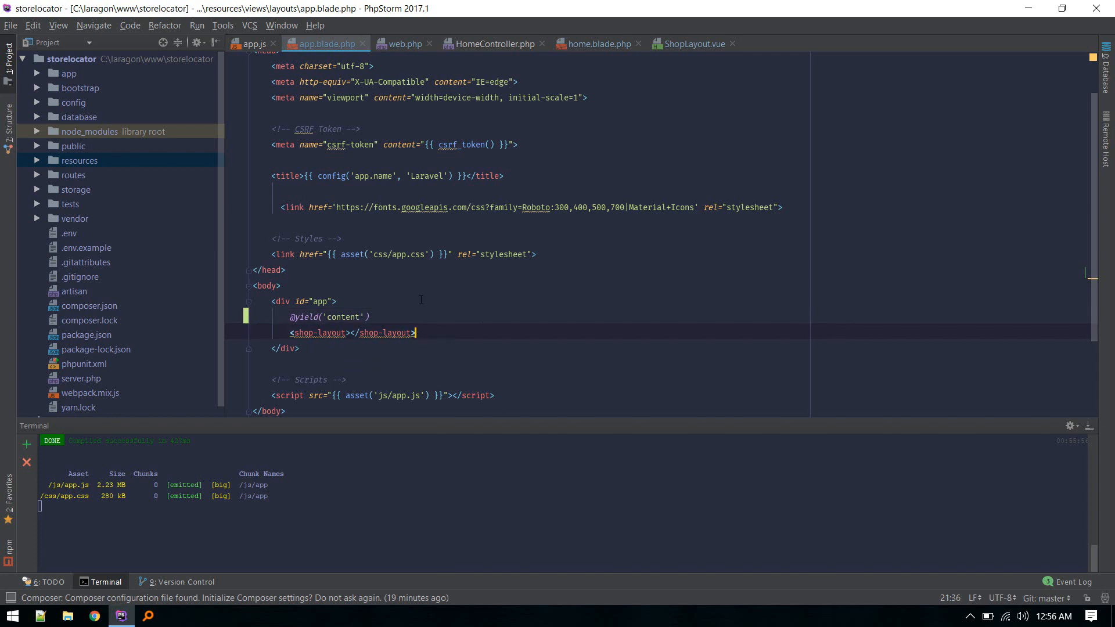
mouse_move(438, 328)
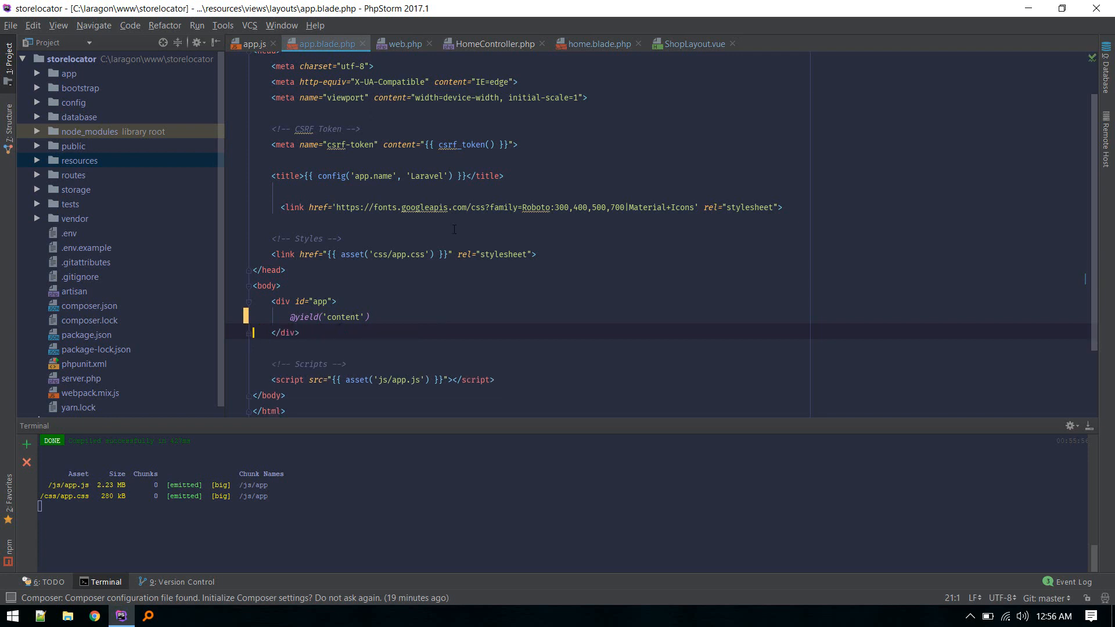
click(596, 43)
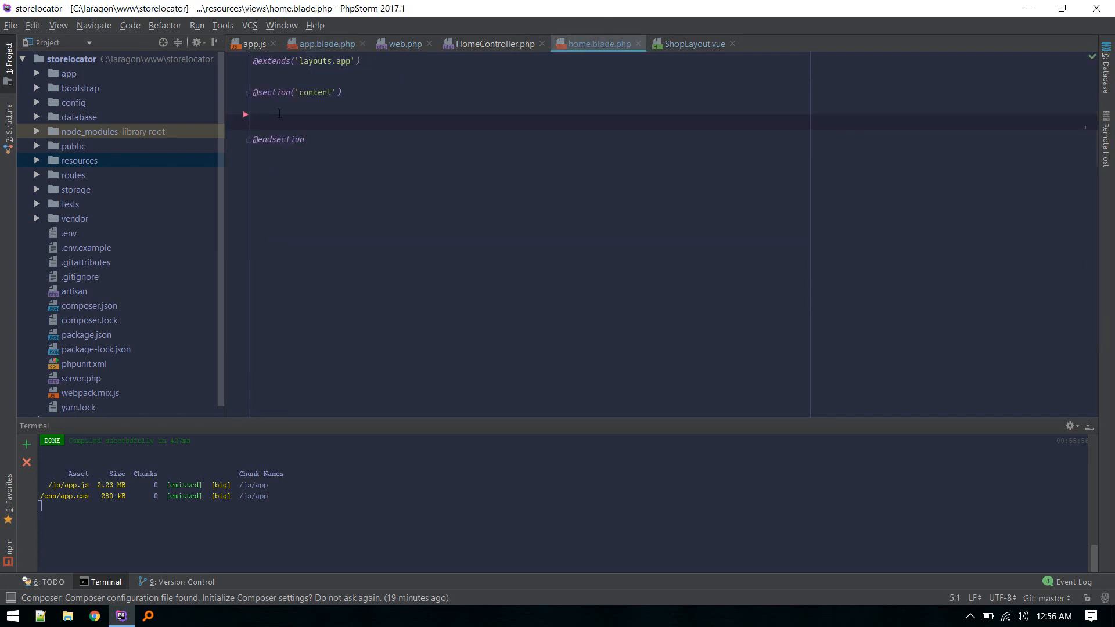
text(<shop-layout></shop-layout>)
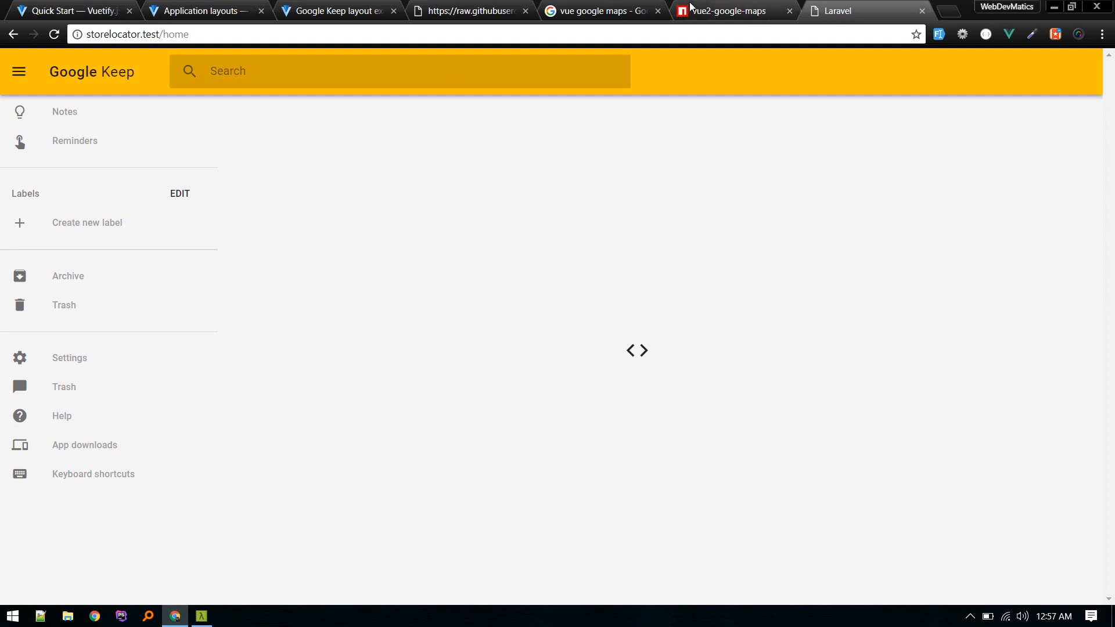
- Show the vue2-google-maps npm page and highlight its npm install command
click(727, 10)
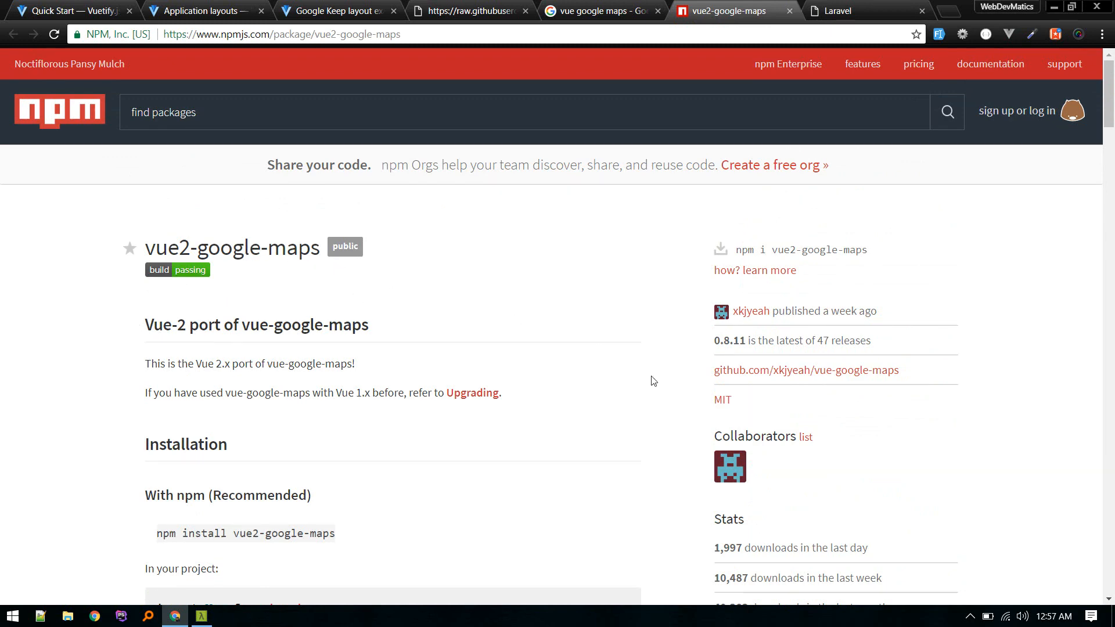
scroll(down, 3)
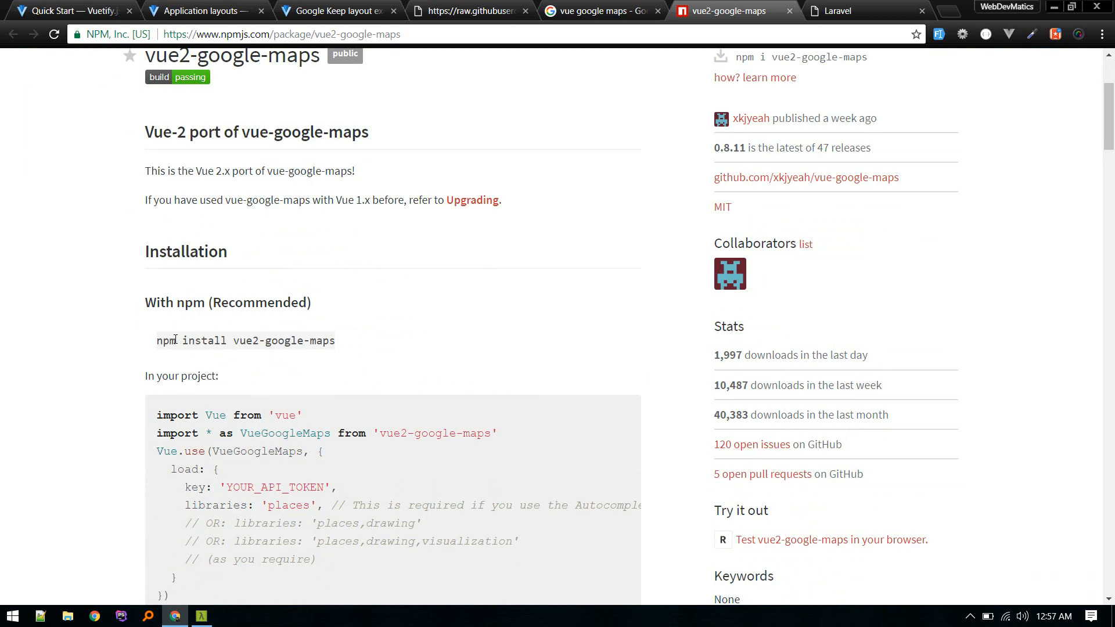
double_click(245, 341)
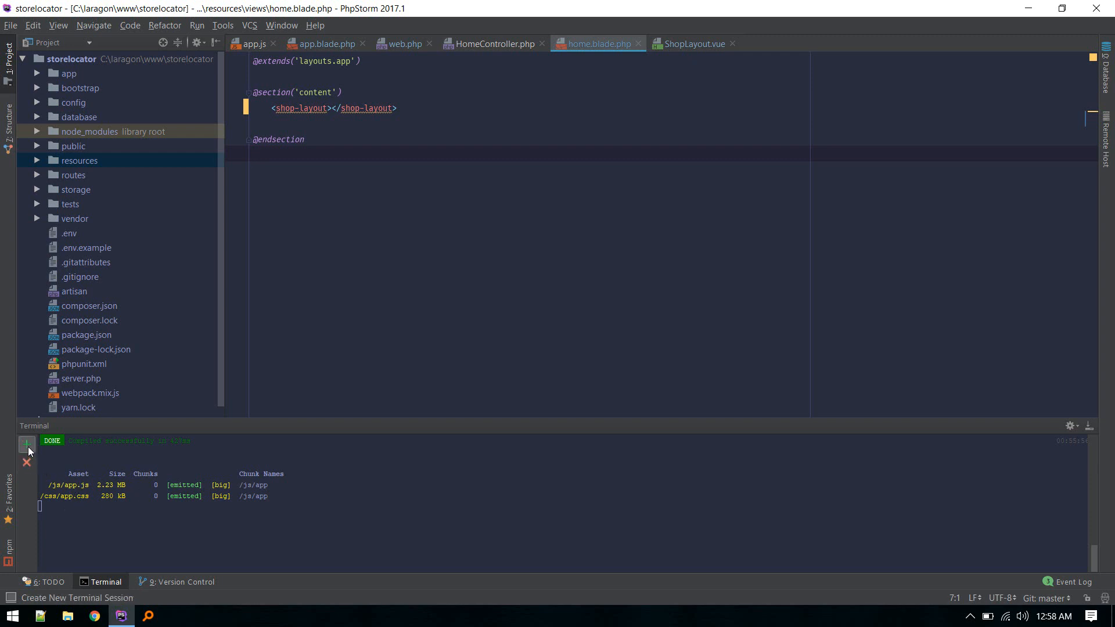
click(26, 444)
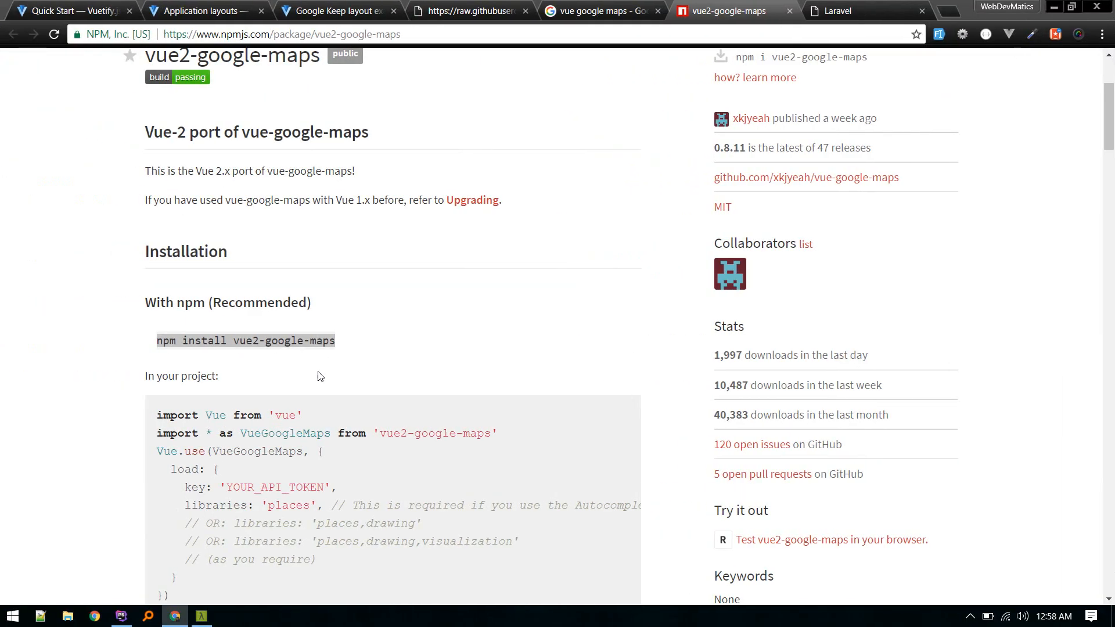
scroll(down, 3)
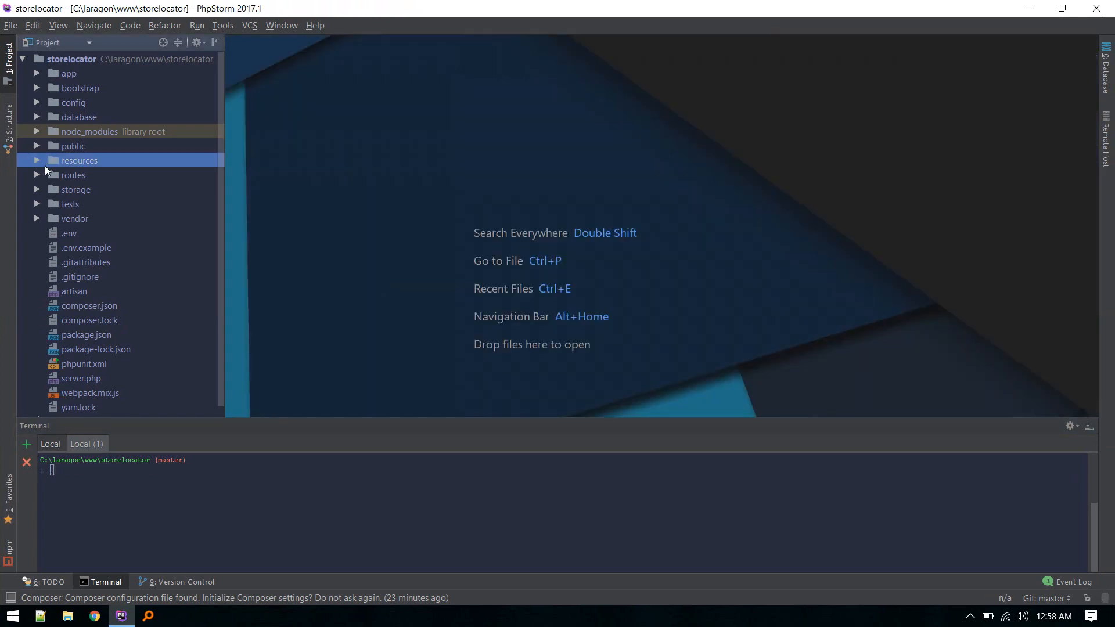
- Expand resources > assets > js in the Project tree and open app.js
click(36, 161)
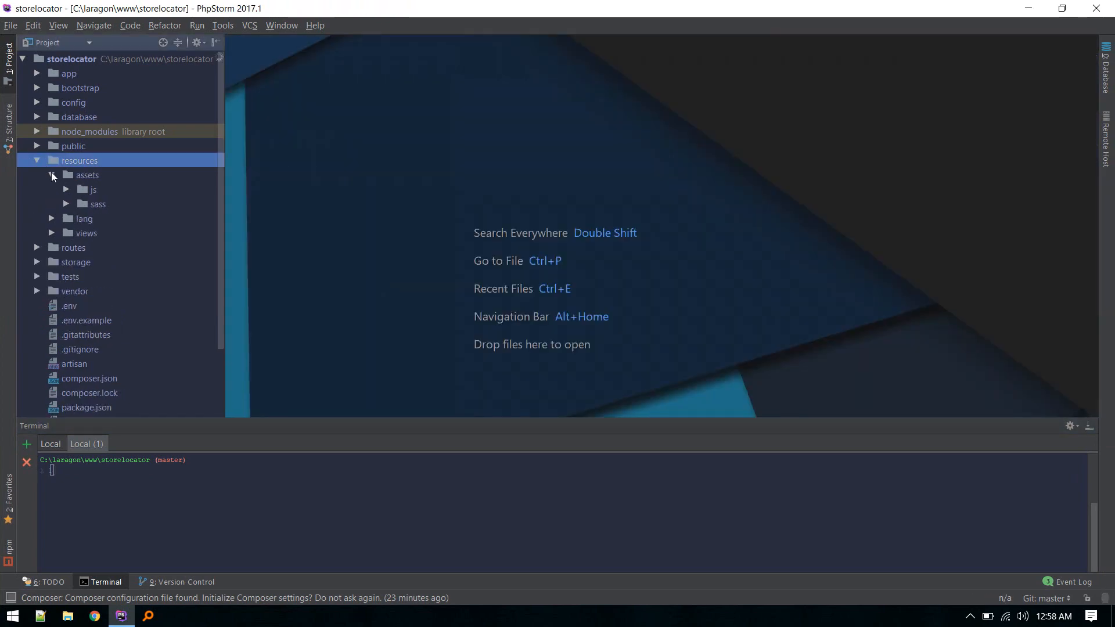
click(66, 189)
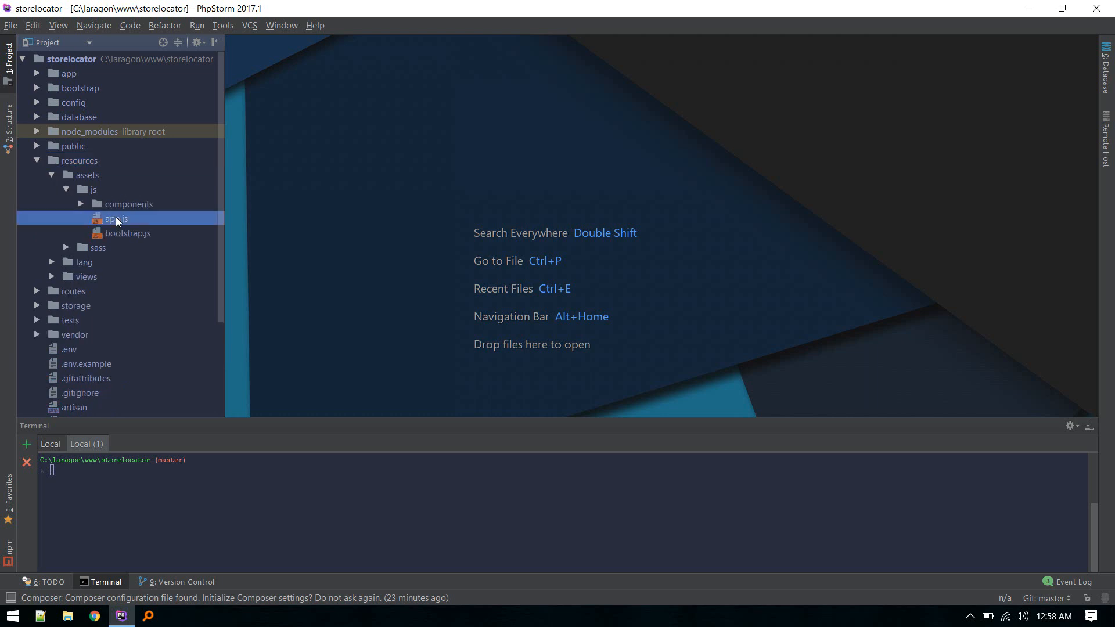
double_click(117, 218)
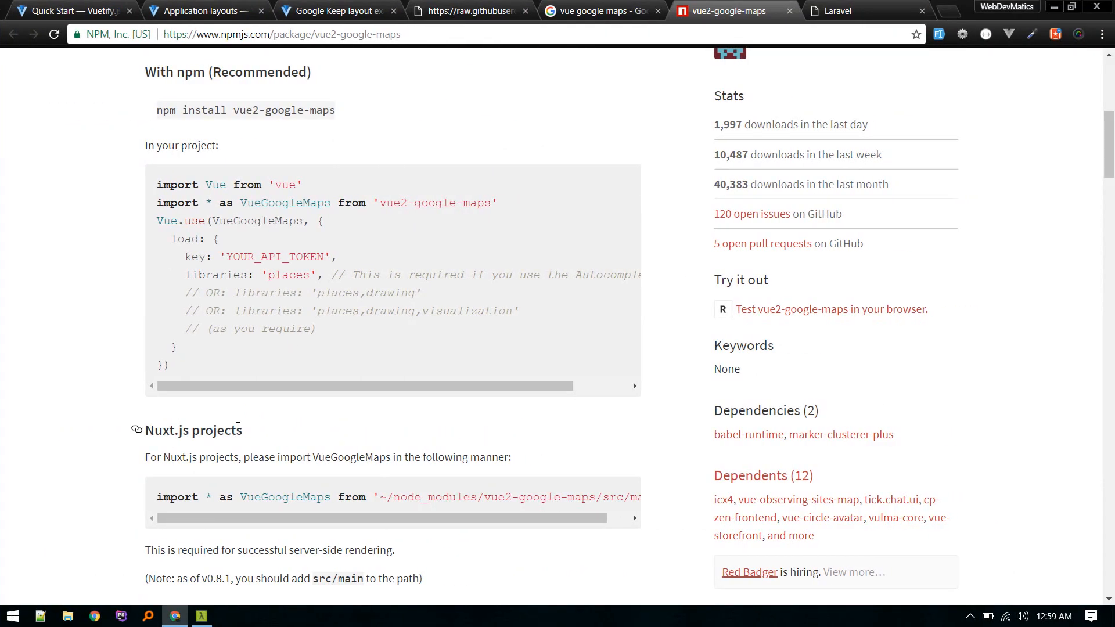
- Open Google's guide for generating a Maps API key from the npm page
scroll(down, 3)
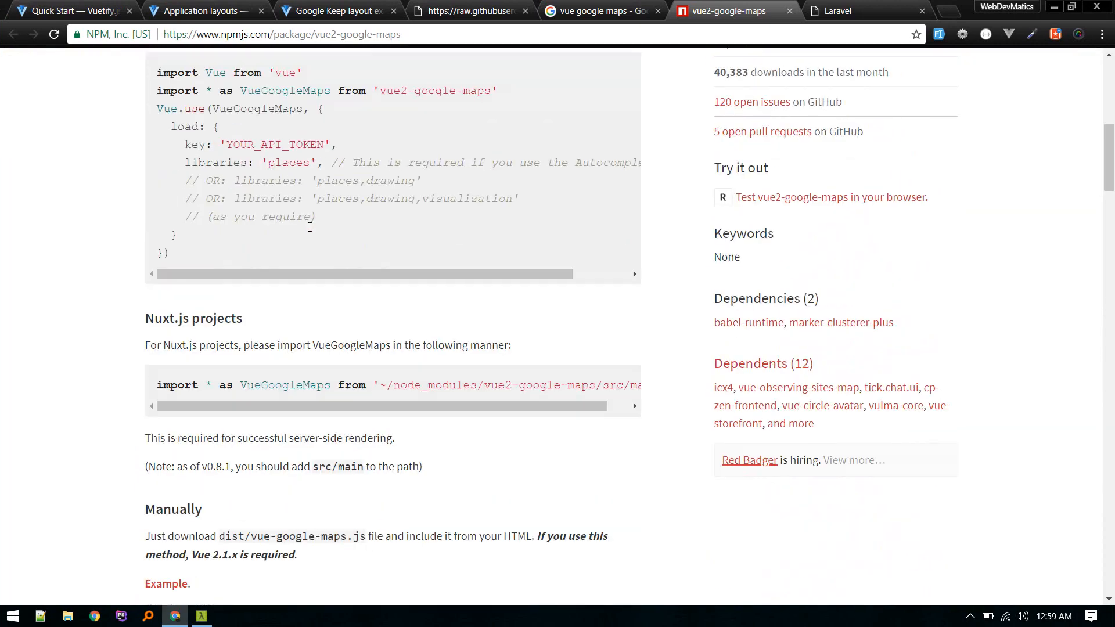
scroll(down, 3)
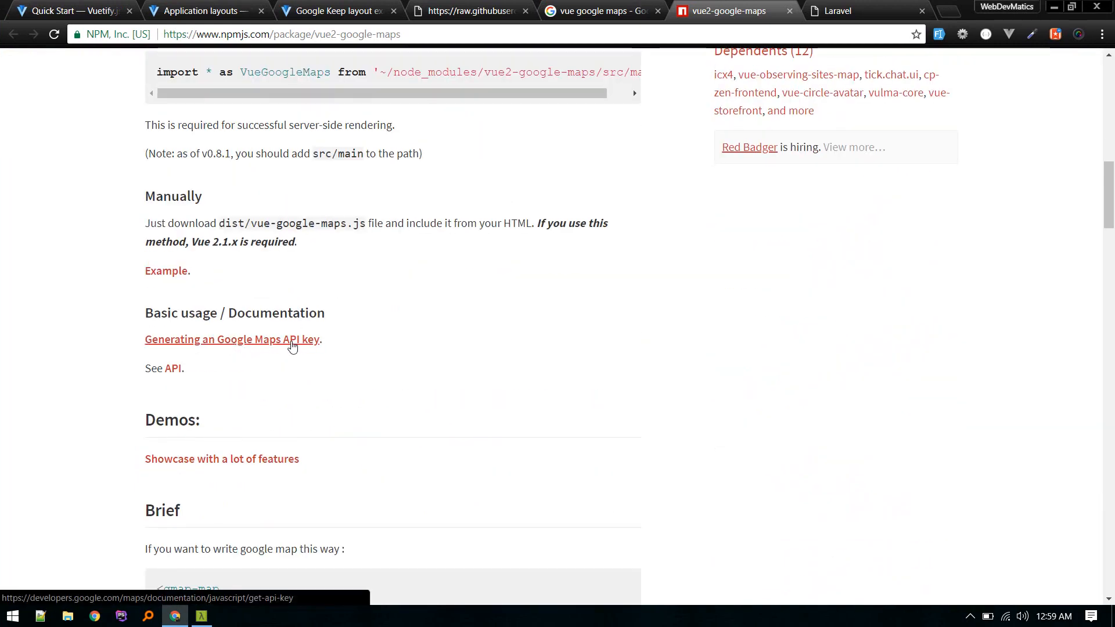
click(231, 339)
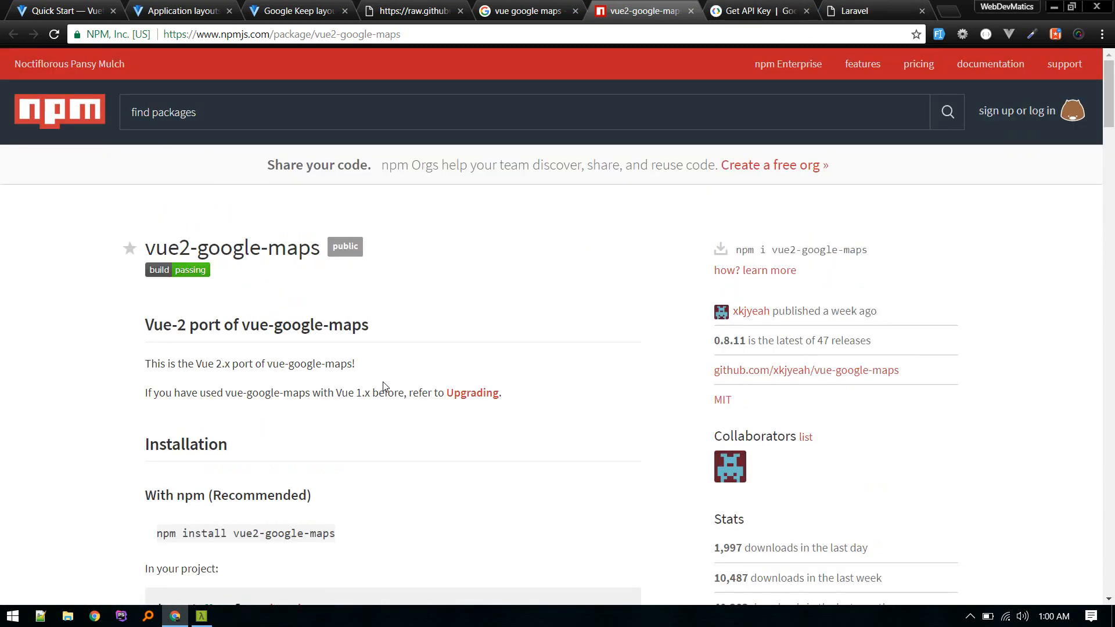
- Scroll down to the gmap-map and gmap-marker usage examples
scroll(down, 3)
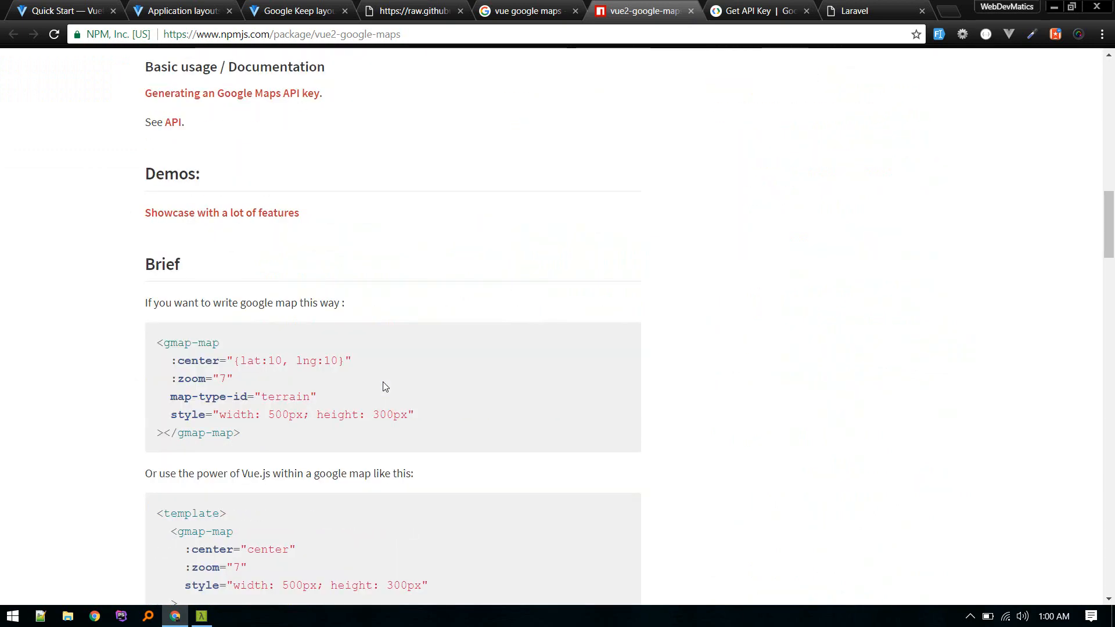
scroll(down, 3)
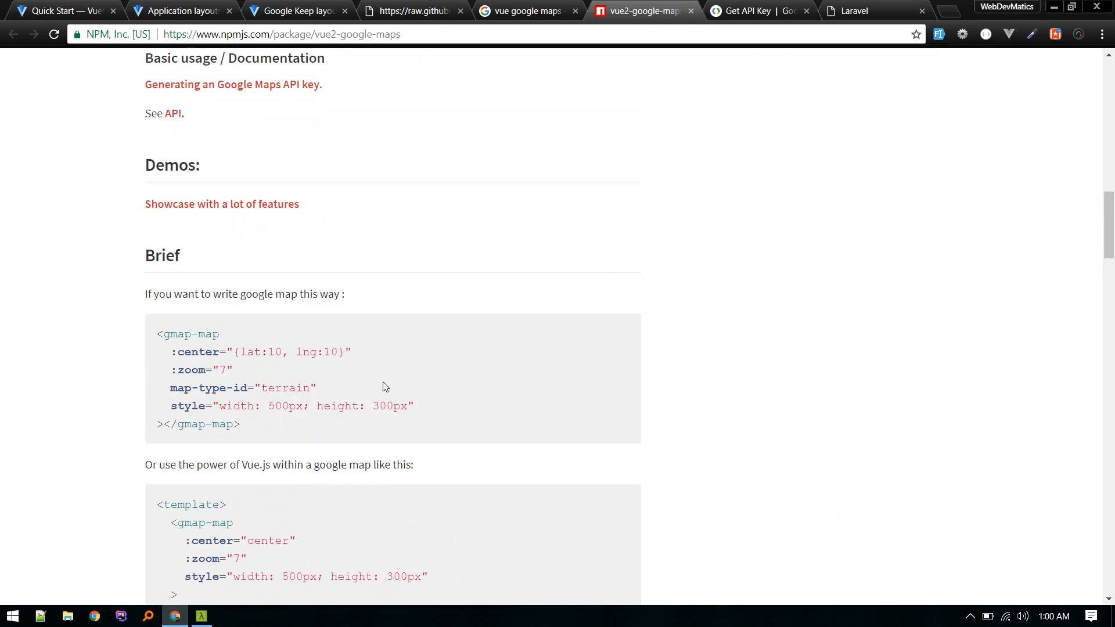
scroll(down, 3)
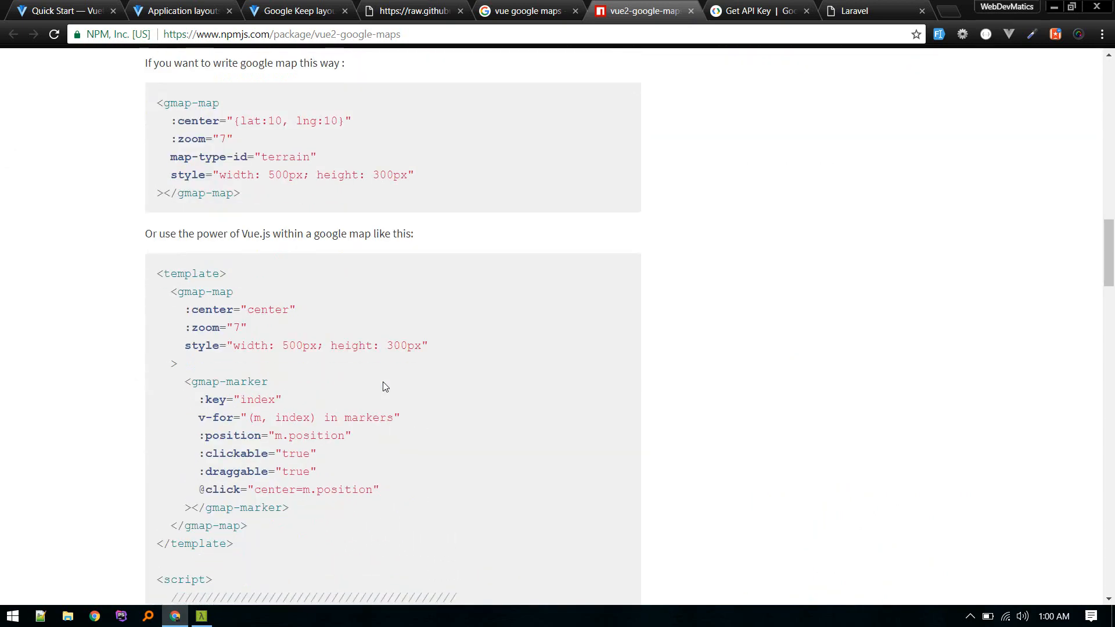
scroll(down, 3)
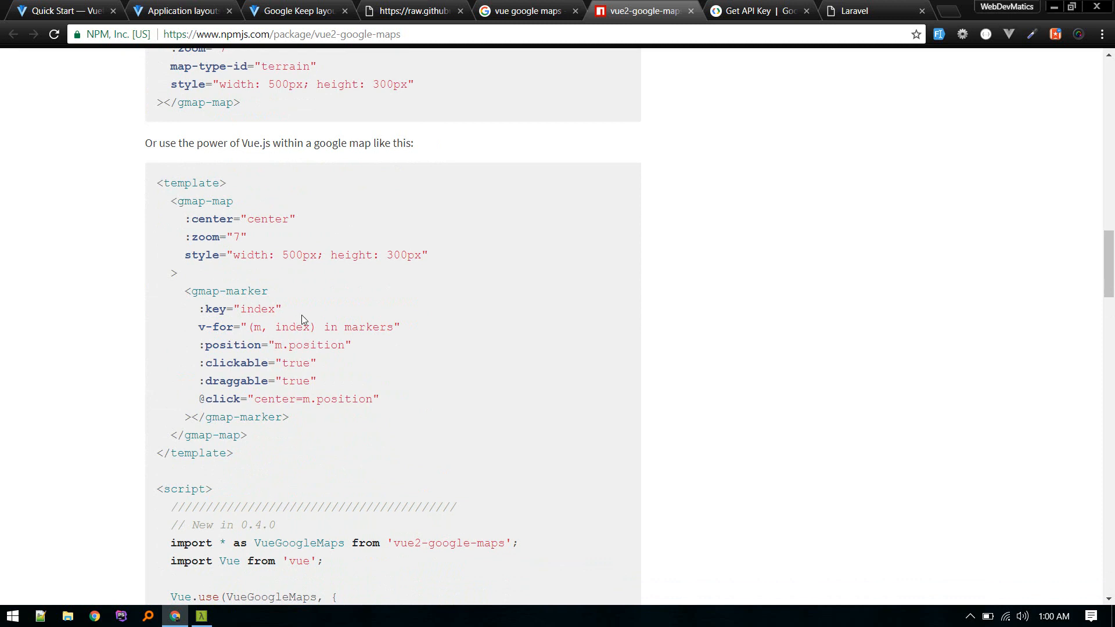
scroll(up, 3)
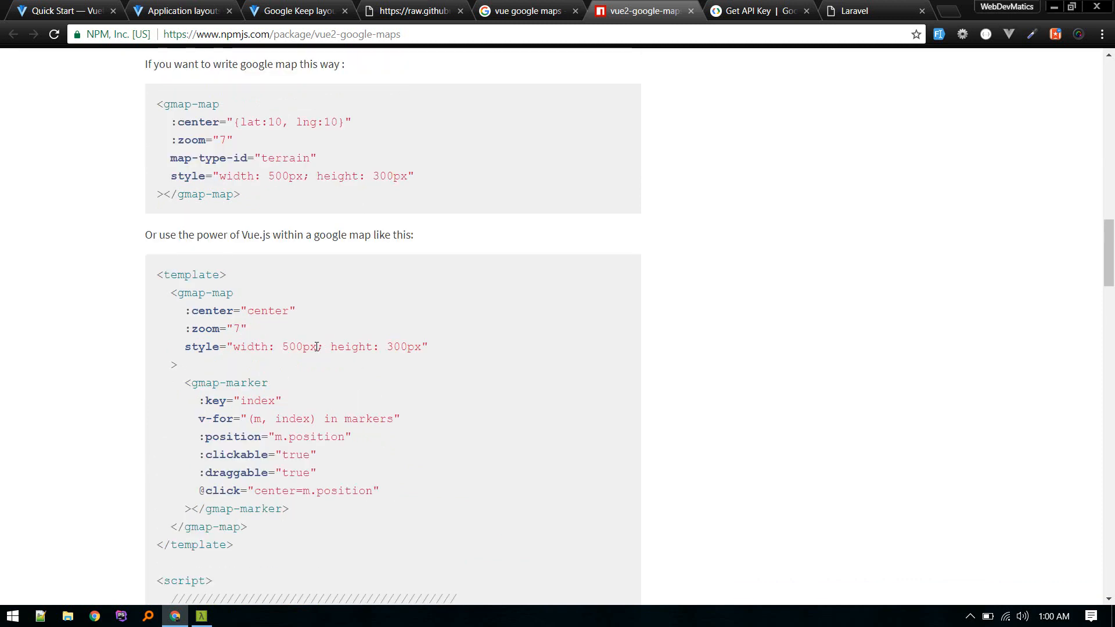
click(121, 616)
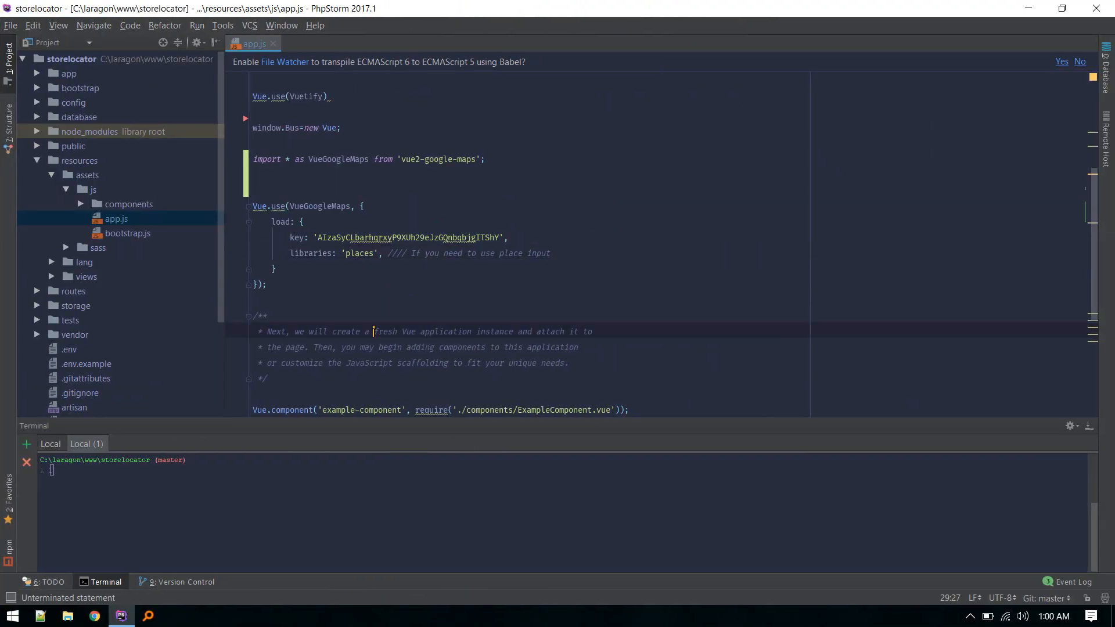
- Hide the Project tree and review ShopMap.vue's gmap-map template with markers and info window
click(266, 284)
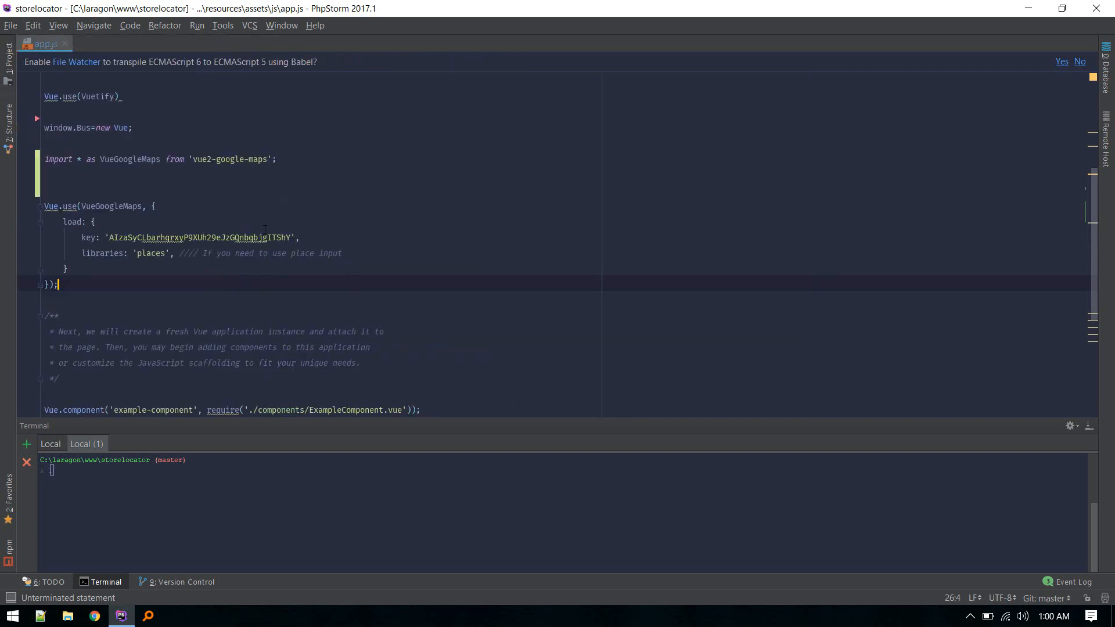
scroll(down, 3)
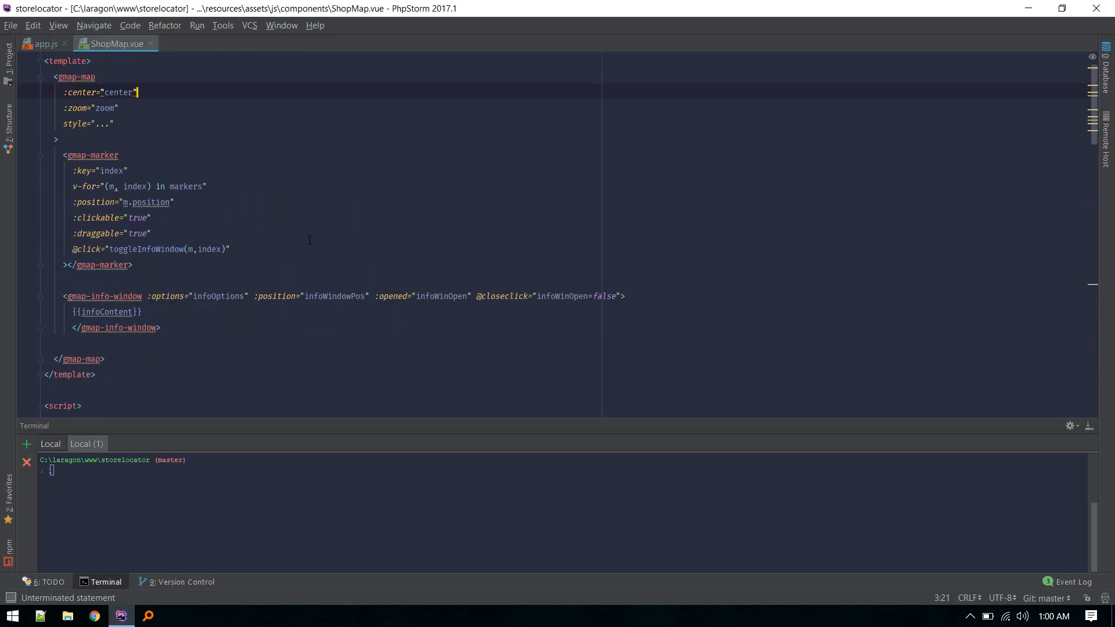
click(152, 233)
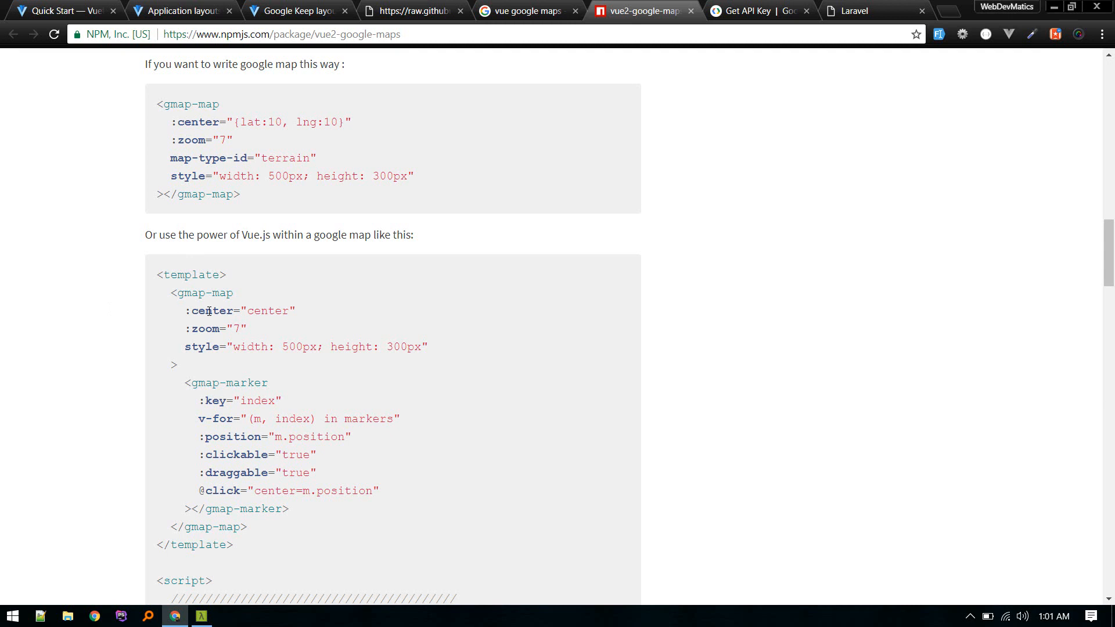
- Copy the npm example's gmap-map/gmap-marker template and data block into ShopMap.vue
scroll(down, 3)
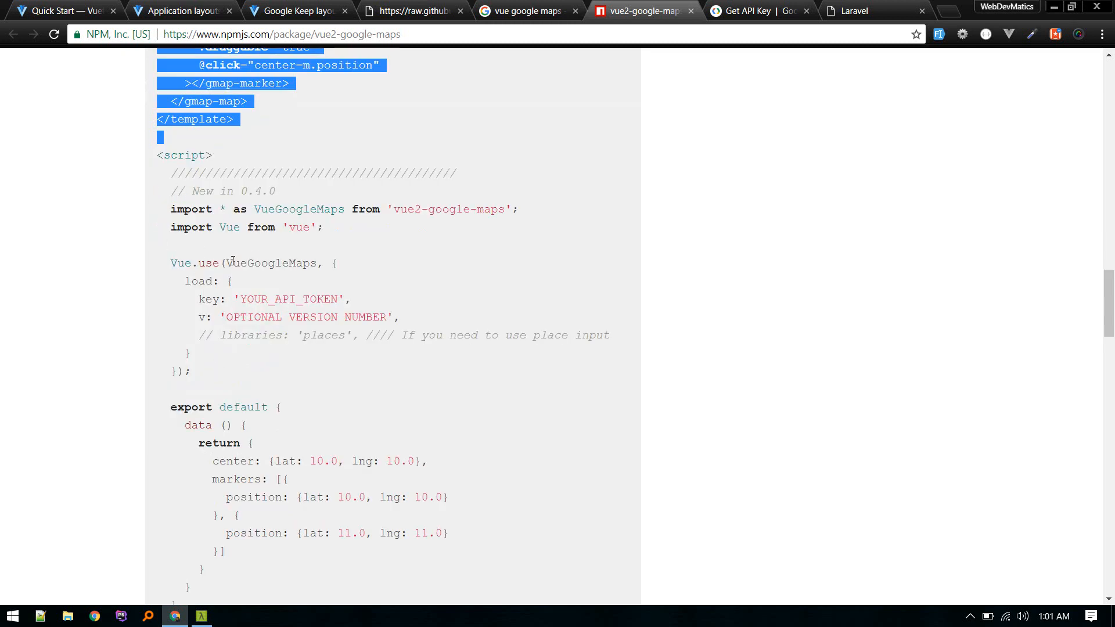
click(121, 616)
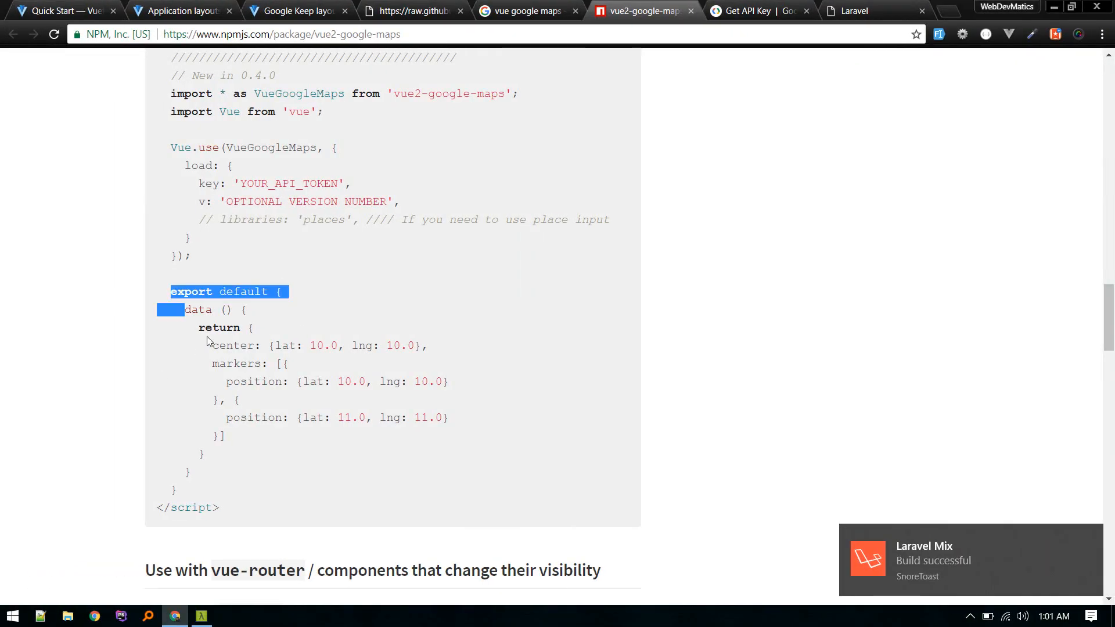
click(120, 616)
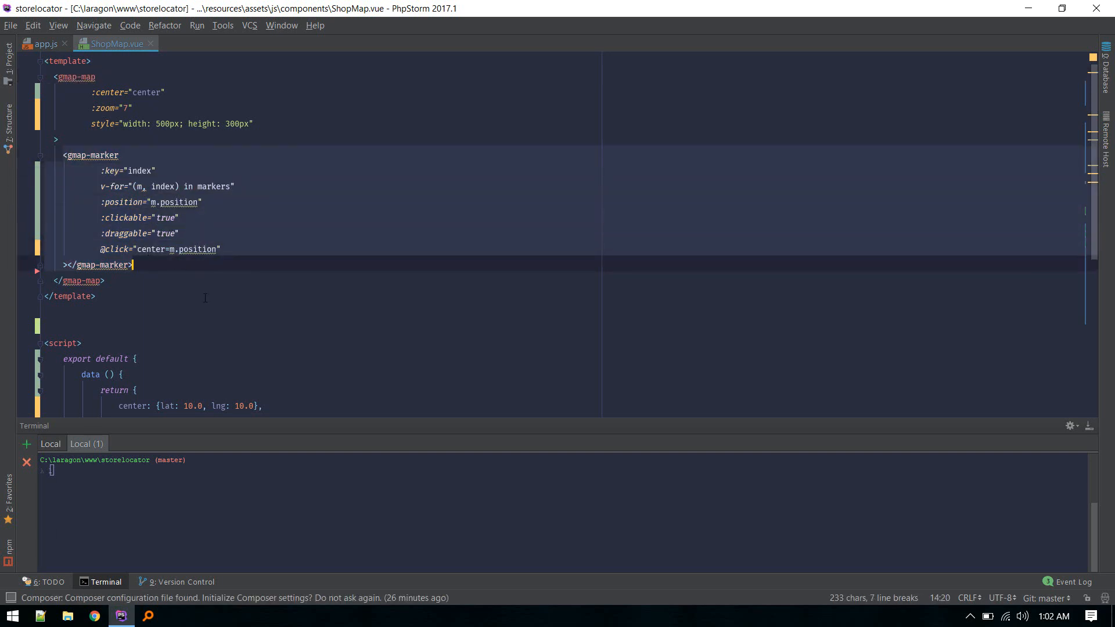
- Open ShopLayout.vue and begin typing the <shop-map> tag inside v-layout
click(215, 186)
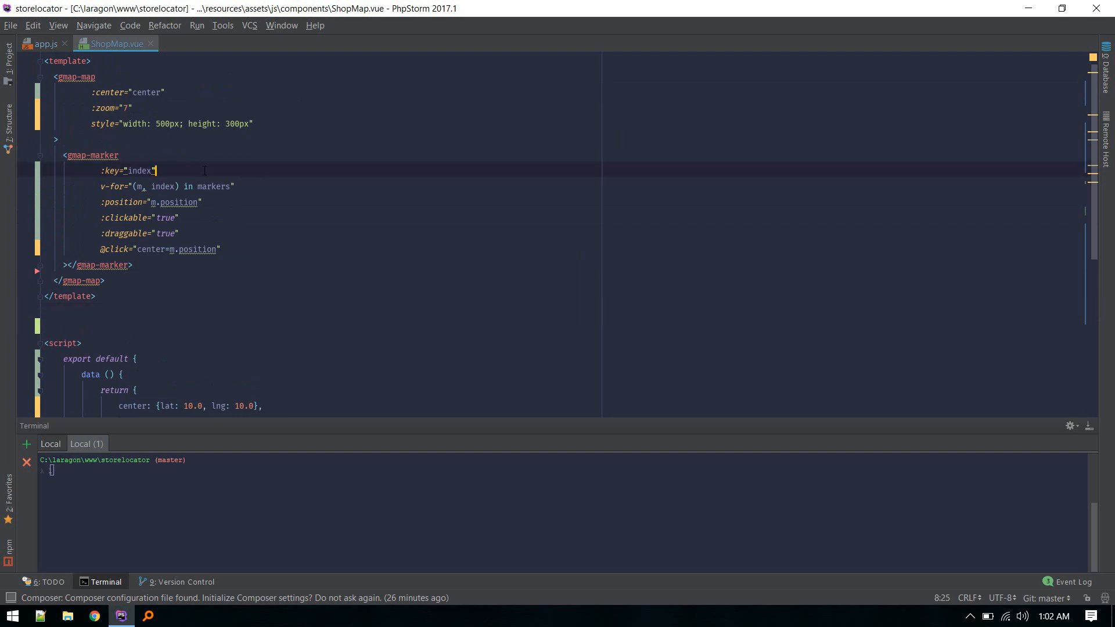
scroll(down, 3)
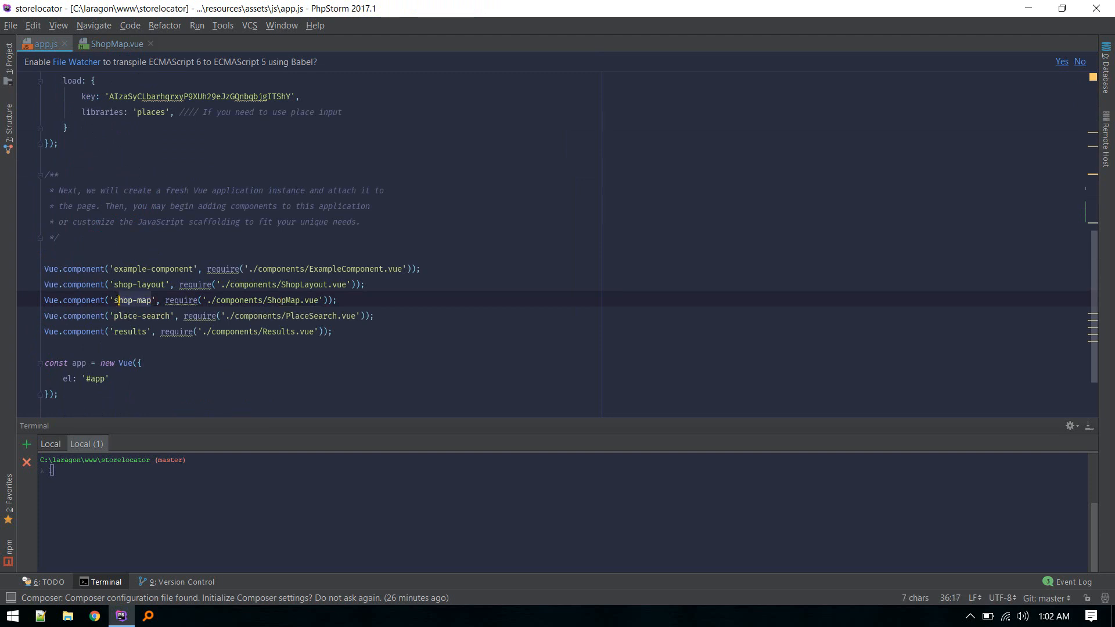
key(ctrl+shift+n)
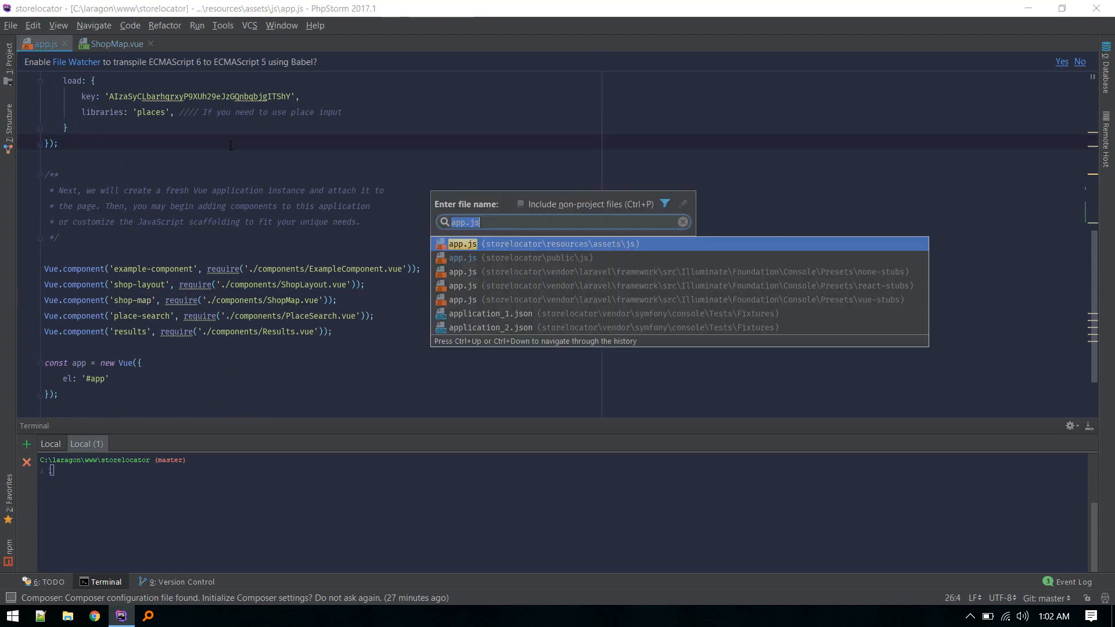
text(shoplay)
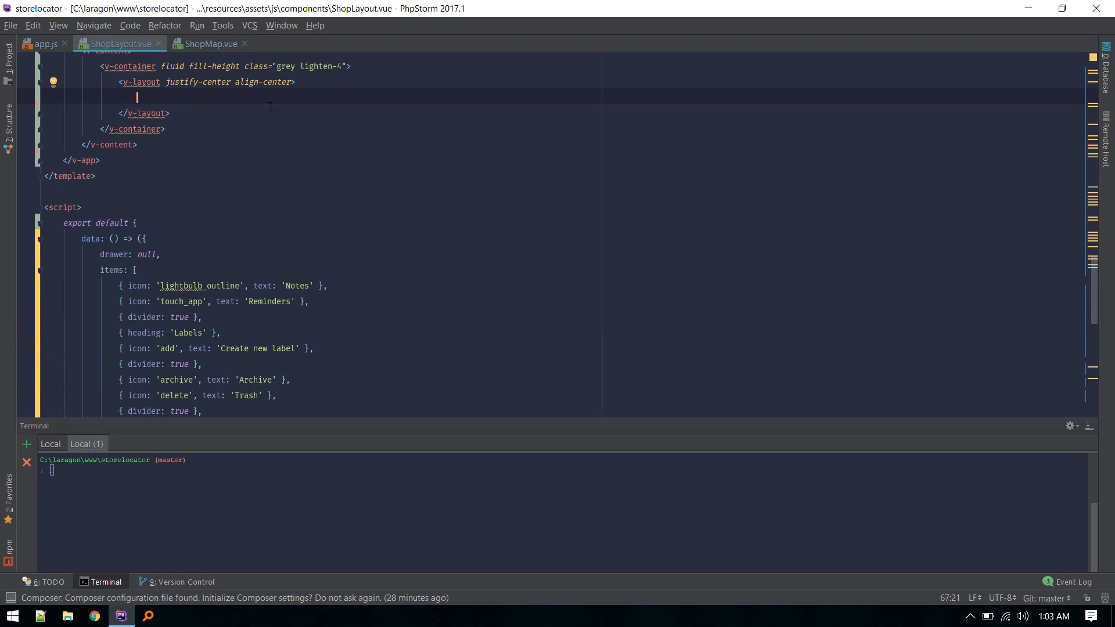
text(shop)
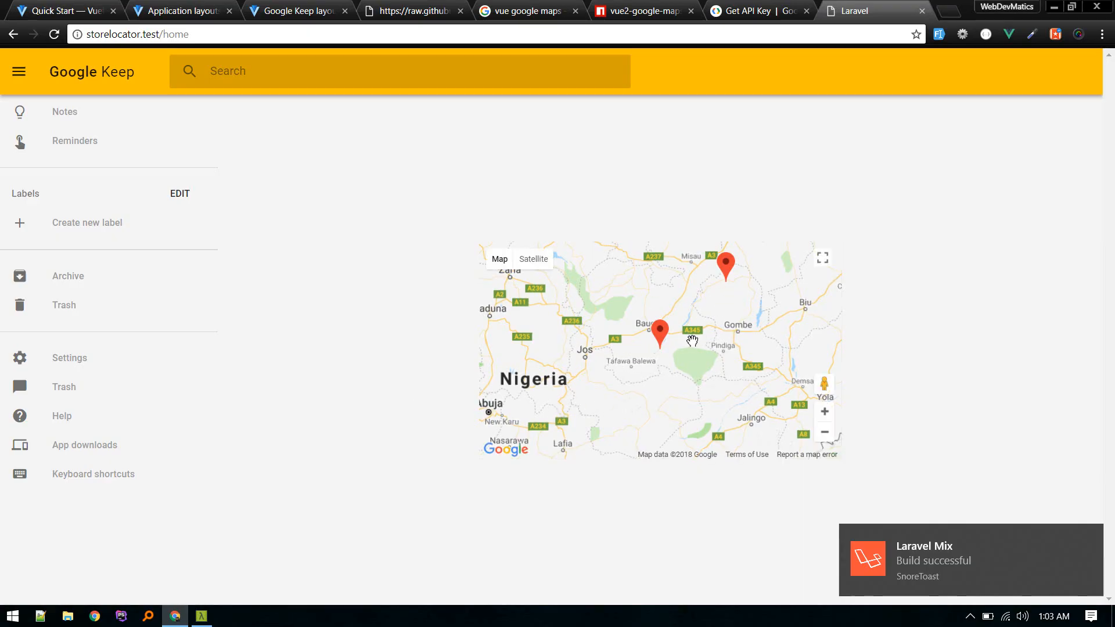
- Reload storelocator.test/home in Chrome to show the full-width Nigeria map with two markers
click(120, 616)
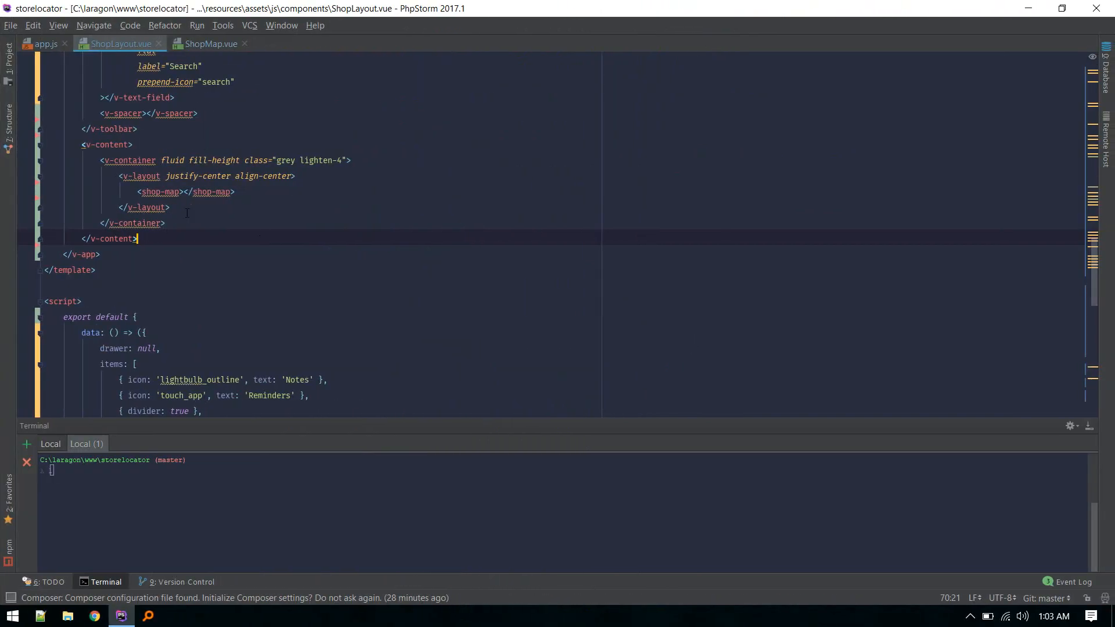
click(209, 43)
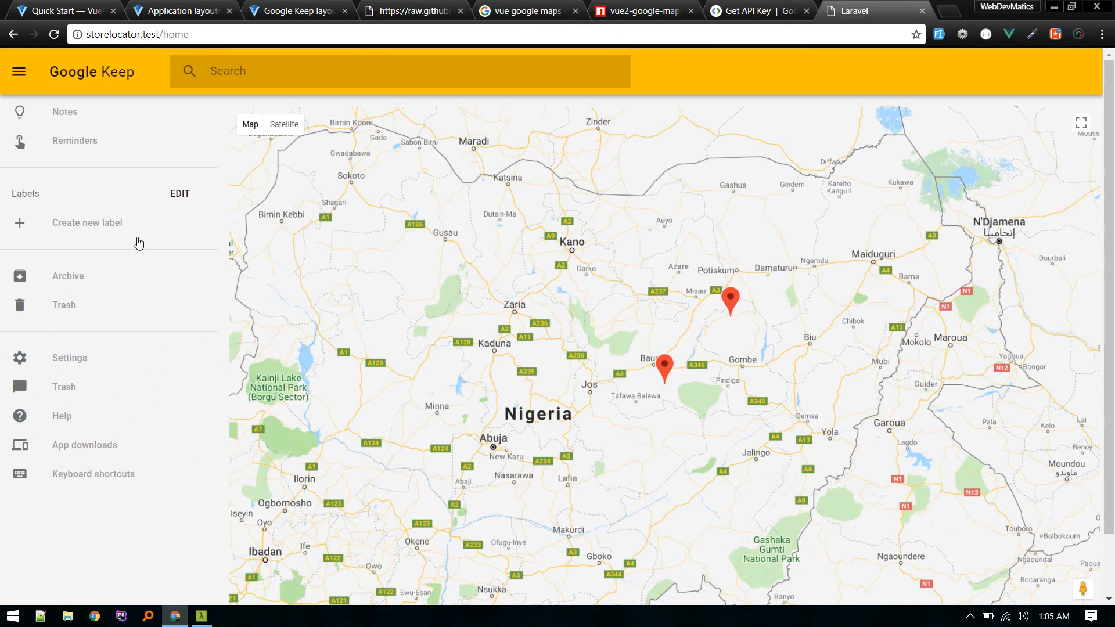
mouse_move(580, 268)
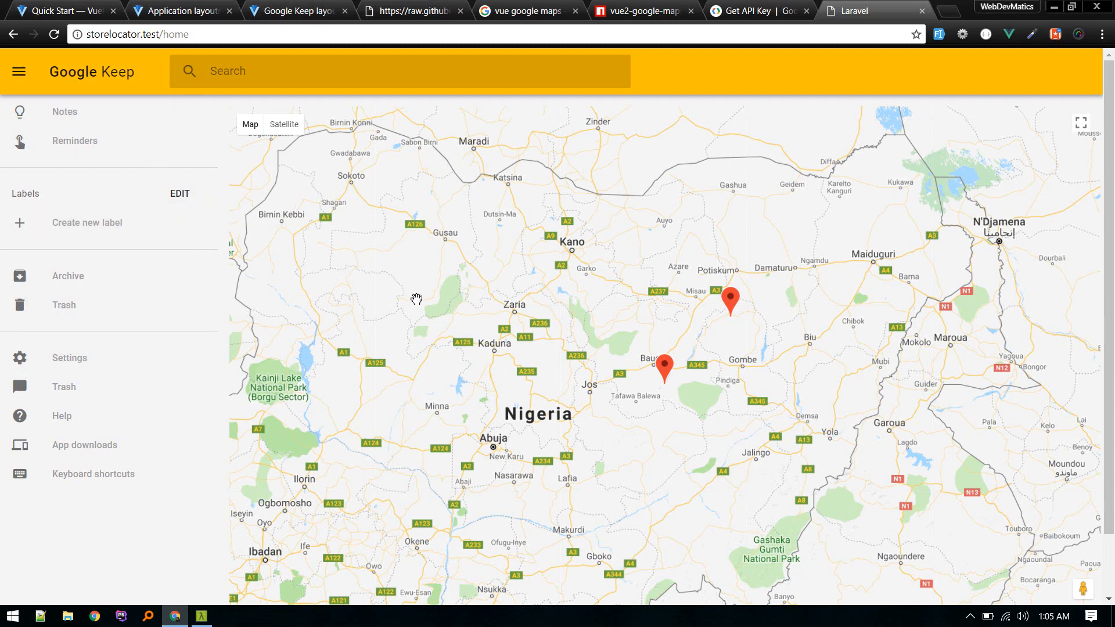
mouse_move(316, 261)
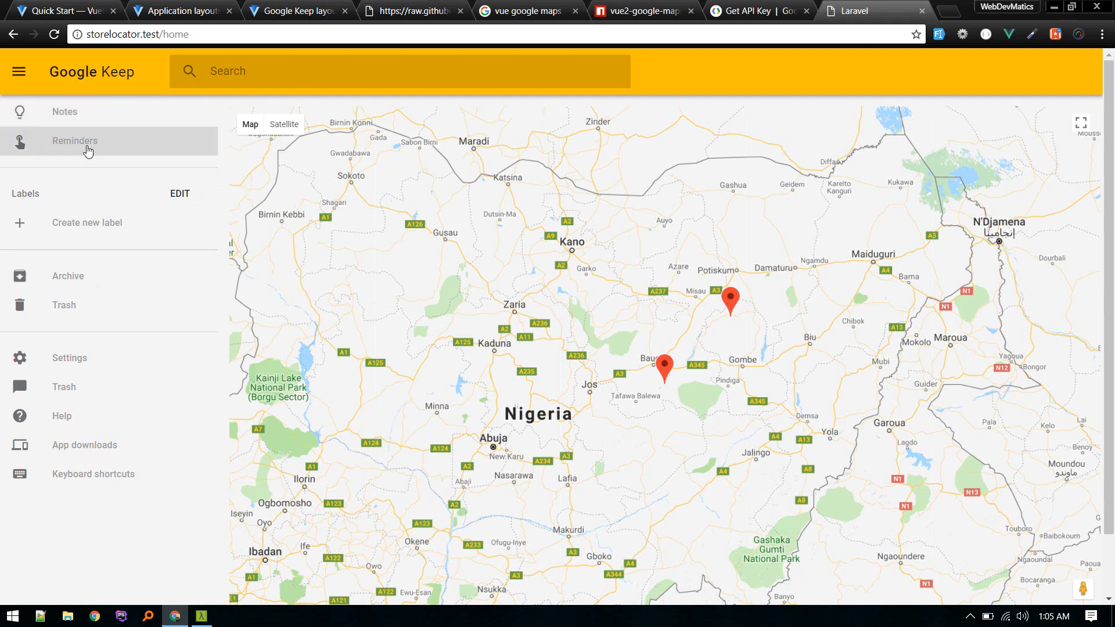
mouse_move(84, 387)
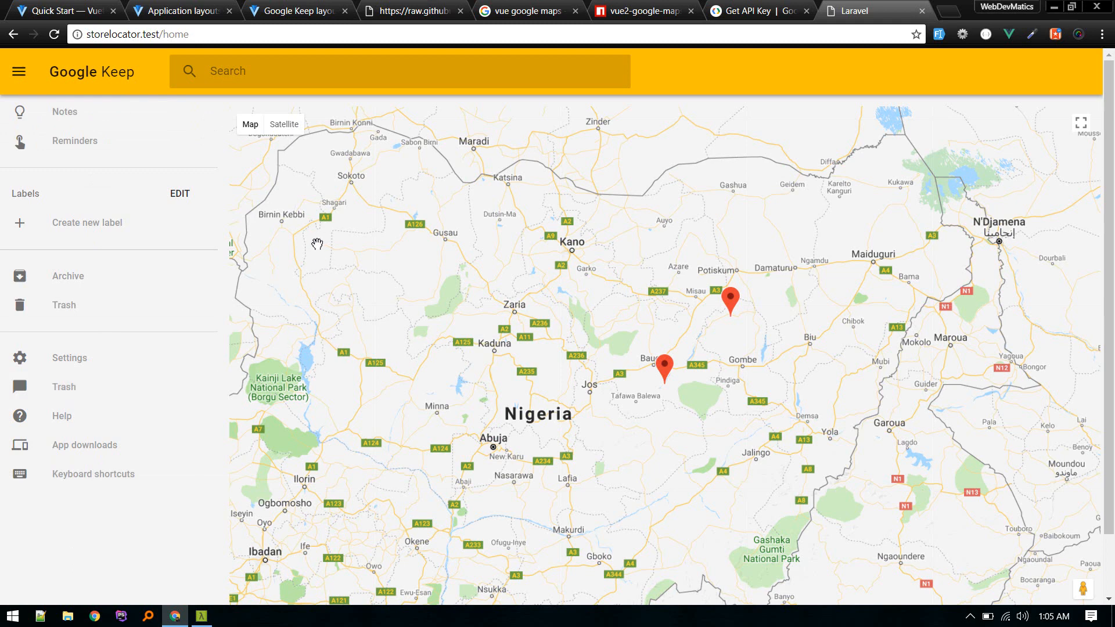
mouse_move(874, 143)
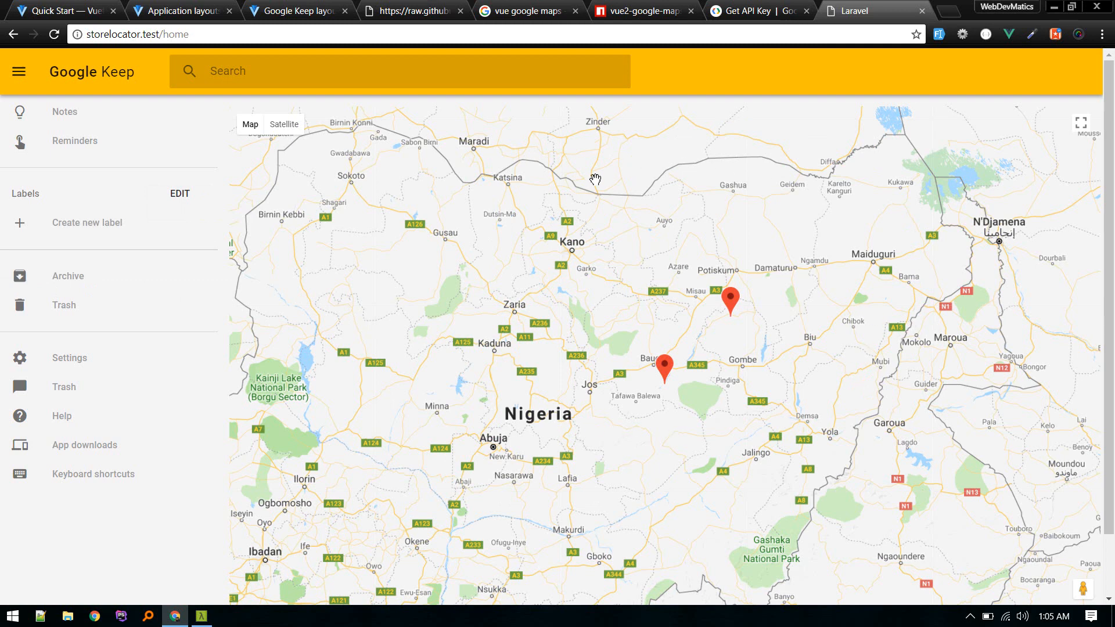
mouse_move(506, 416)
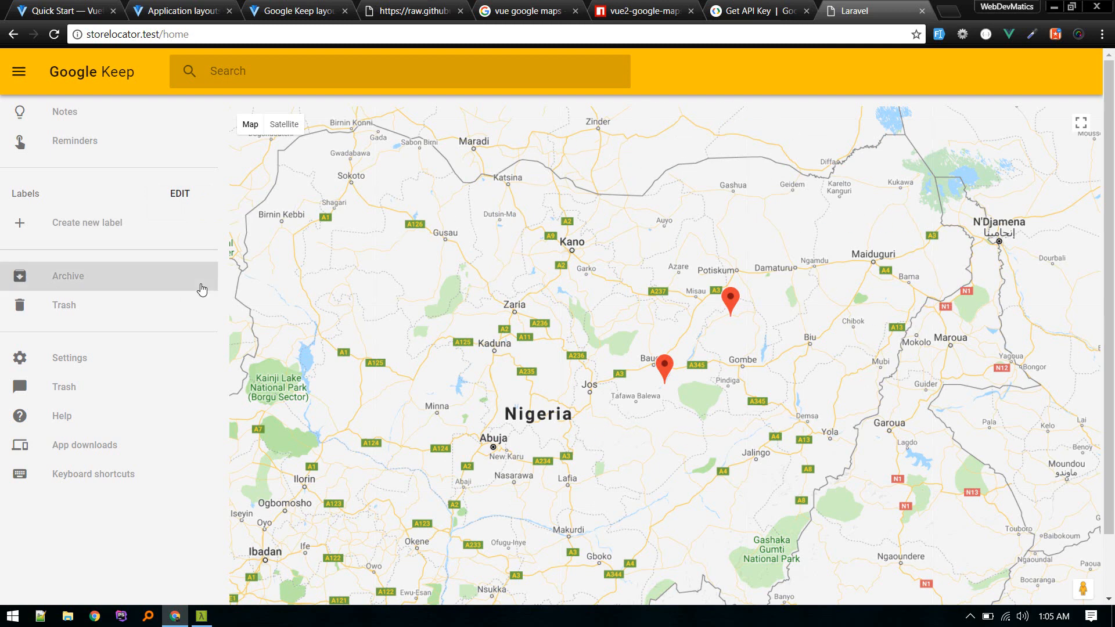
mouse_move(83, 112)
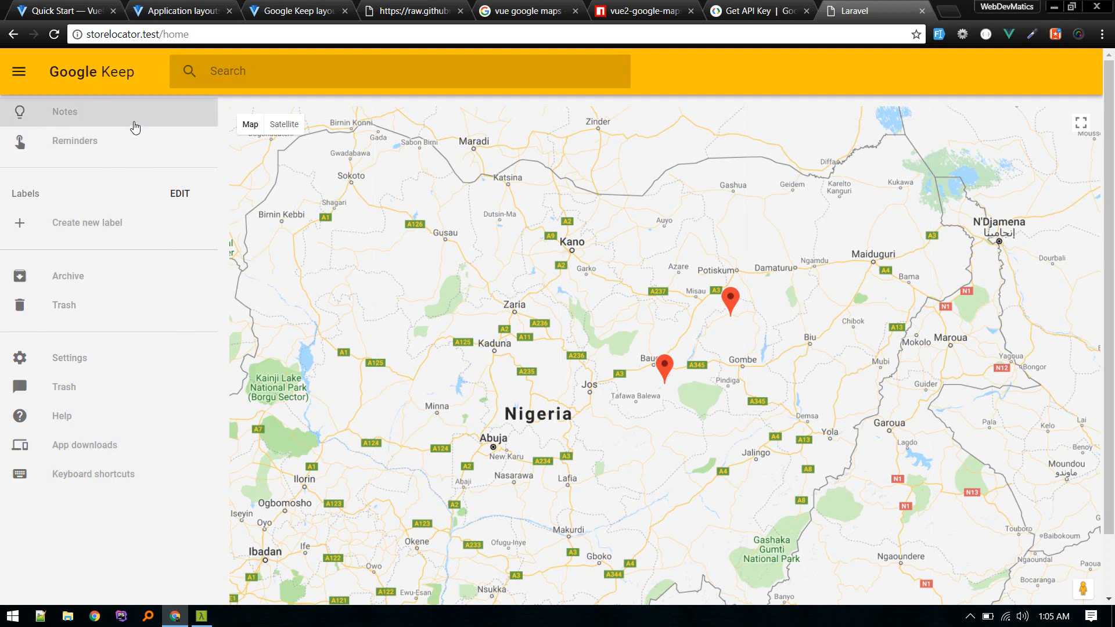
mouse_move(215, 108)
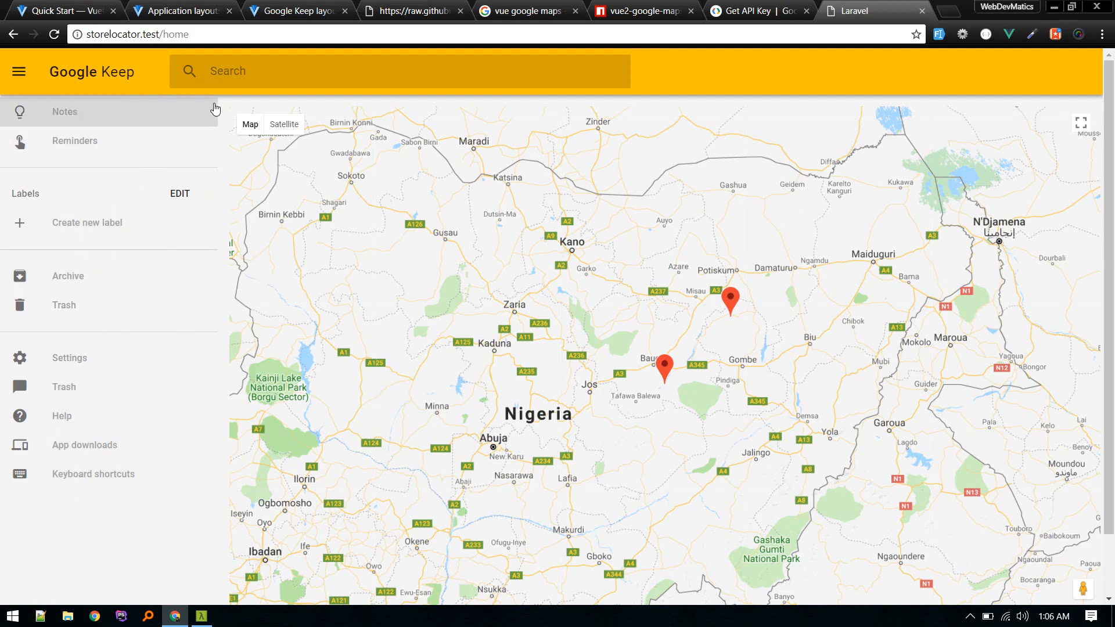
mouse_move(426, 53)
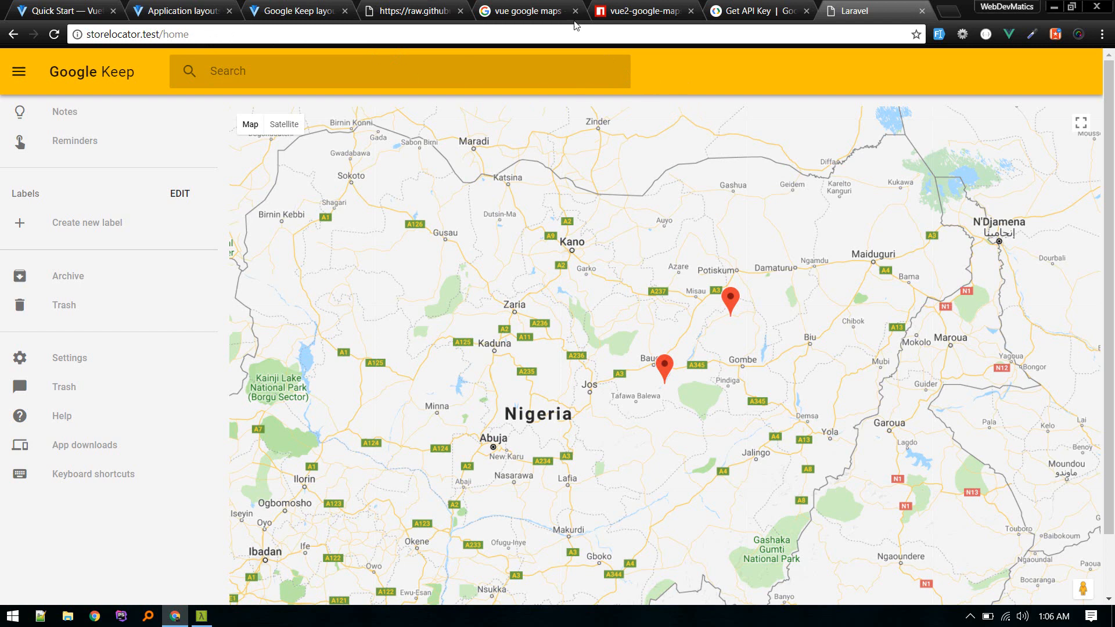
mouse_move(456, 108)
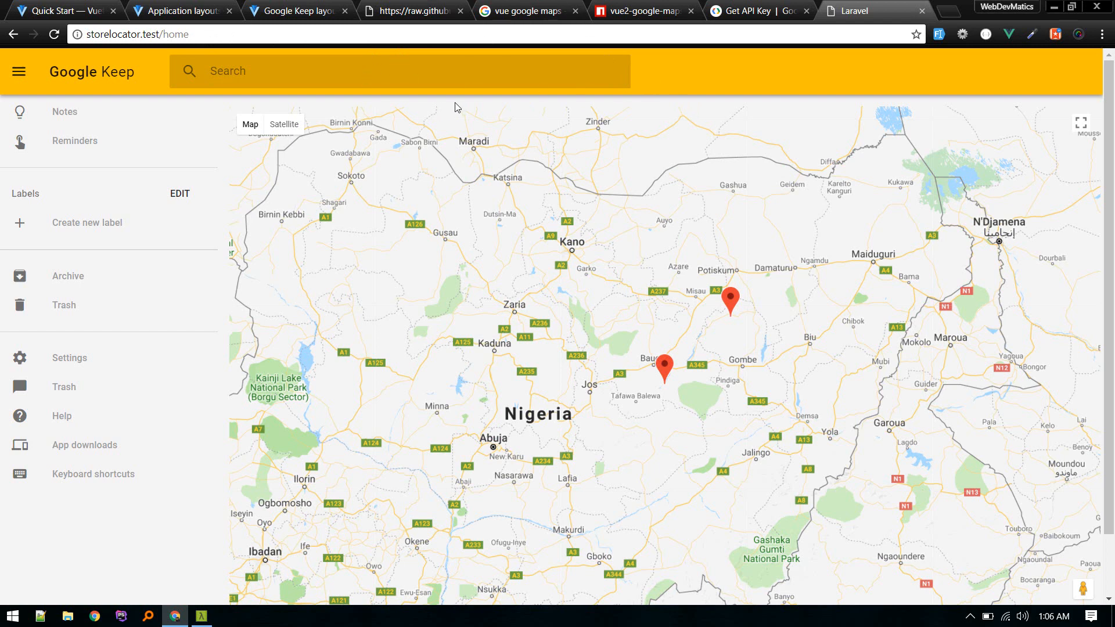
mouse_move(478, 394)
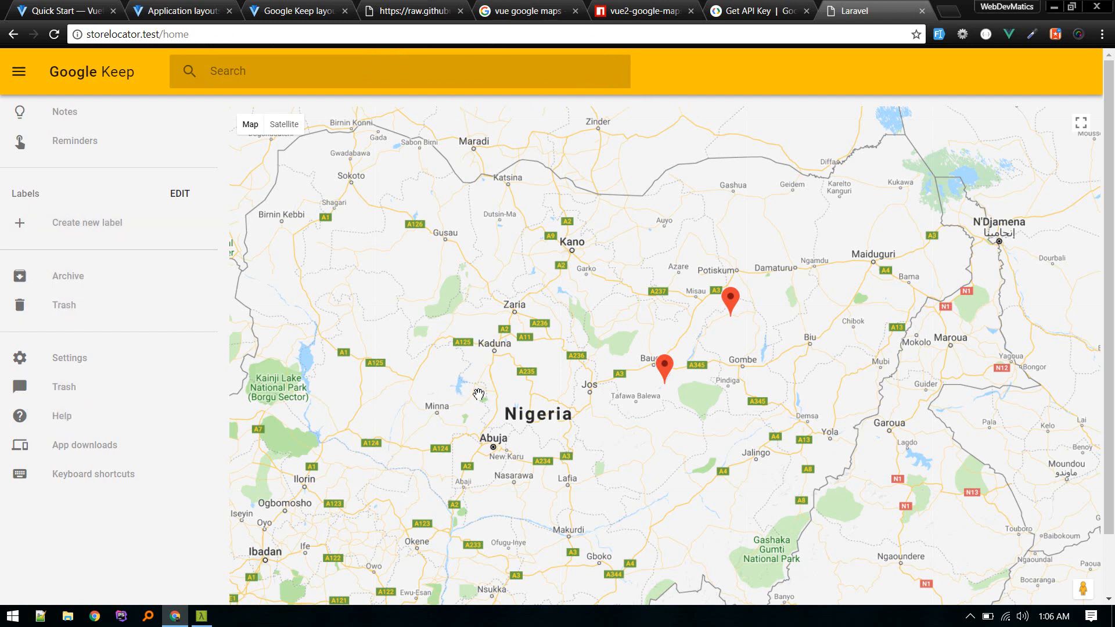
mouse_move(355, 98)
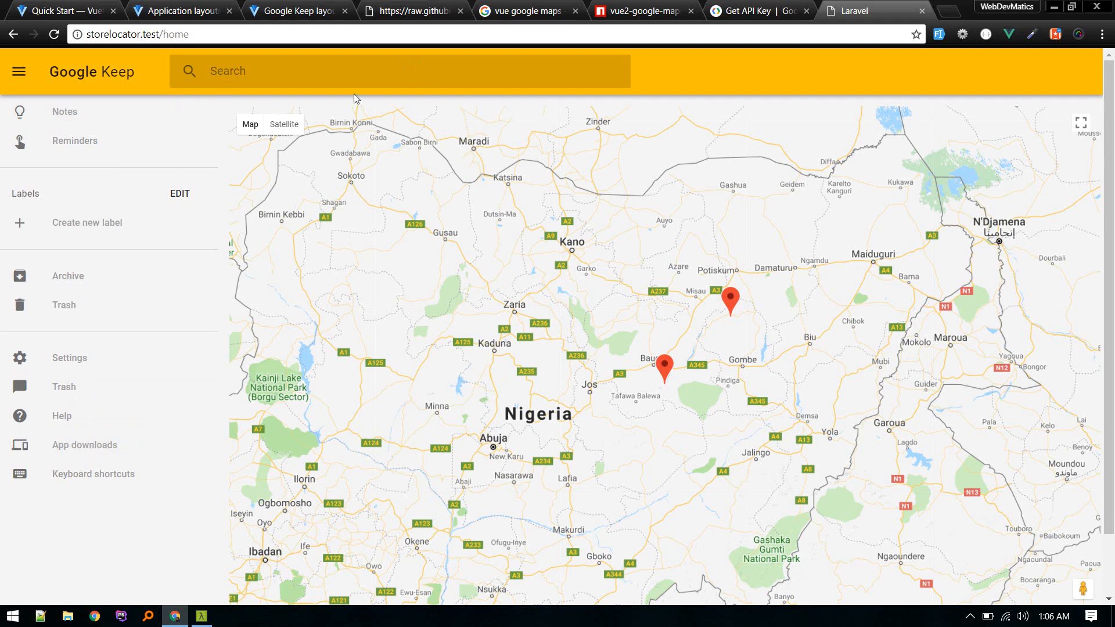
mouse_move(441, 69)
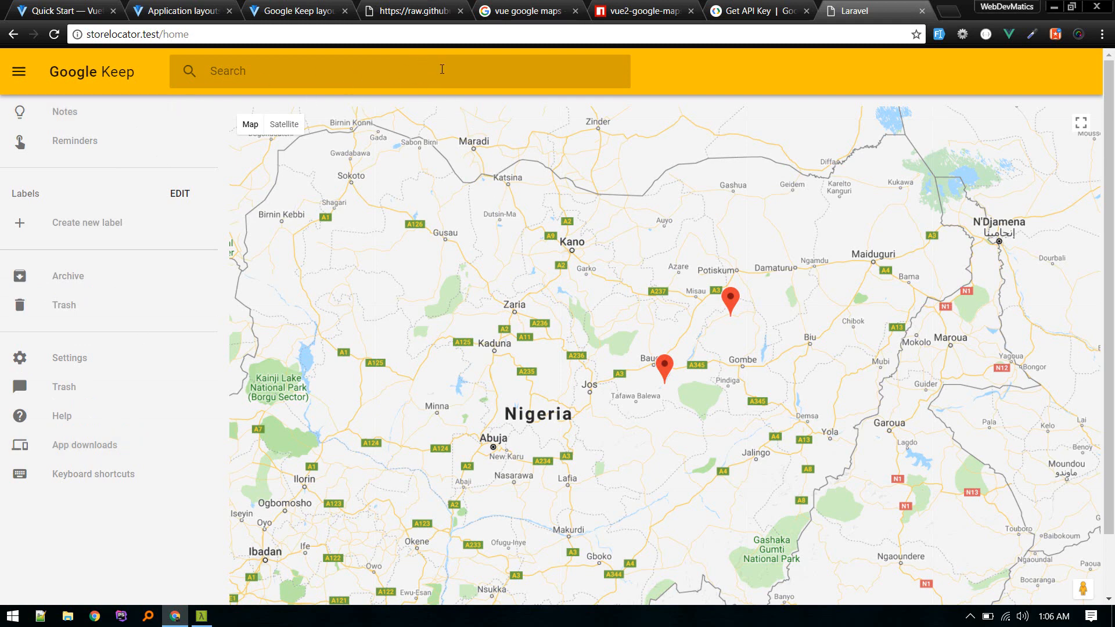
mouse_move(390, 73)
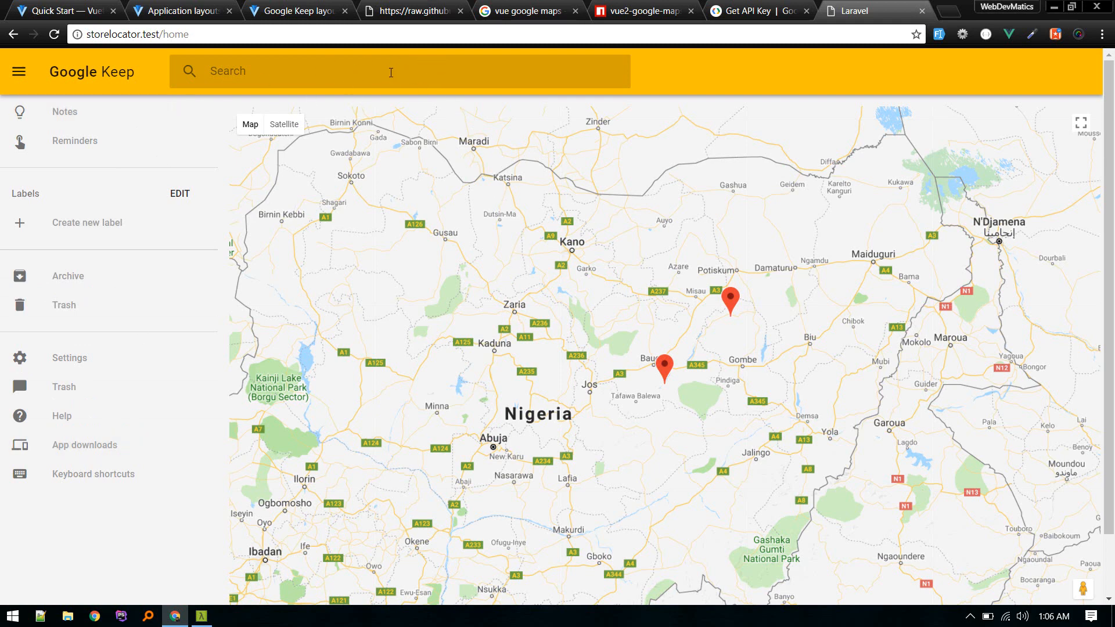
mouse_move(397, 105)
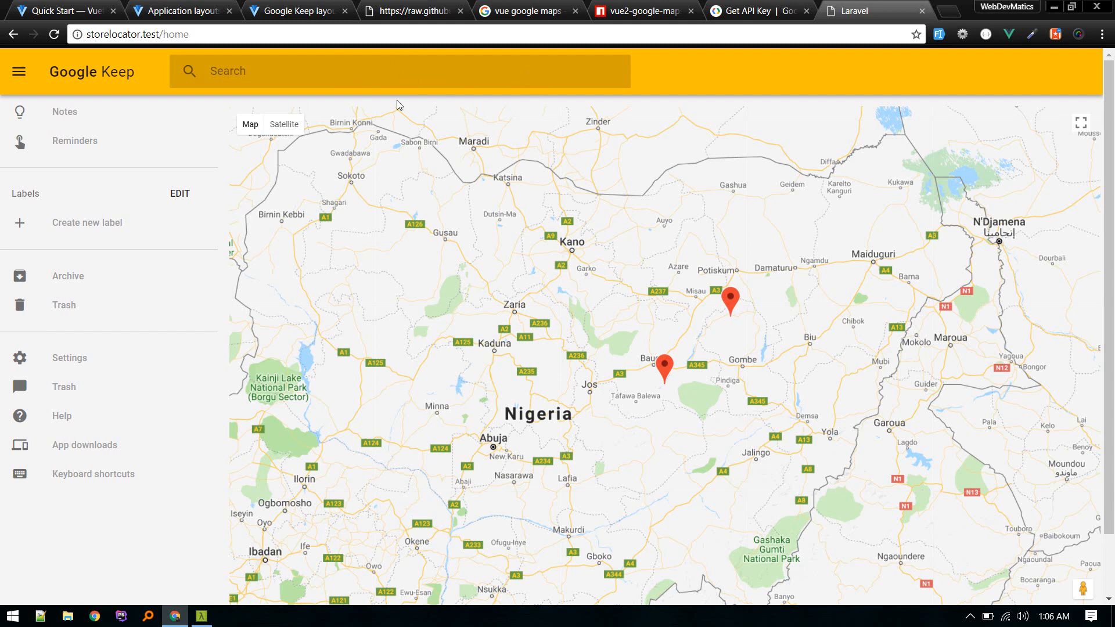
mouse_move(454, 348)
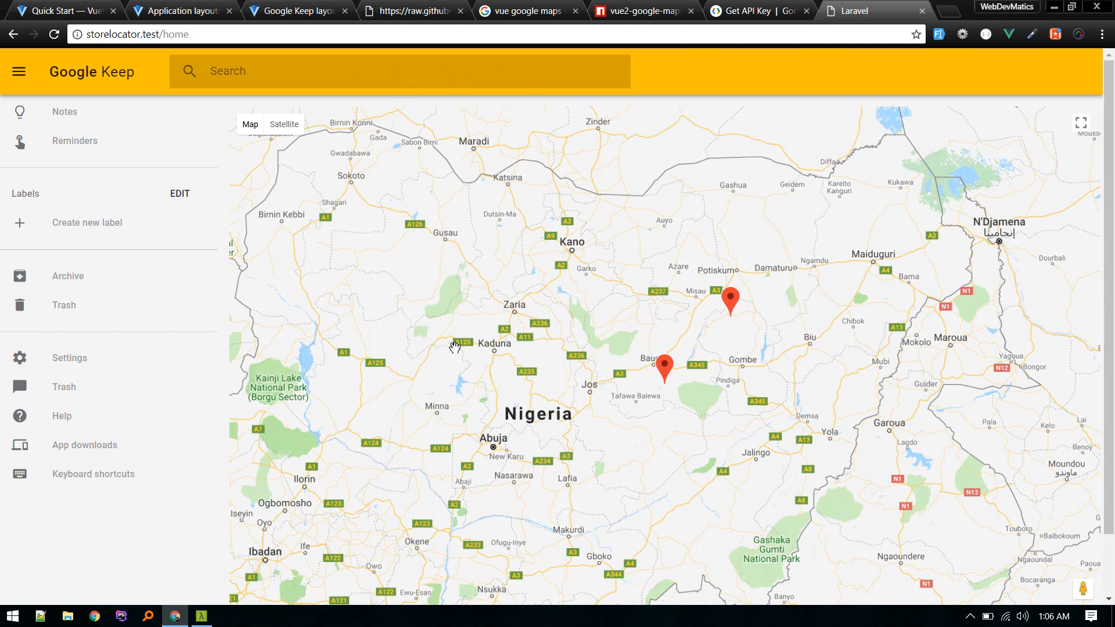
mouse_move(719, 300)
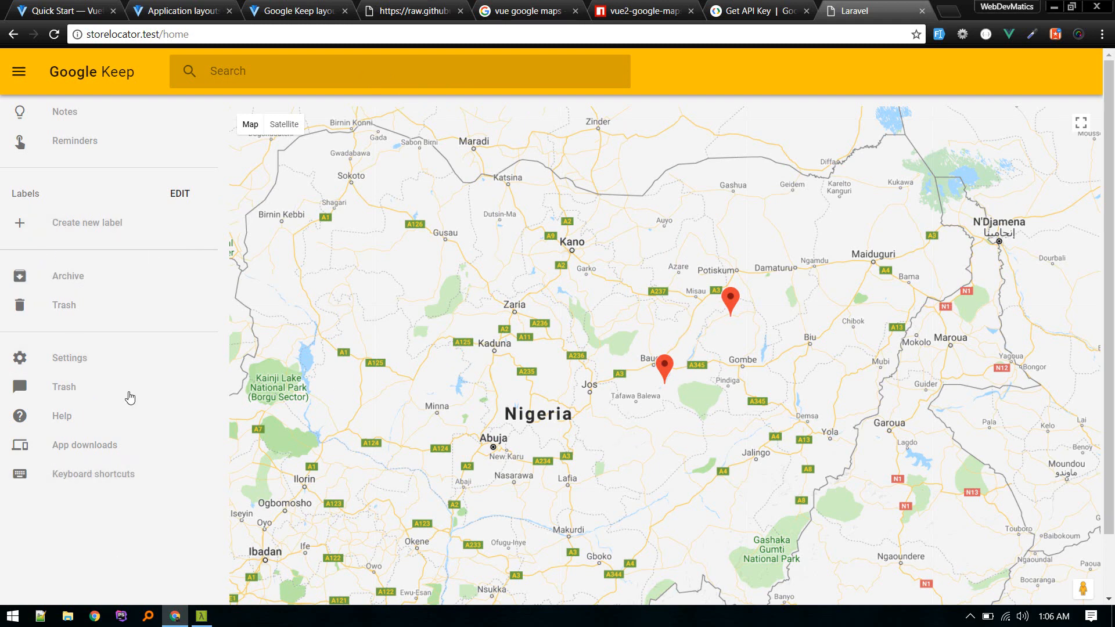
mouse_move(123, 226)
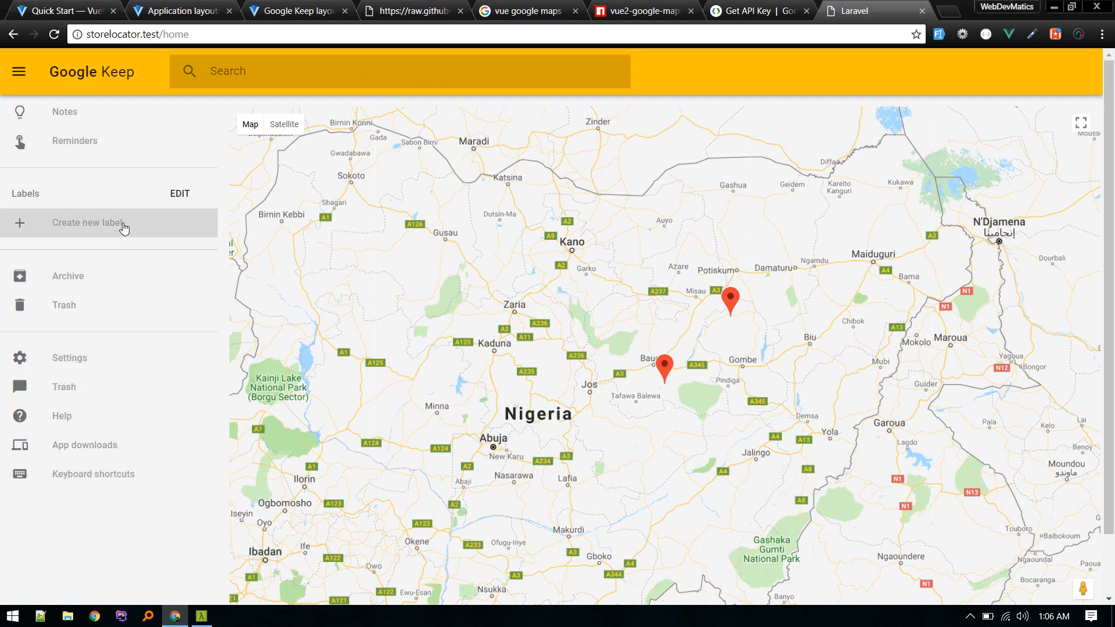
mouse_move(301, 280)
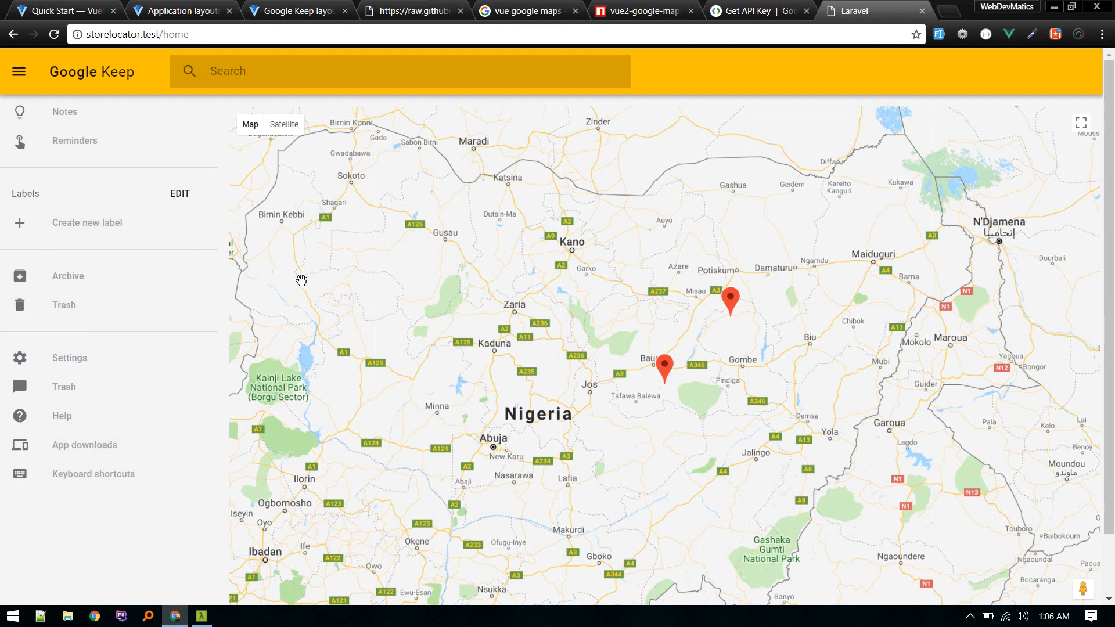
mouse_move(418, 331)
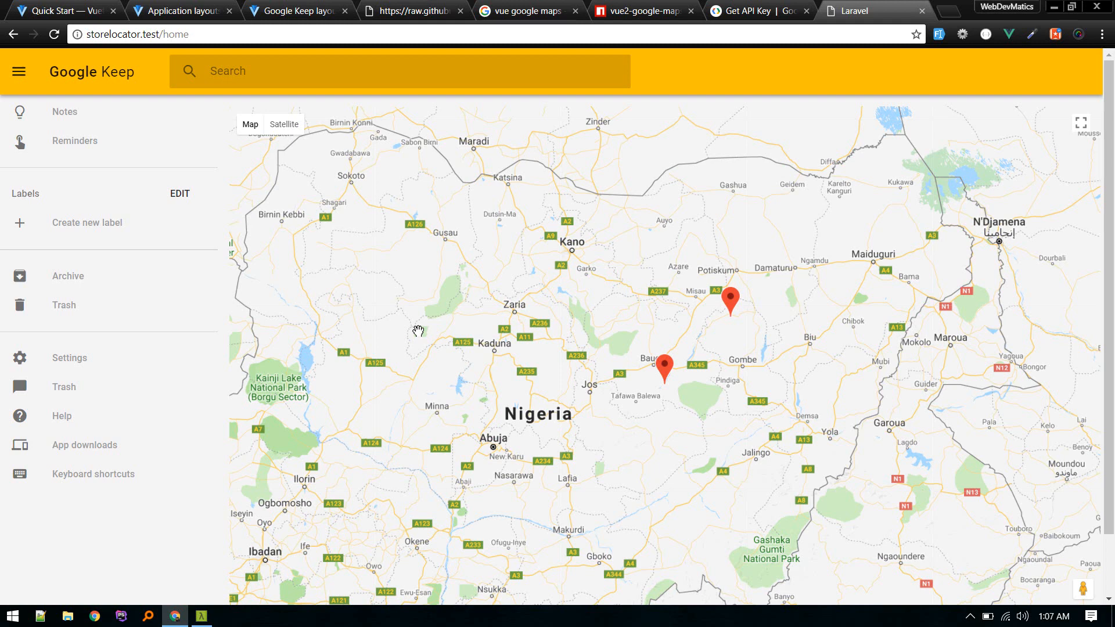
mouse_move(305, 98)
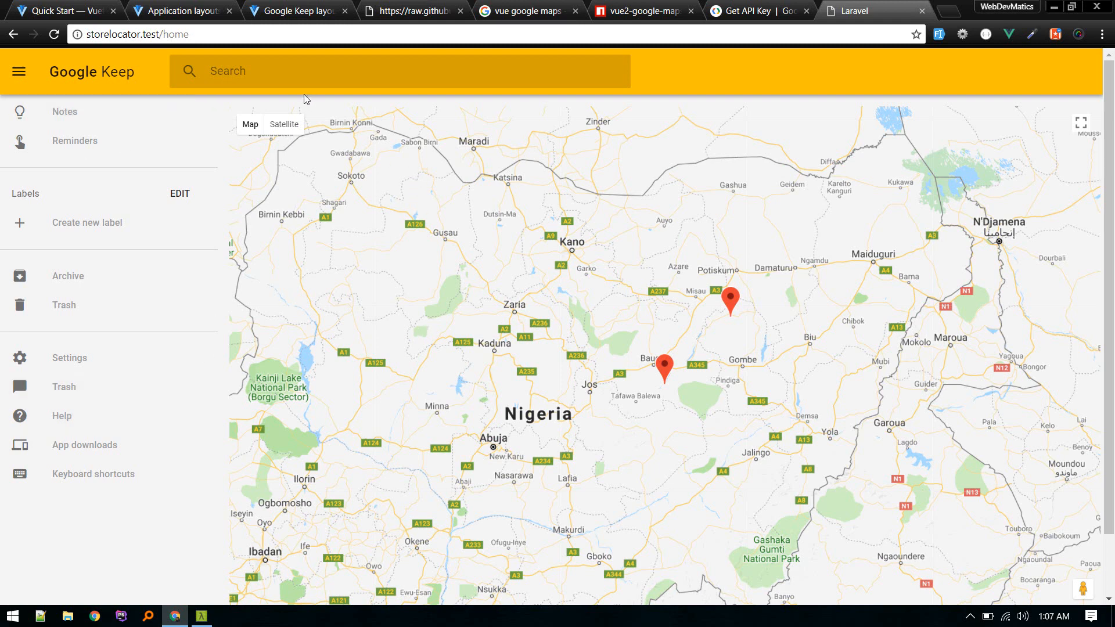
mouse_move(383, 76)
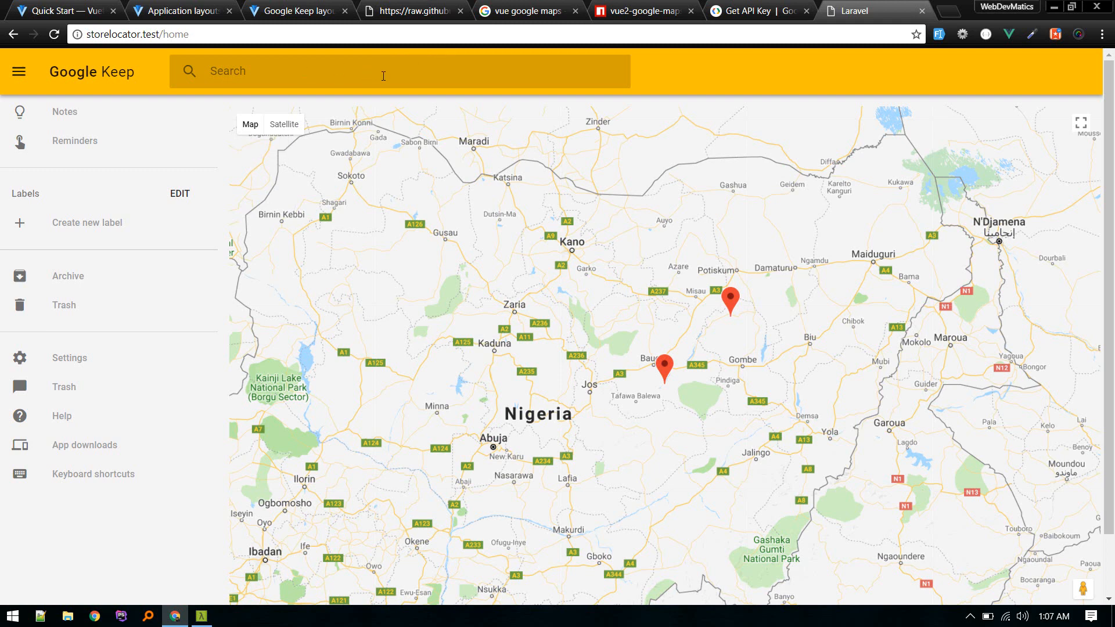
mouse_move(471, 249)
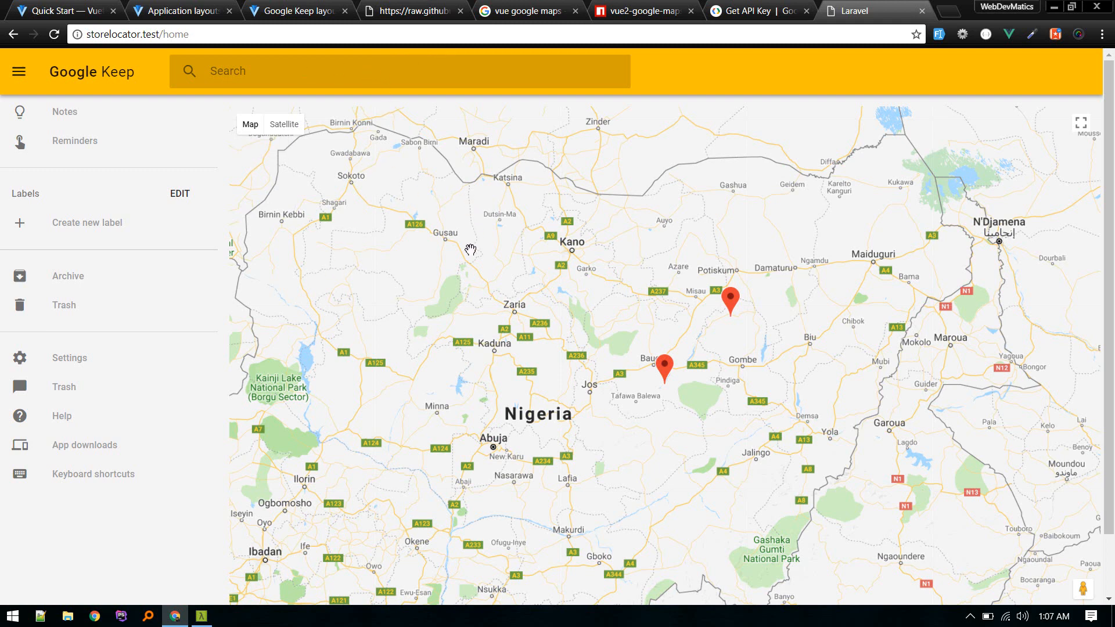
mouse_move(447, 234)
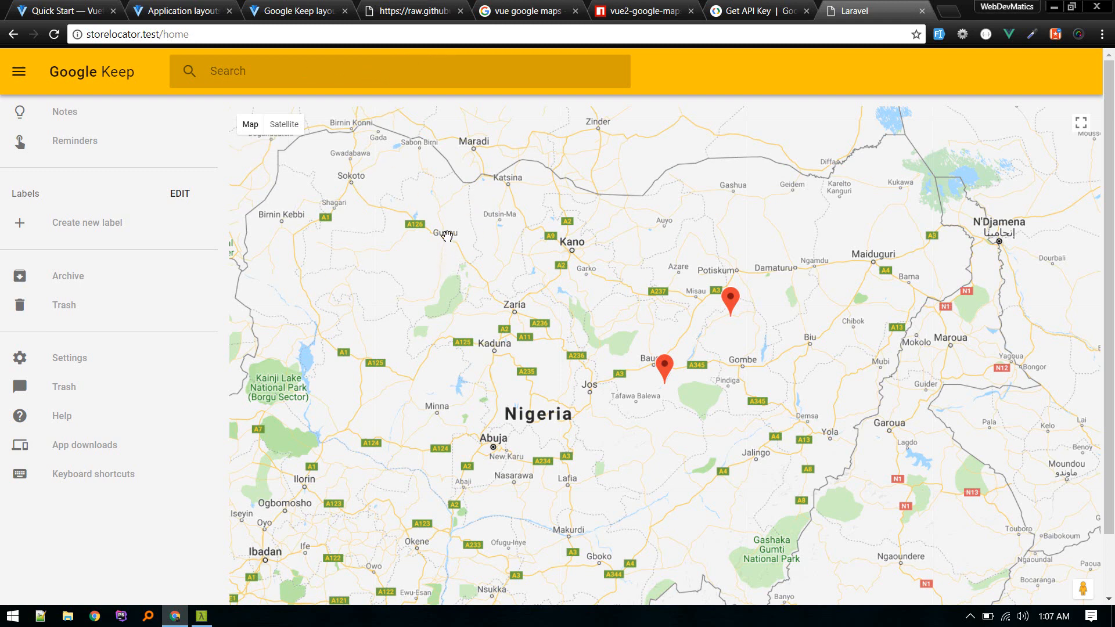